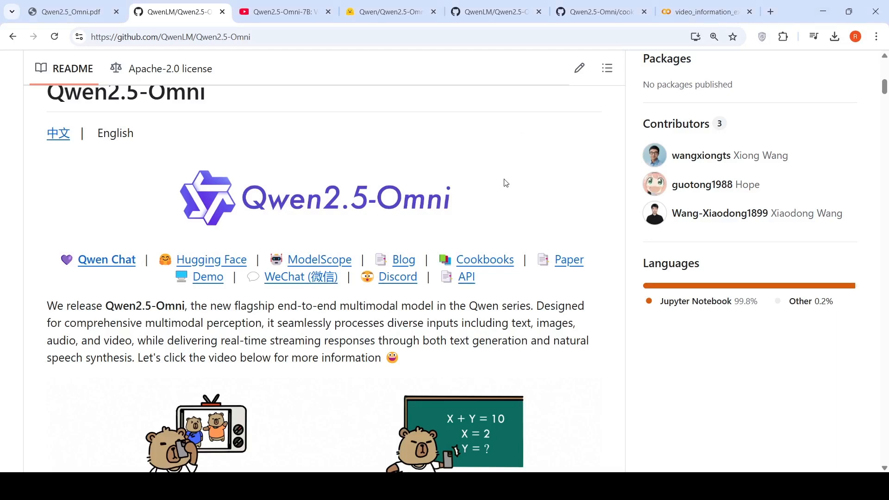
mouse_move(429, 310)
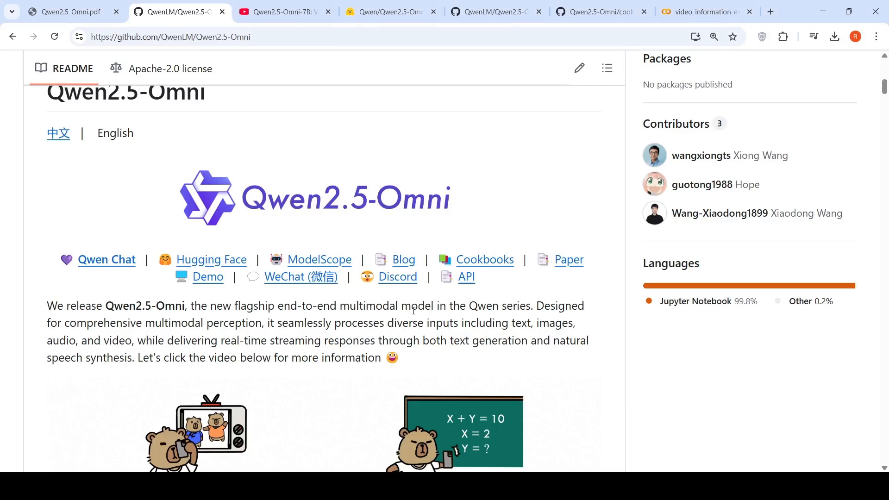
mouse_move(271, 323)
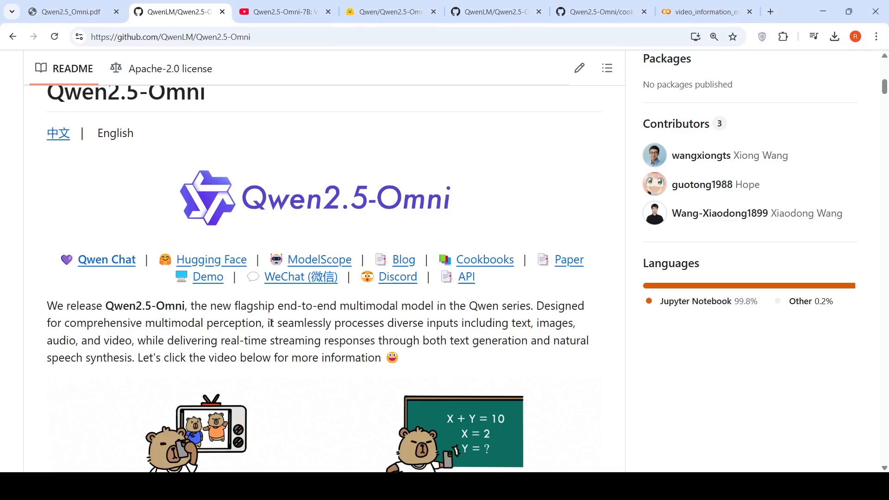
Scroll the Qwen2.5-Omni README down past the introduction to the promotional video banner
scroll("down", 3)
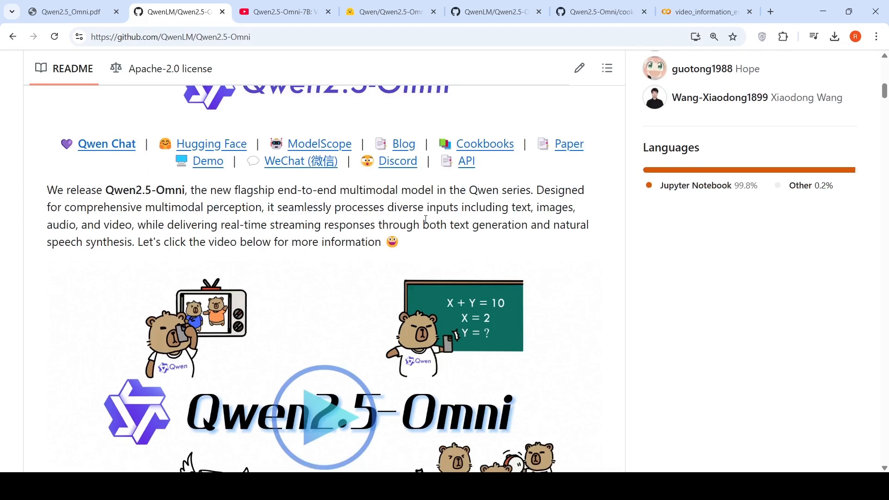
mouse_move(237, 254)
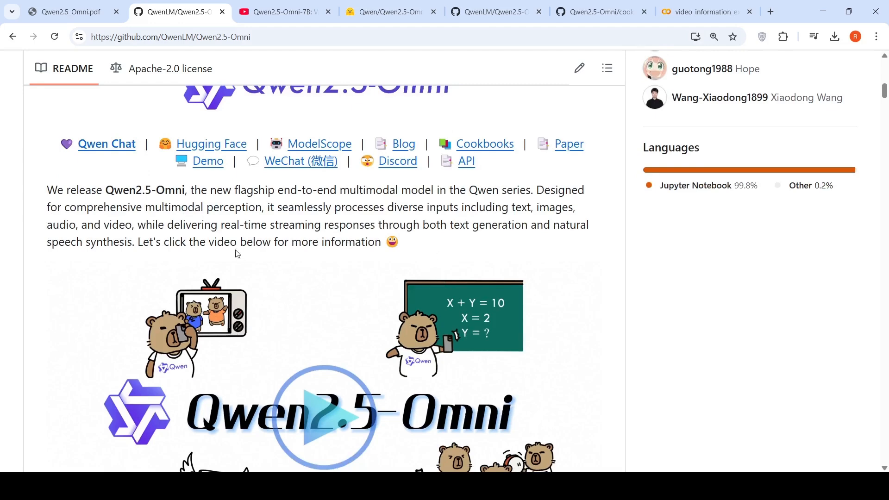
mouse_move(447, 243)
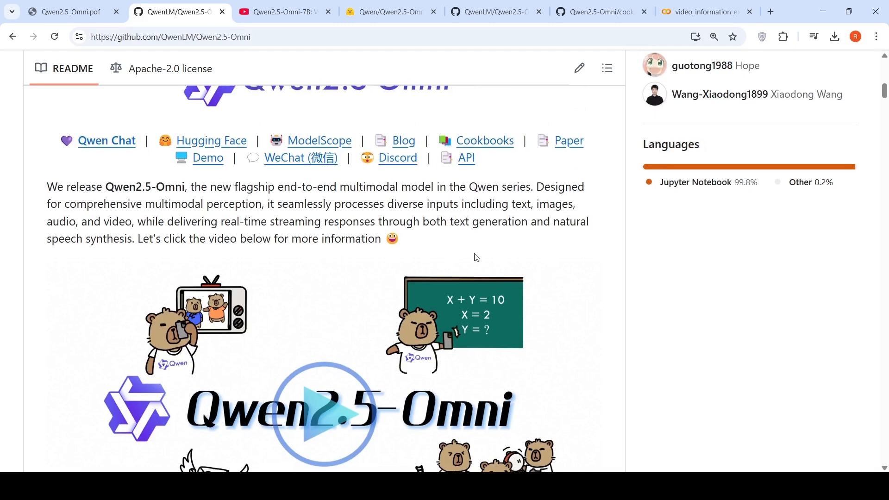
scroll("down", 3)
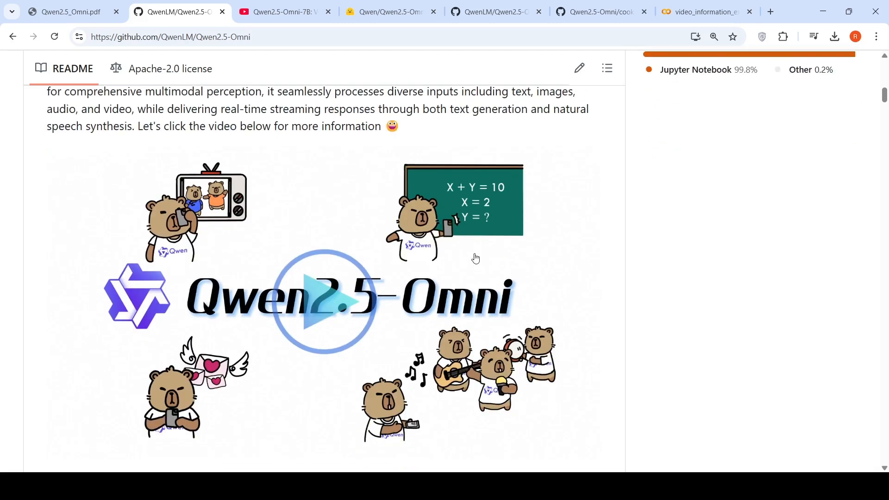
Show the Qwen2.5-Omni-7B model card on Hugging Face with its overview
left_click(389, 11)
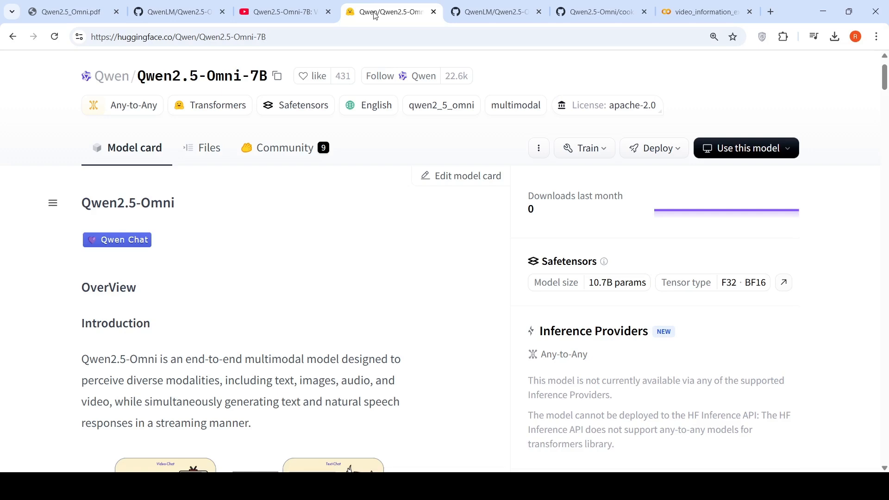
mouse_move(615, 306)
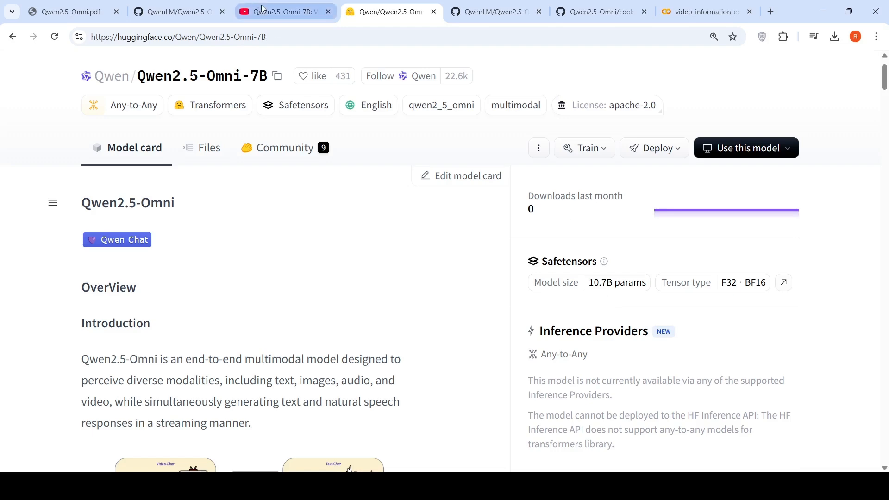
Replay the early voice and video chat demos in the Qwen2.5-Omni-7B YouTube video, pausing at the guitar-drawing demo
left_click(285, 11)
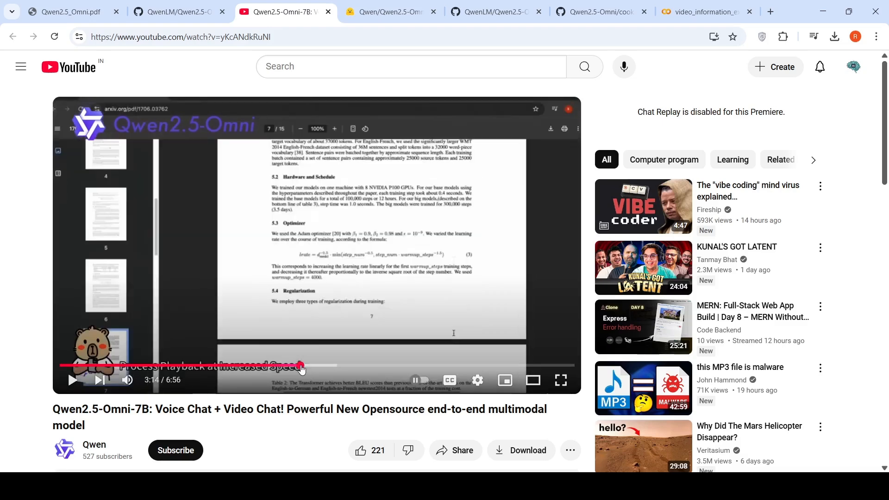
mouse_move(311, 302)
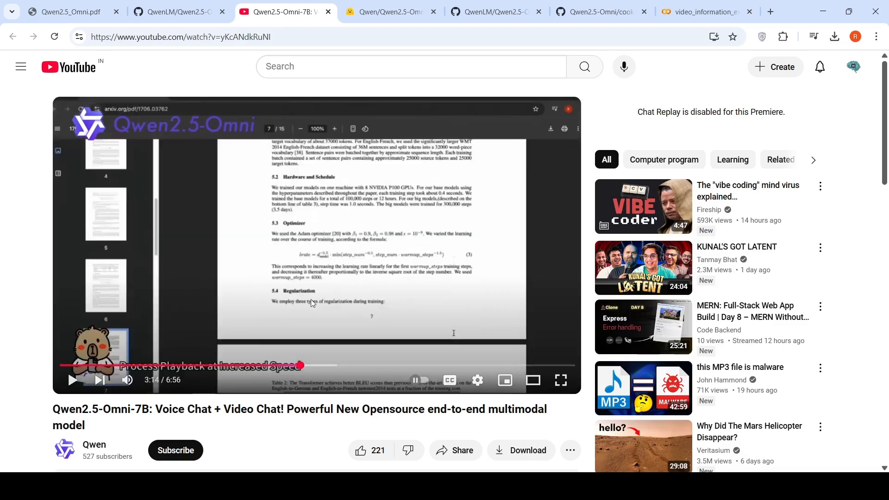
left_click(73, 380)
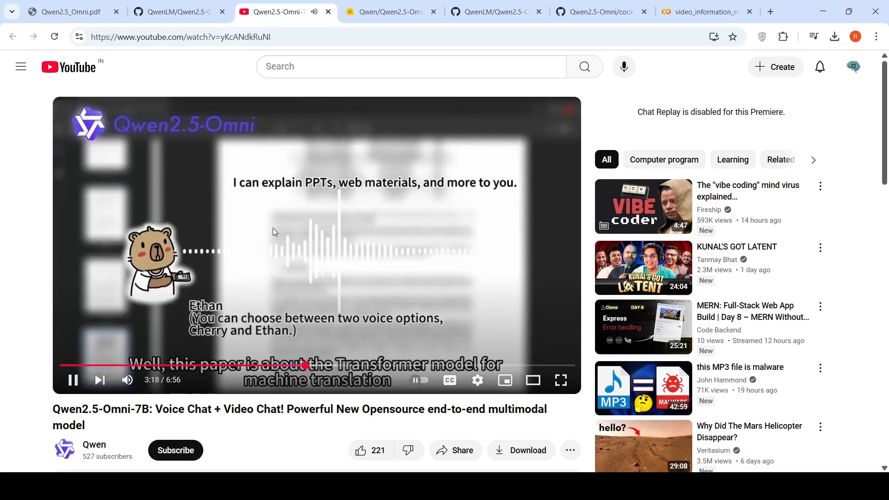
mouse_move(345, 237)
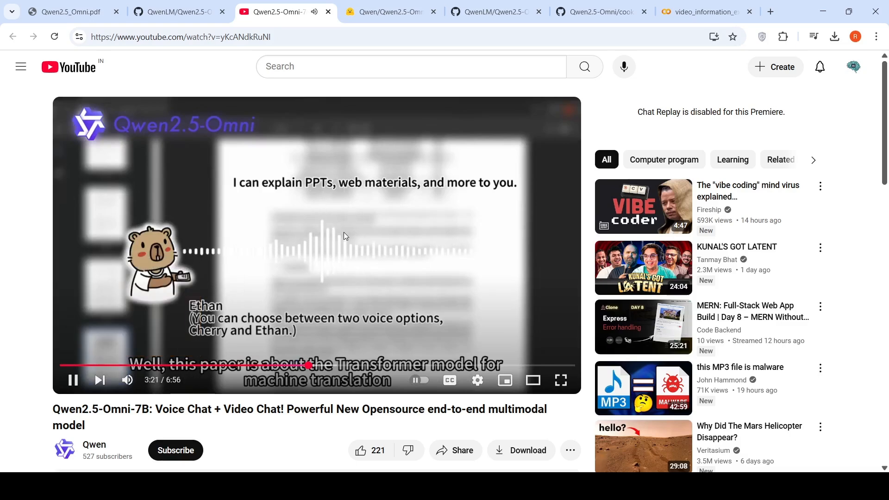
left_click(73, 379)
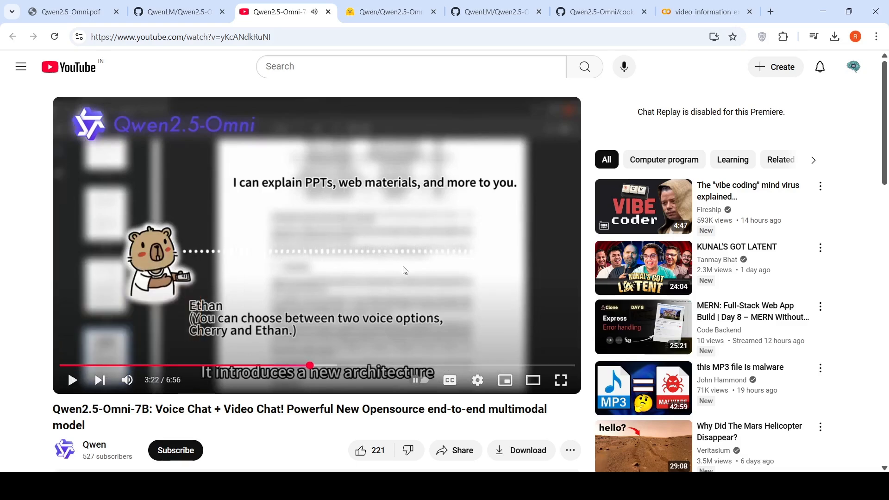
mouse_move(117, 366)
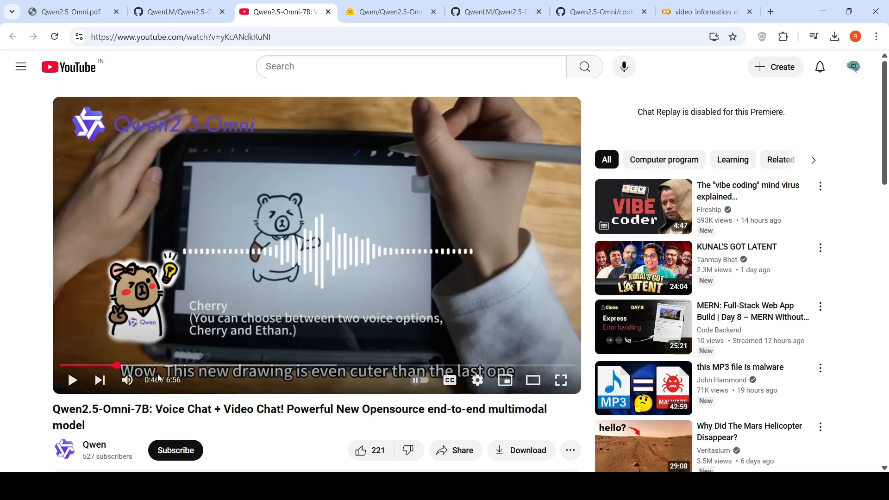
mouse_move(99, 380)
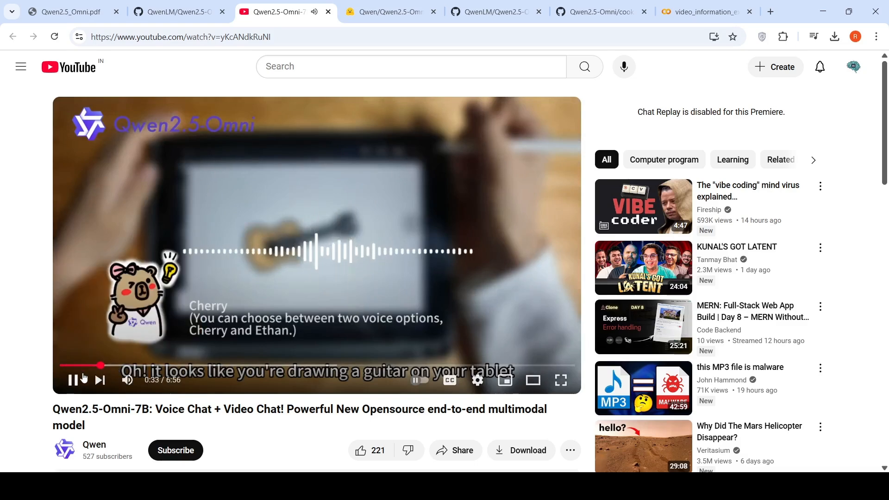
left_click(72, 380)
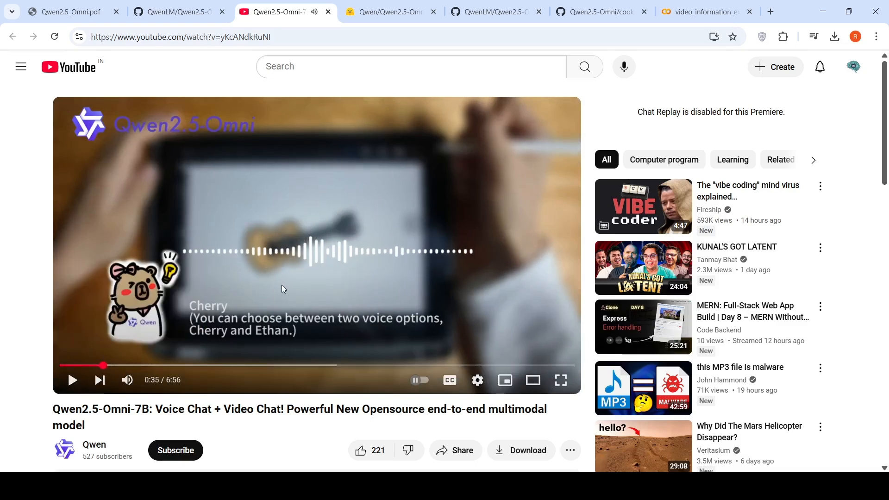
mouse_move(317, 273)
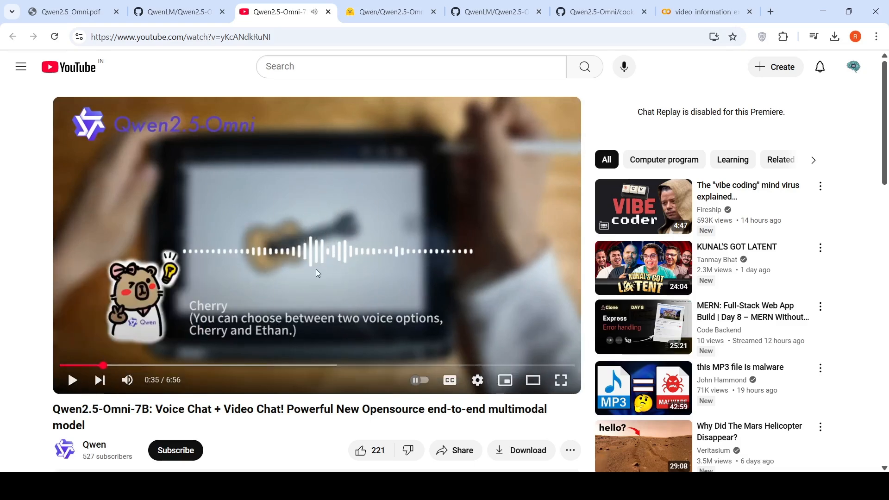
mouse_move(364, 179)
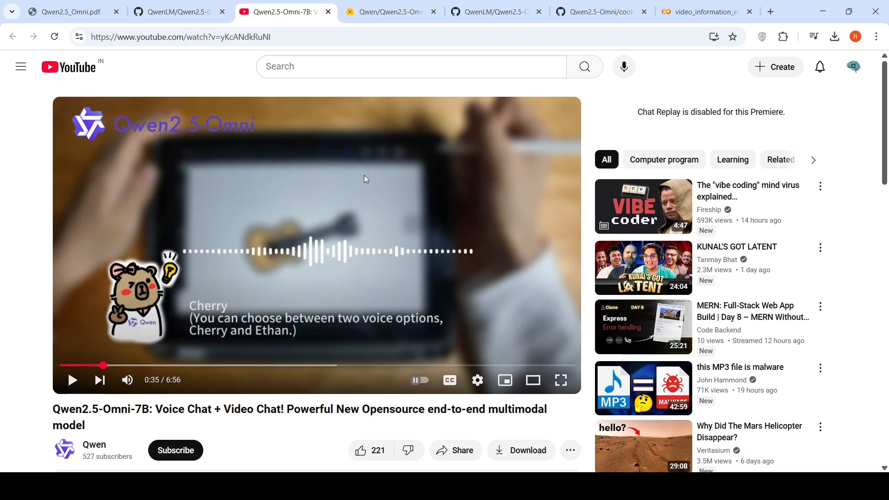
mouse_move(406, 265)
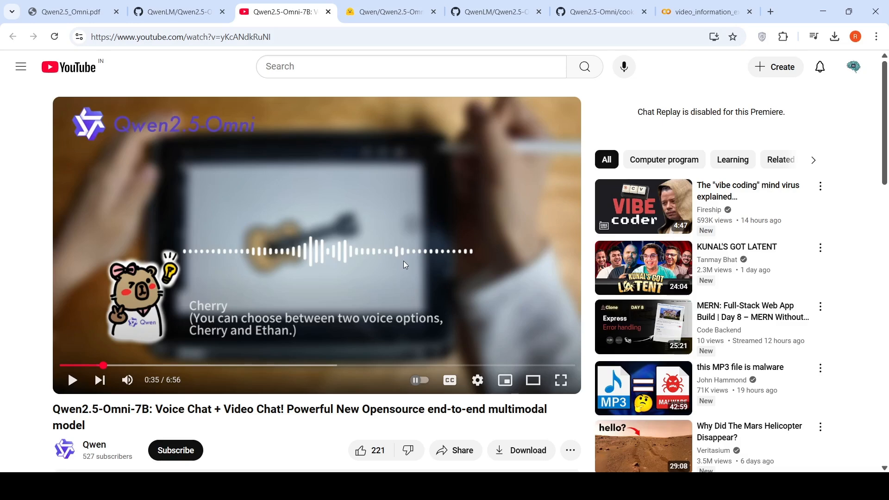
mouse_move(164, 366)
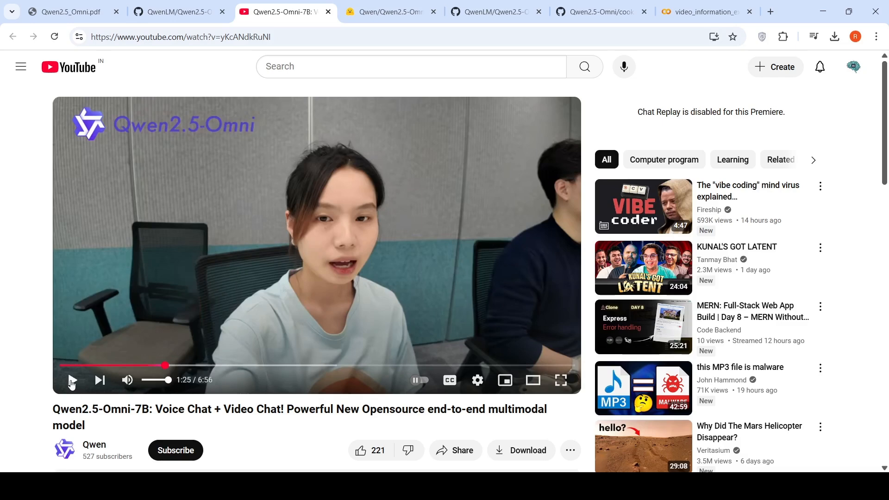
Watch the video-chat demo about the person in the room and pause around 2:13
left_click(72, 380)
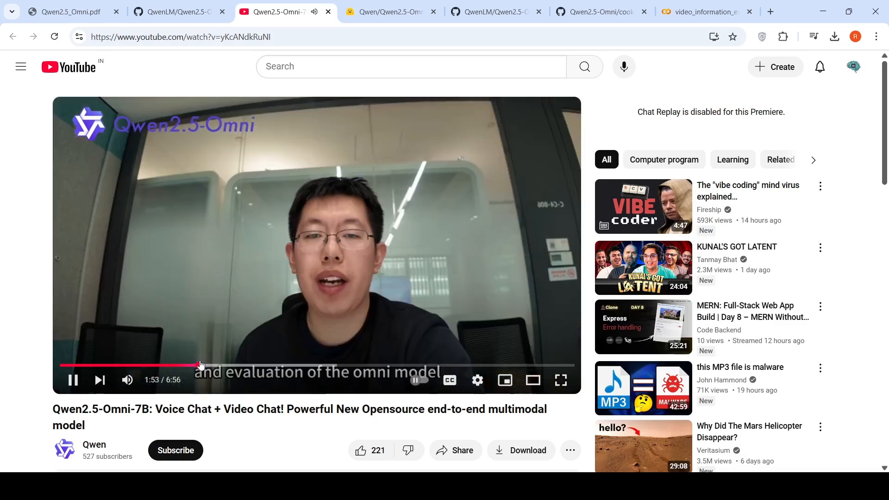
mouse_move(211, 365)
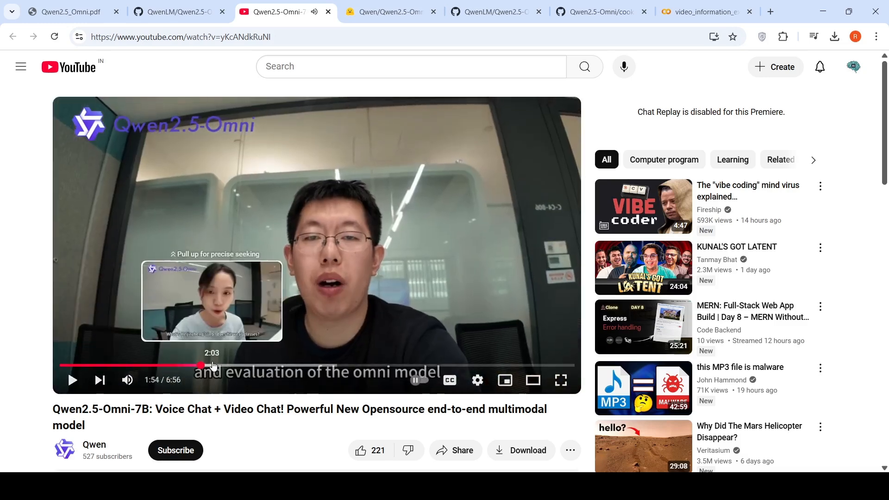
mouse_move(260, 319)
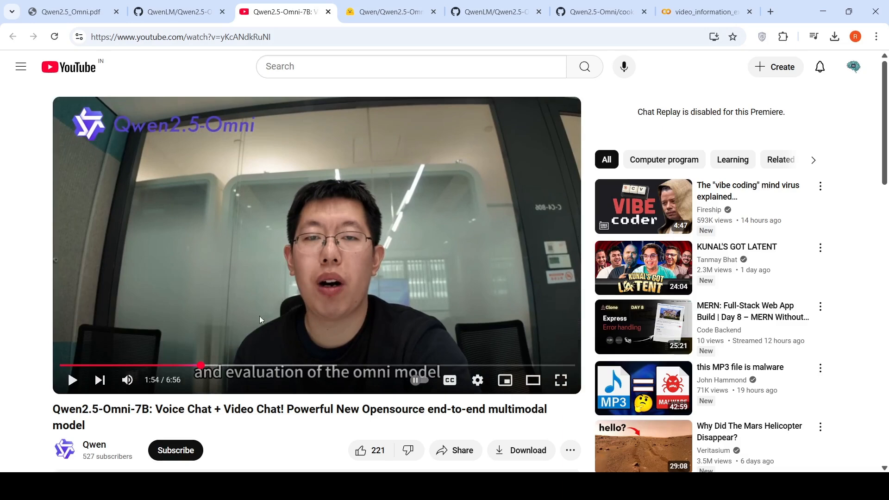
mouse_move(127, 380)
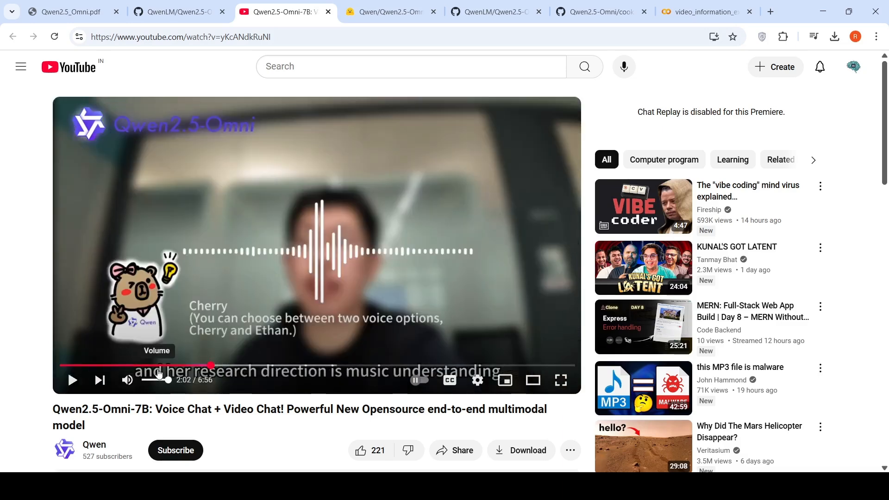
left_click(73, 380)
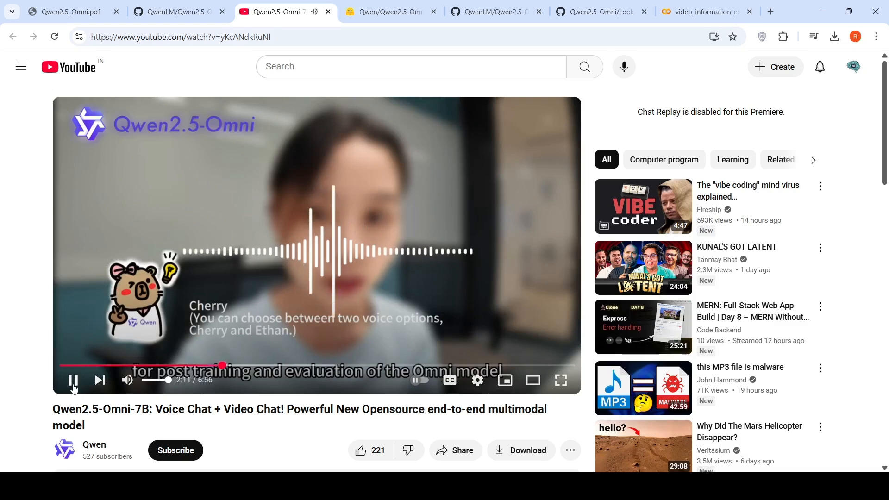
left_click(72, 380)
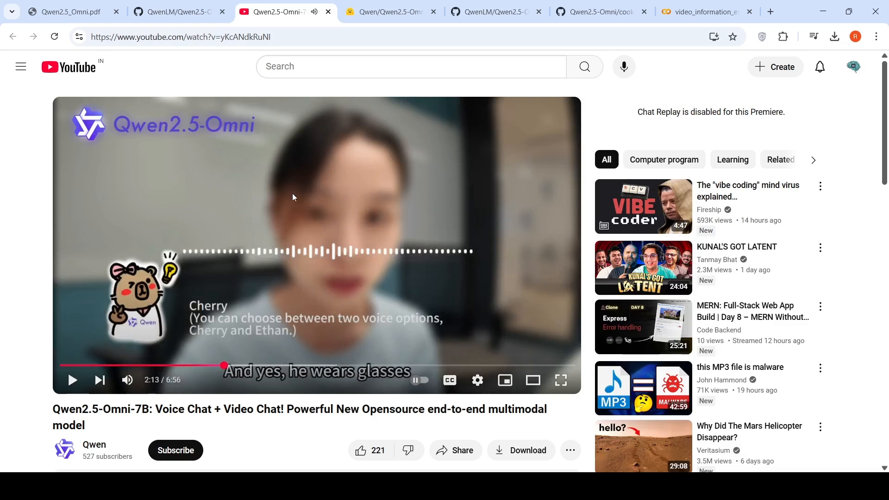
mouse_move(326, 274)
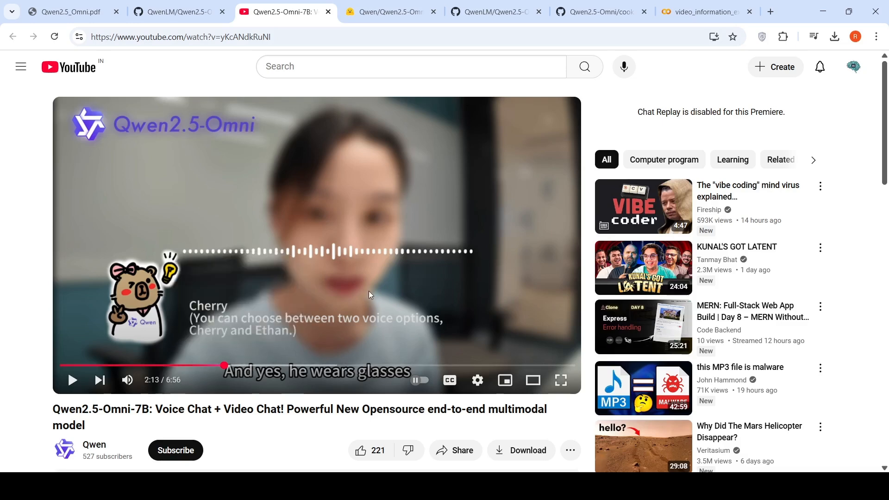
mouse_move(325, 338)
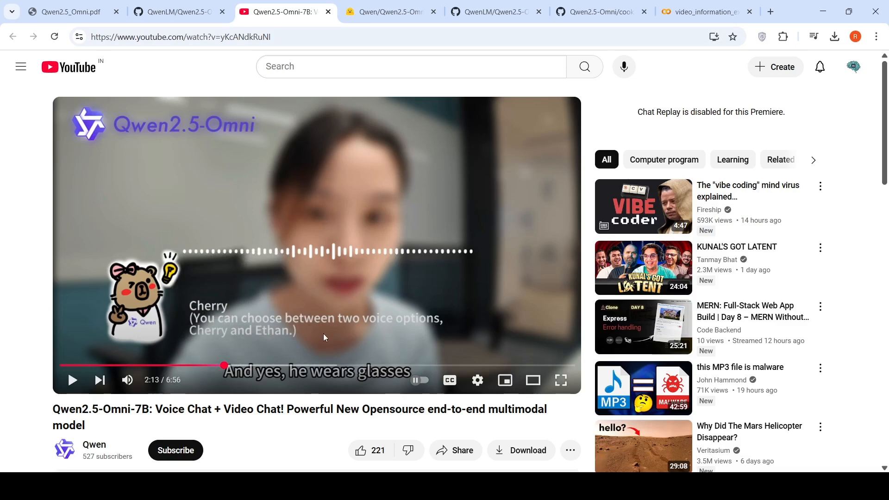
mouse_move(487, 10)
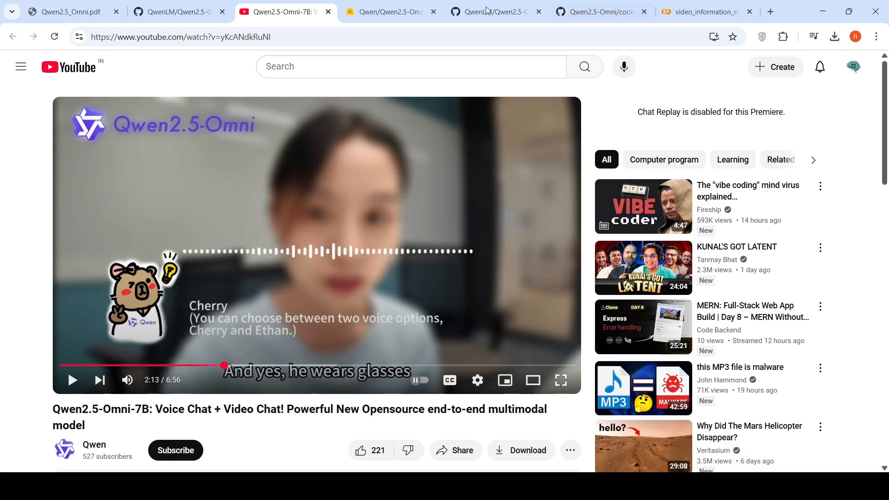
Jump ahead to the restaurant street demo, watch briefly, then skip to the later guitar demo with Ethan's voice
left_click(268, 366)
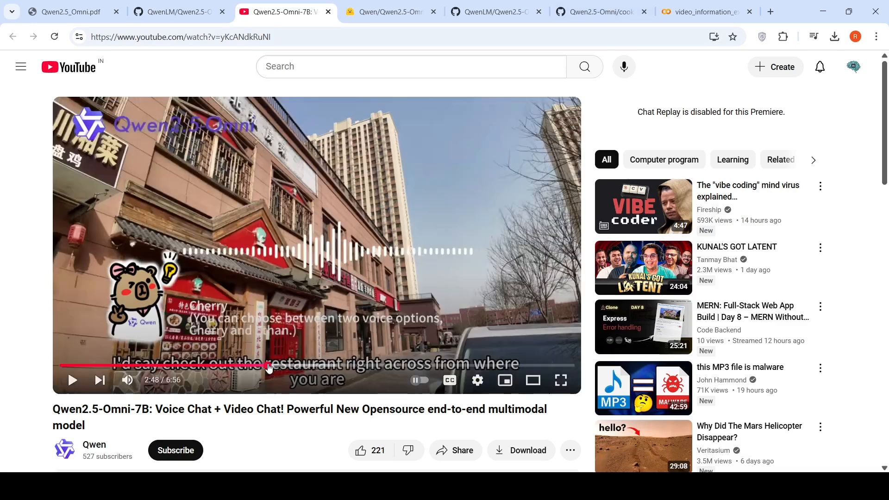
left_click(71, 380)
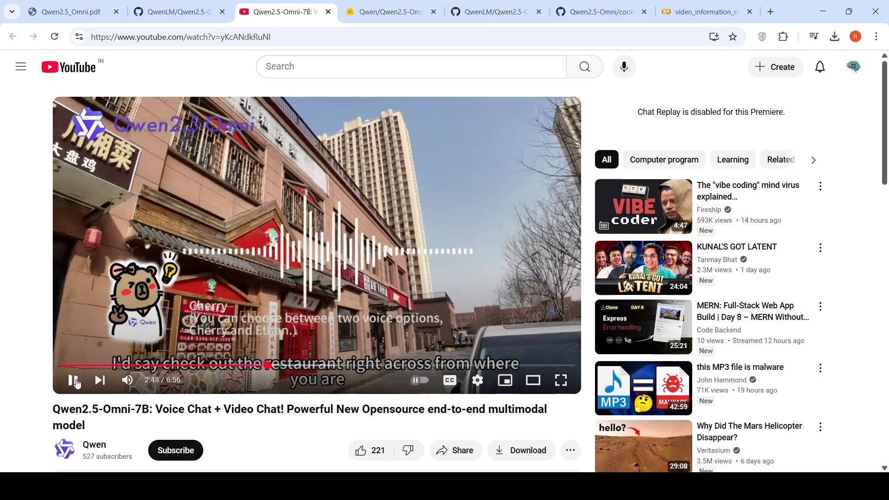
left_click(73, 380)
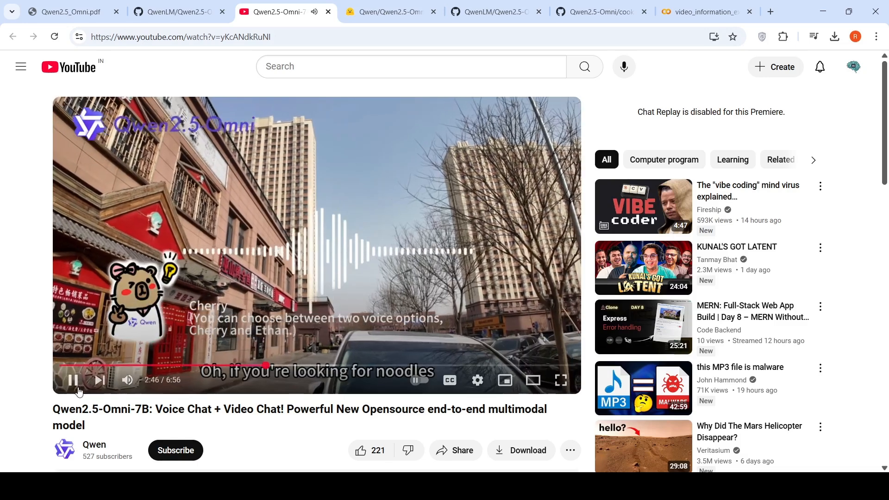
left_click(73, 379)
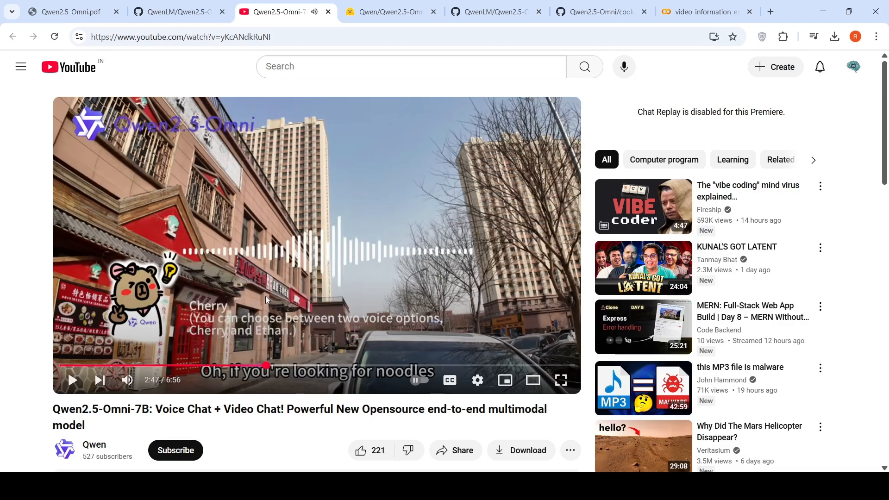
mouse_move(251, 308)
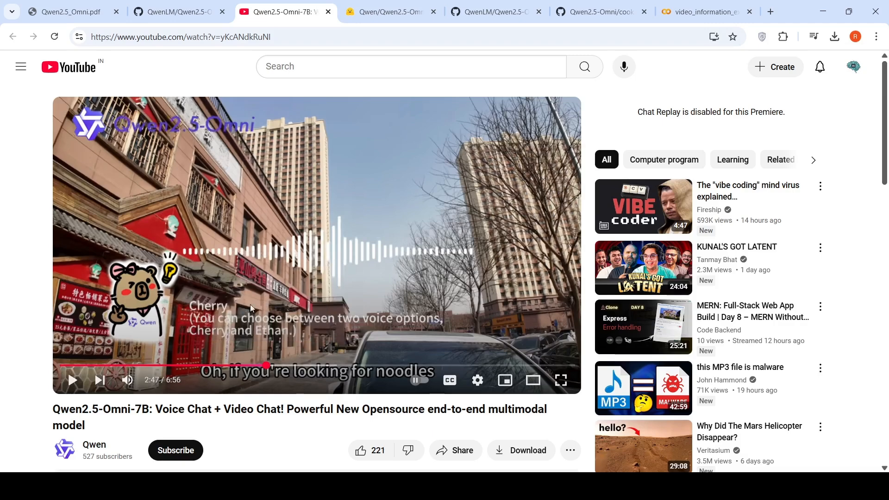
mouse_move(559, 100)
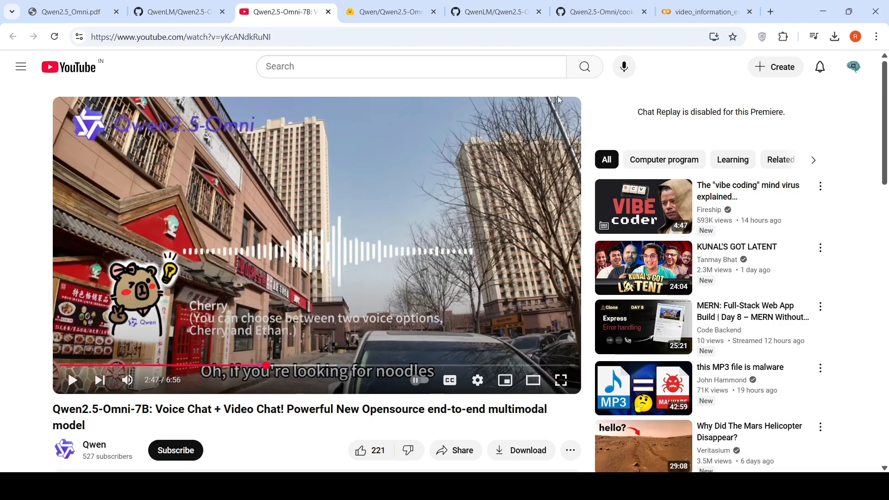
left_click(501, 366)
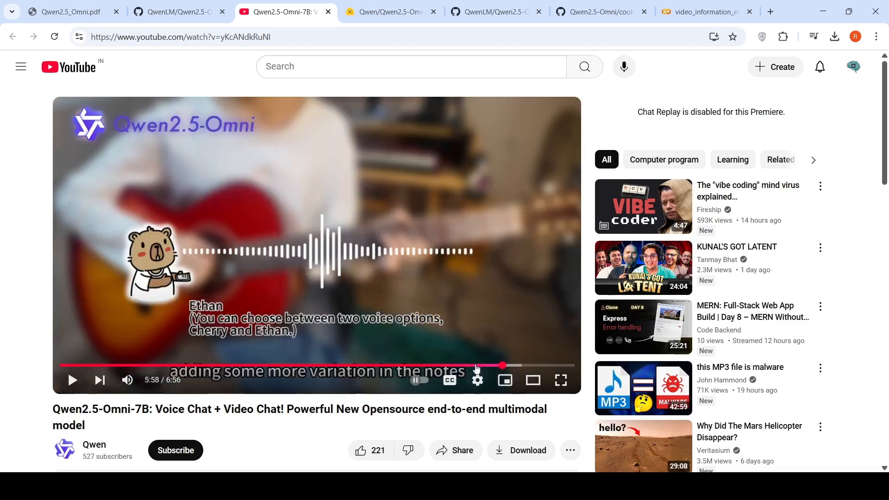
mouse_move(237, 309)
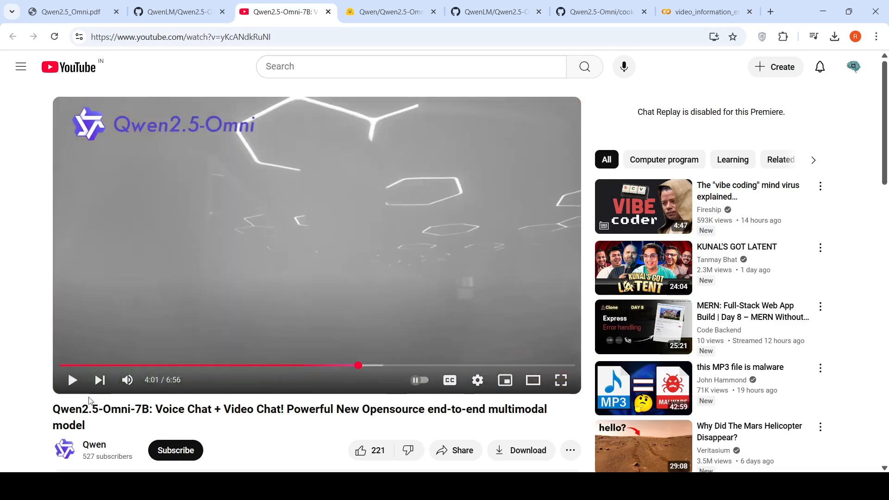
mouse_move(262, 255)
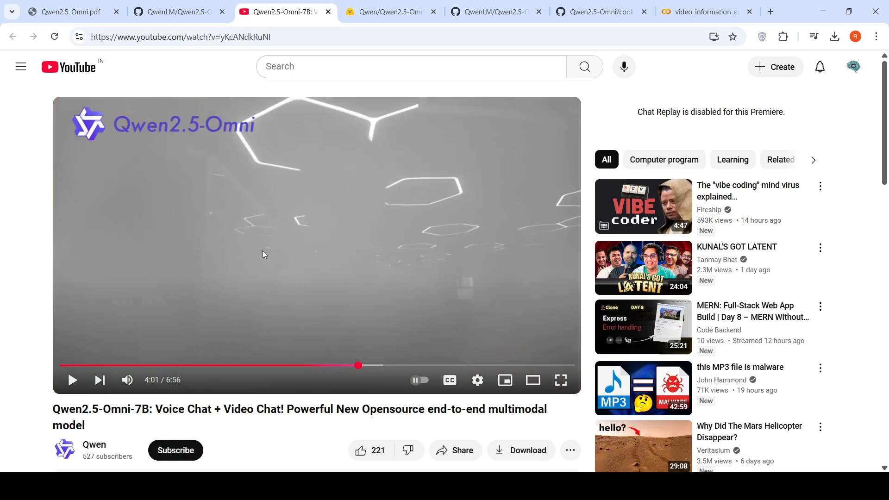
mouse_move(822, 11)
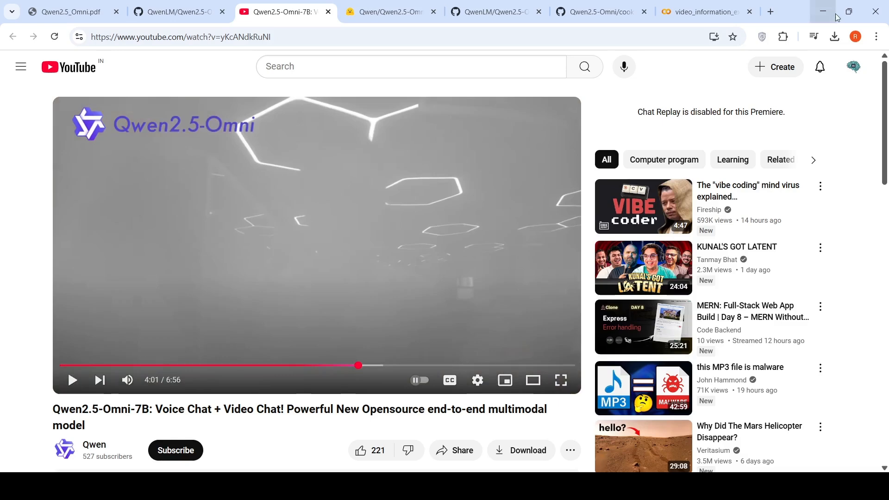
View the video_information_extracting.ipynb cookbook on GitHub and return to the Colab notebook at Question 3
left_click(705, 11)
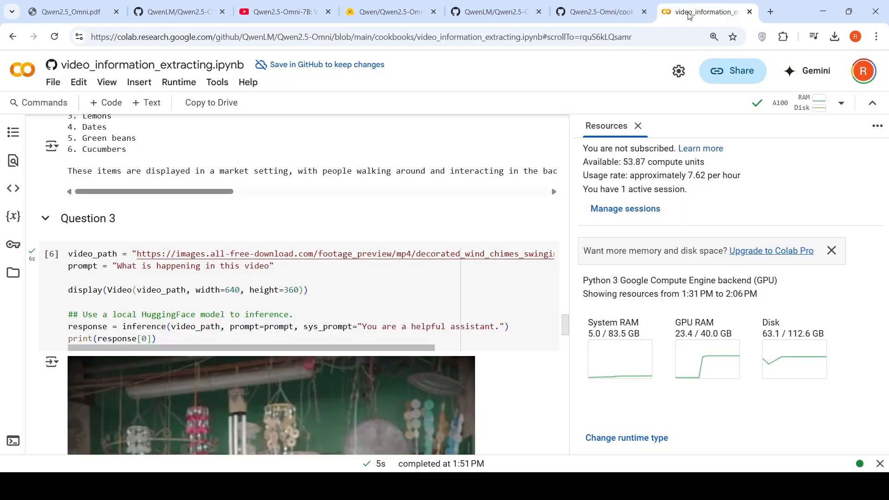
left_click(599, 11)
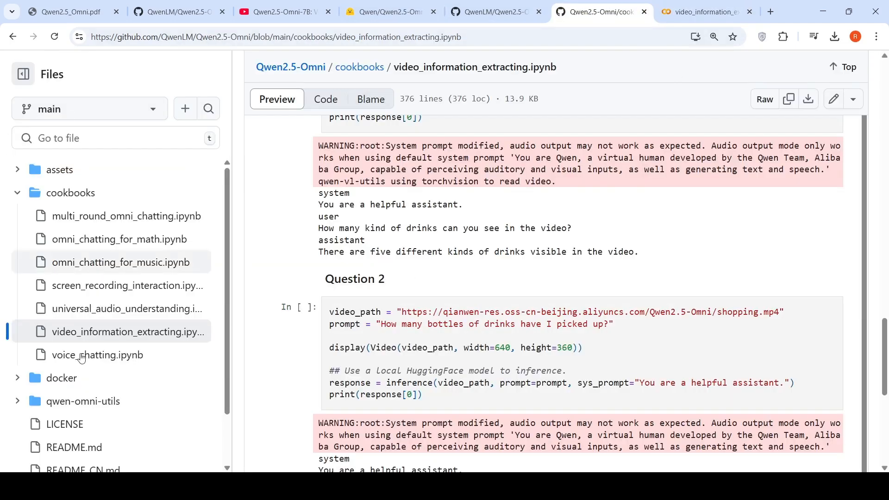
mouse_move(145, 258)
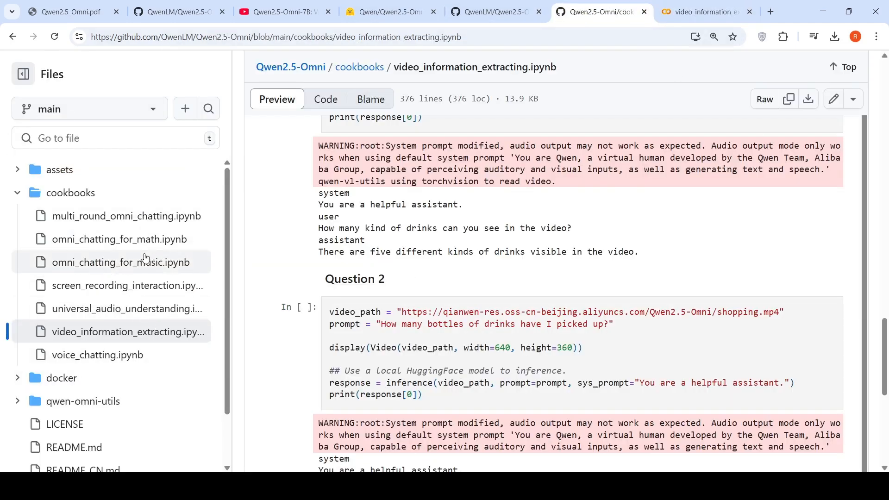
mouse_move(140, 324)
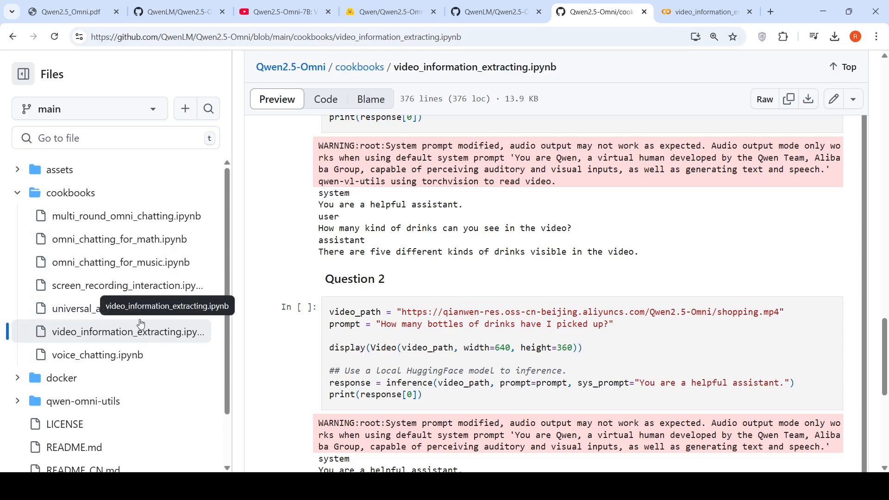
left_click(705, 12)
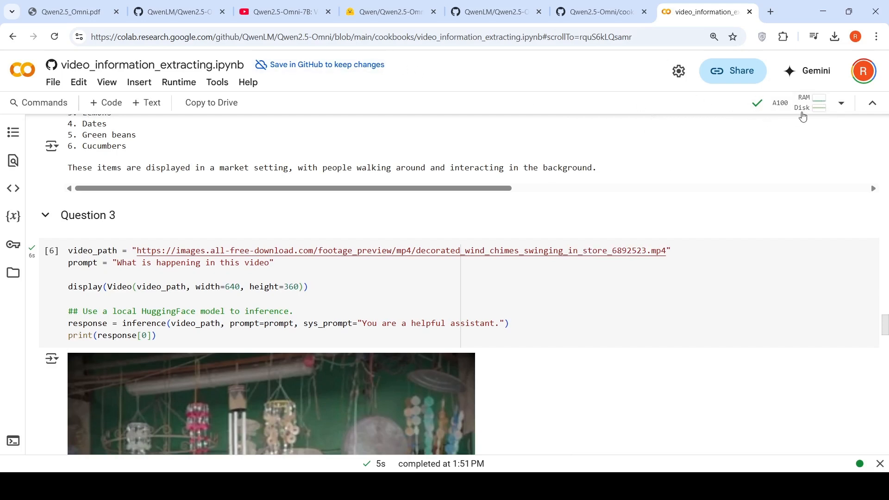
Bring up the Qwen2.5-Omni README at the qwen-omni-utils install and Transformers Usage snippet
left_click(810, 103)
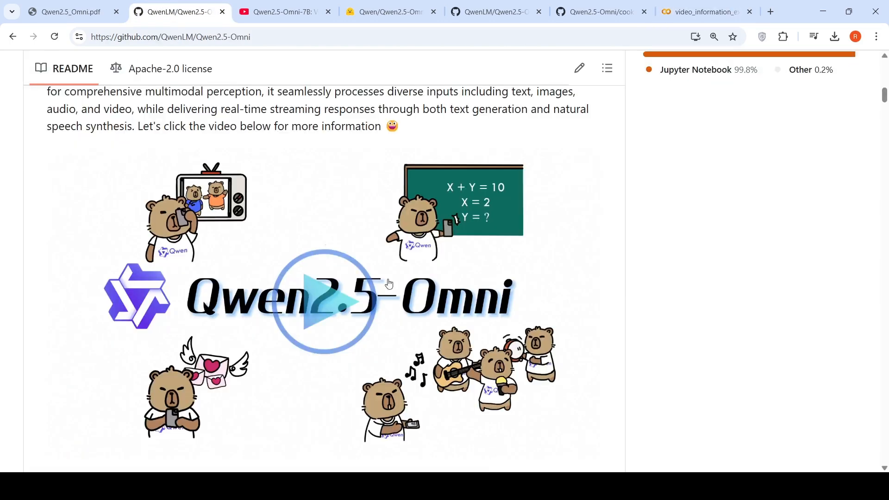
scroll("down", 3)
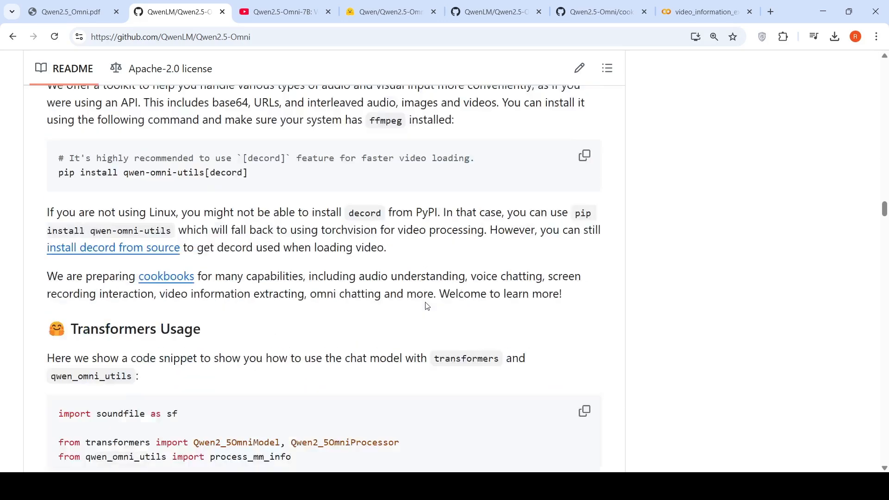
Scroll to the Minimum GPU memory requirements table for FP32 and BF16
scroll("down", 3)
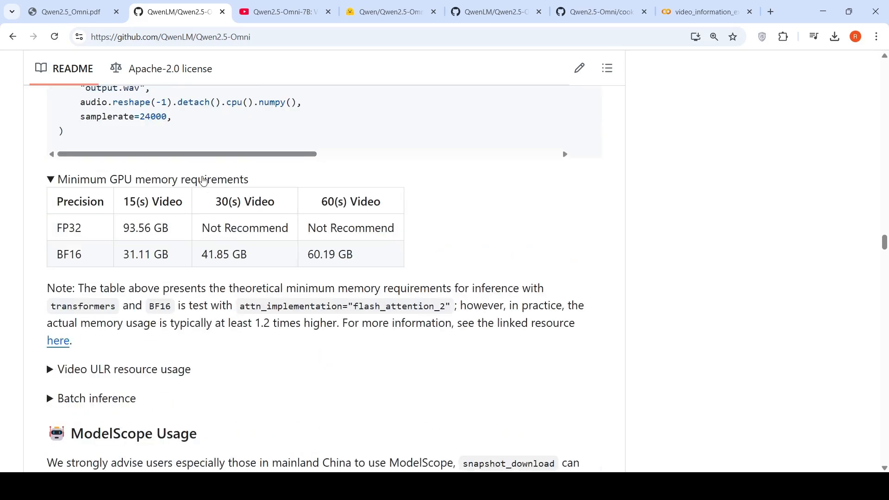
mouse_move(157, 250)
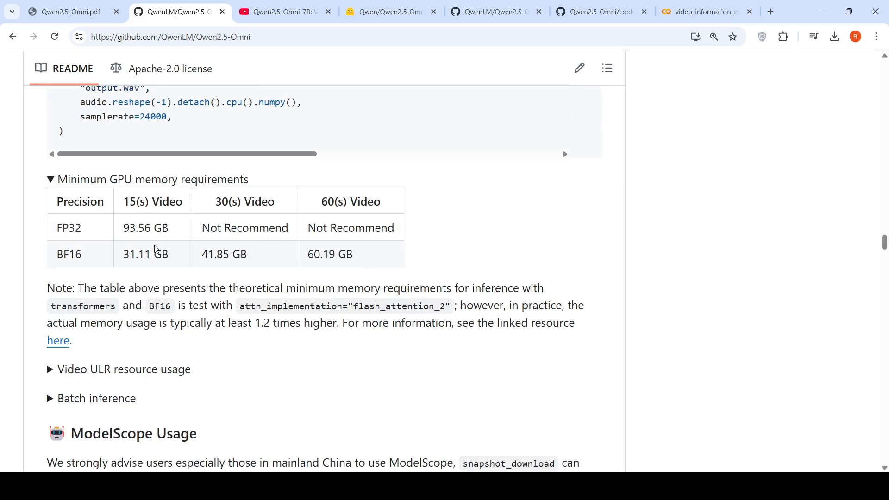
mouse_move(79, 241)
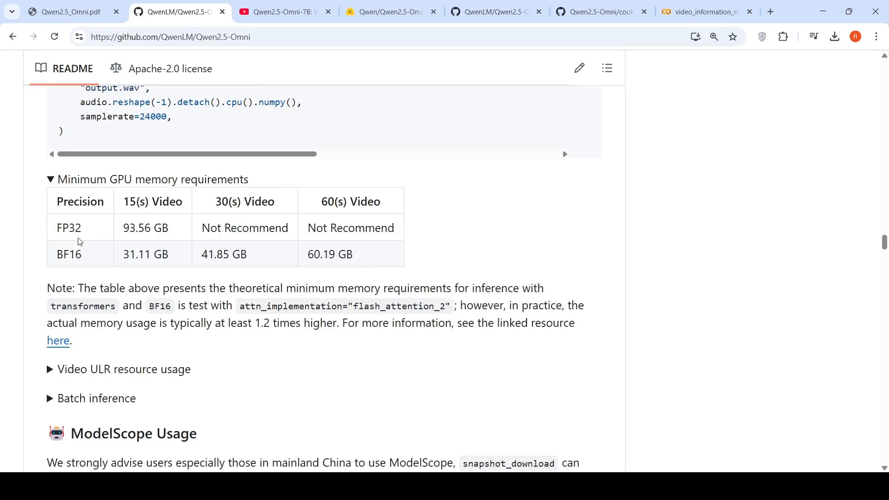
mouse_move(144, 268)
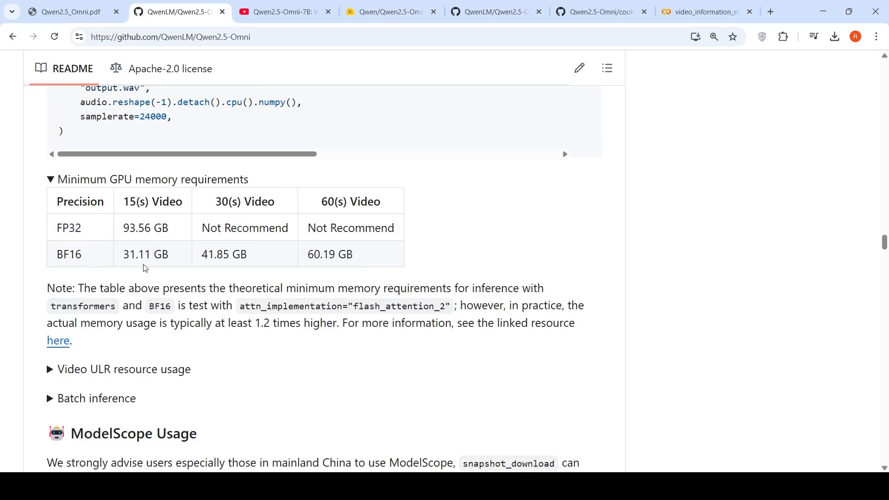
mouse_move(231, 253)
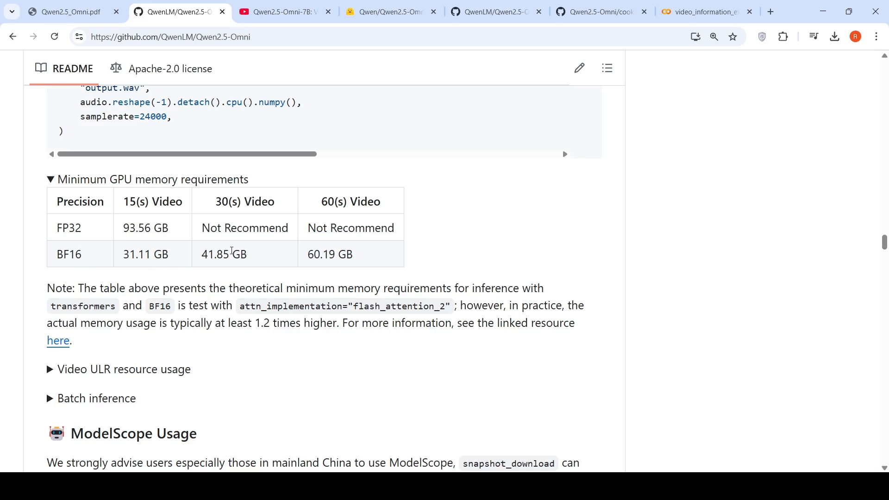
mouse_move(682, 141)
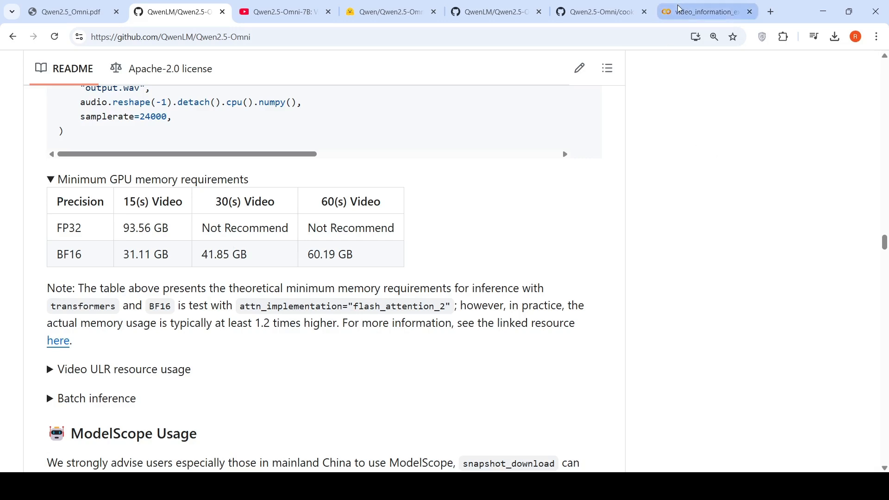
mouse_move(678, 13)
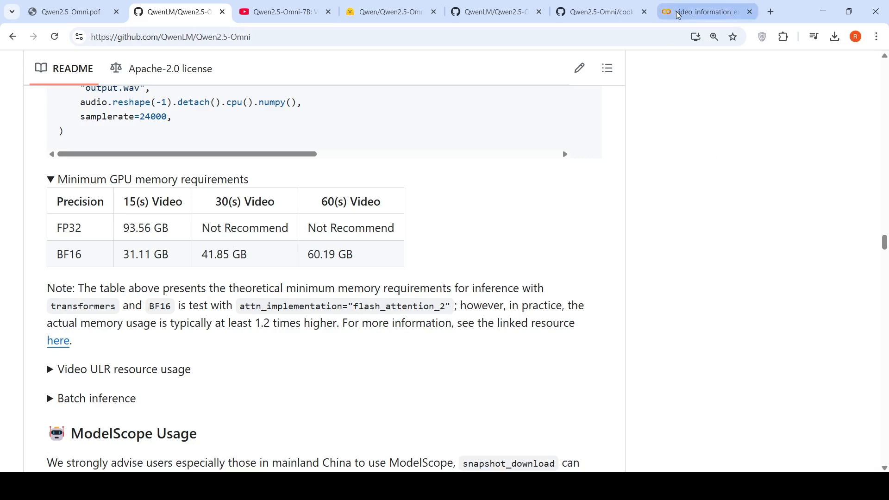
Review the Colab notebook's pip install cells for qwen-omni-utils, flash-attn, transformers and openai and their output
left_click(703, 11)
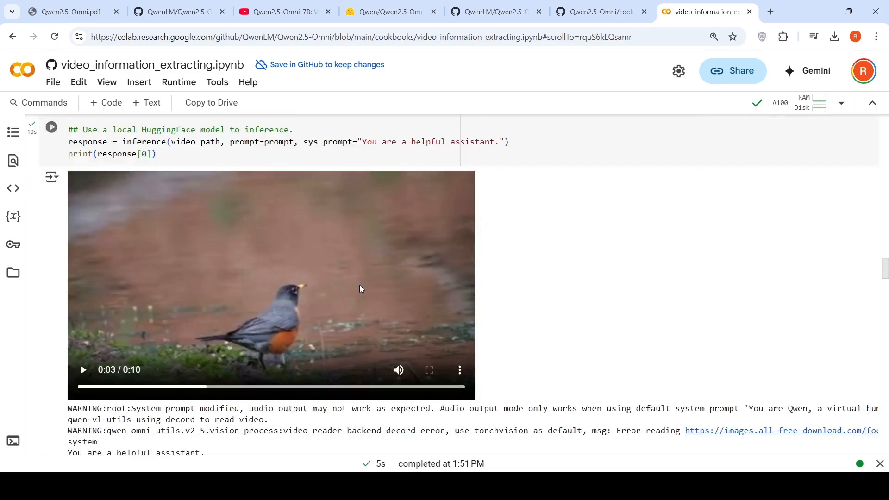
scroll("up", 3)
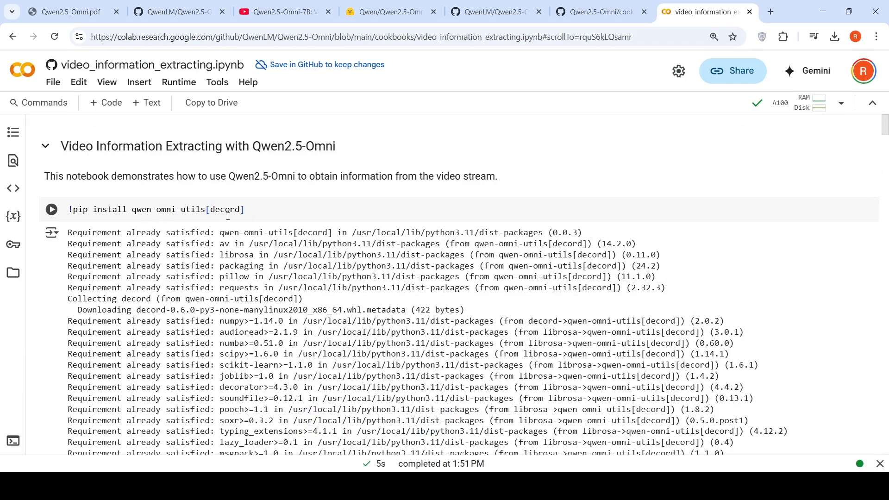
scroll("down", 3)
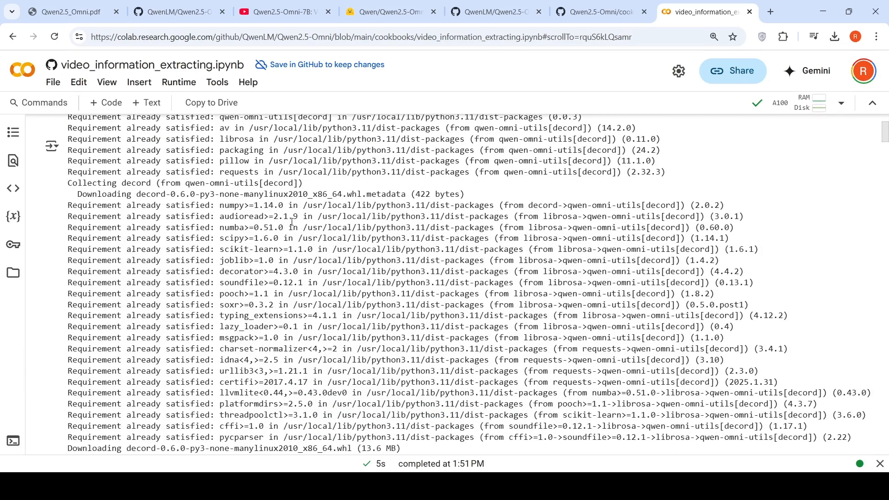
scroll("down", 3)
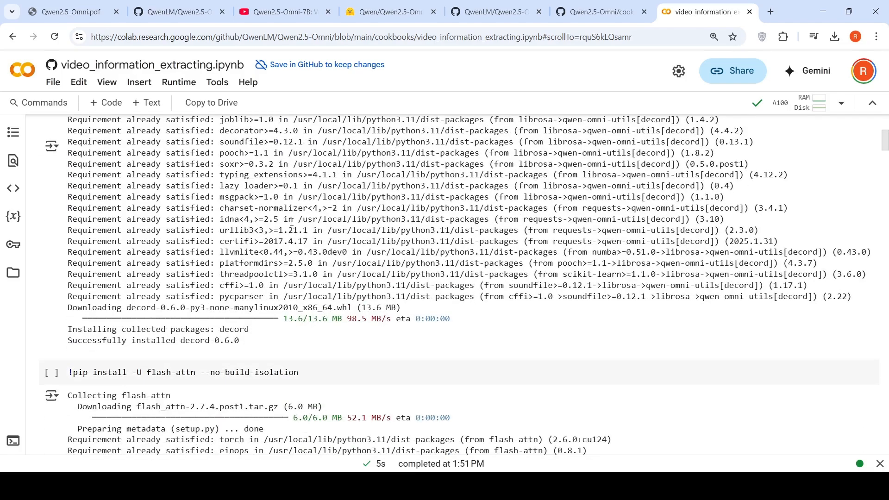
scroll("down", 3)
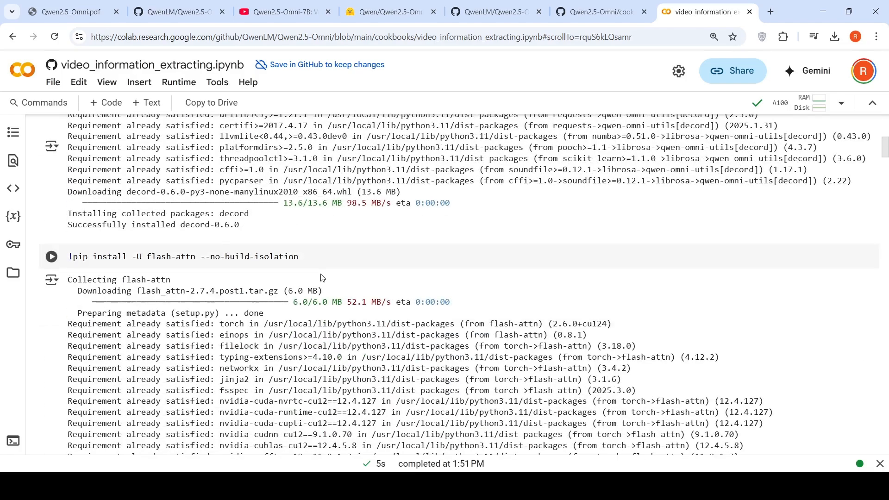
scroll("down", 3)
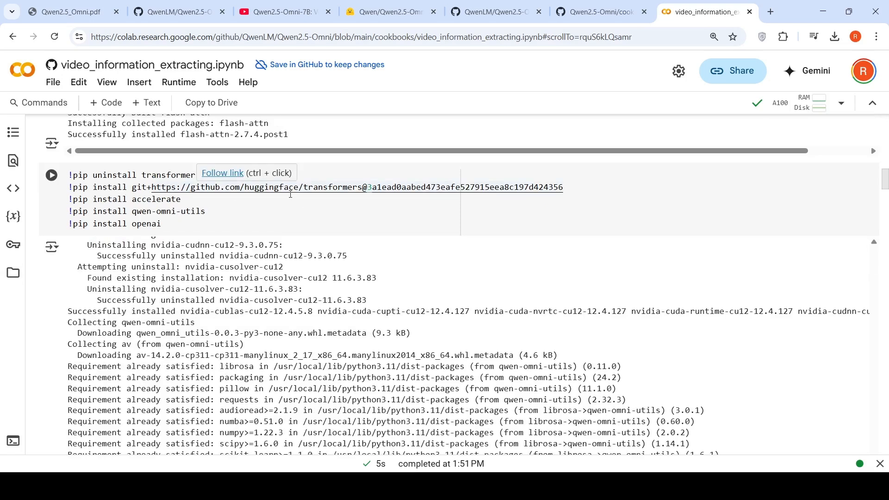
mouse_move(148, 227)
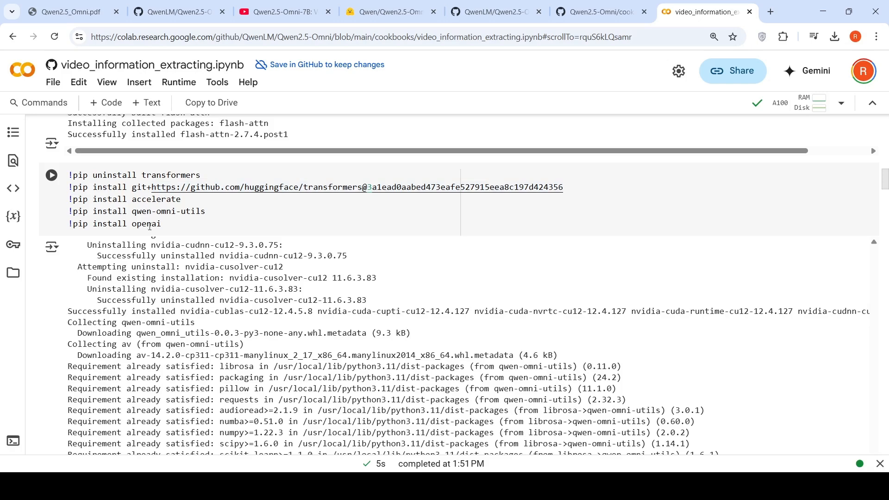
scroll("down", 3)
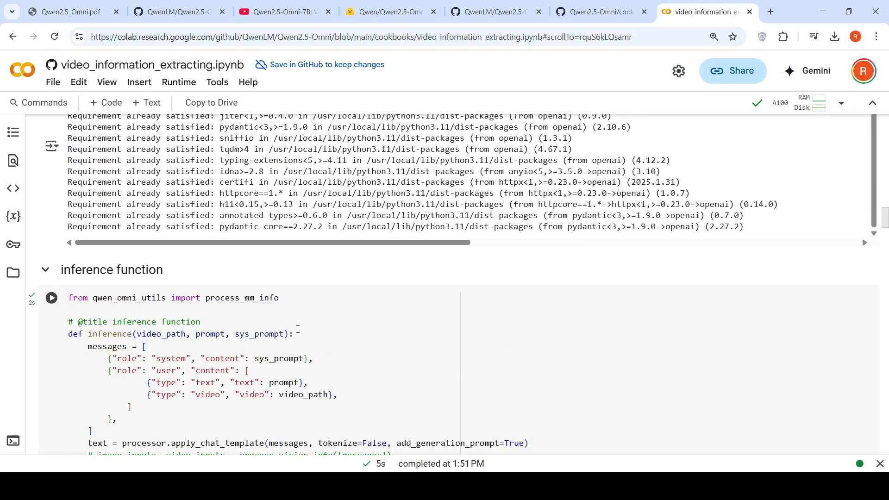
scroll("down", 3)
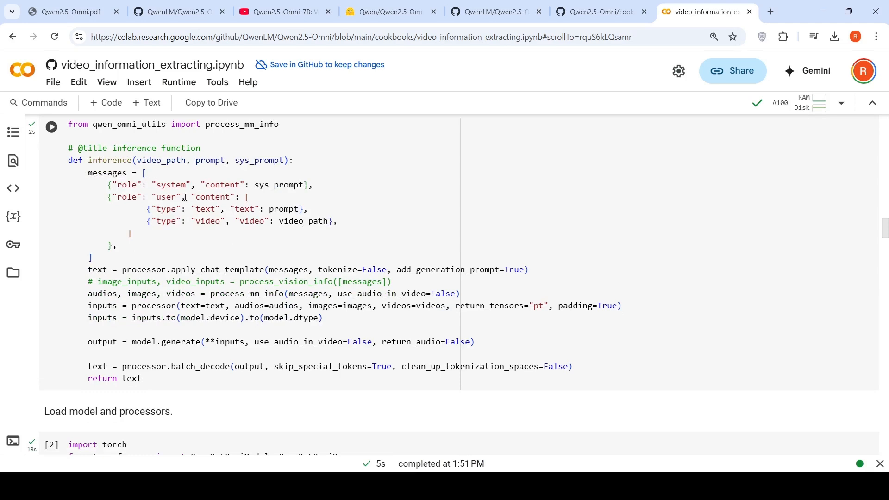
mouse_move(278, 184)
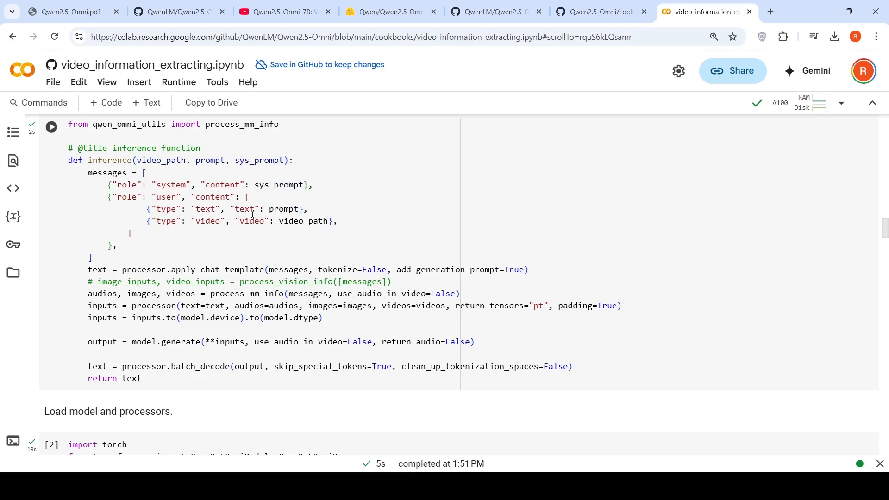
mouse_move(314, 228)
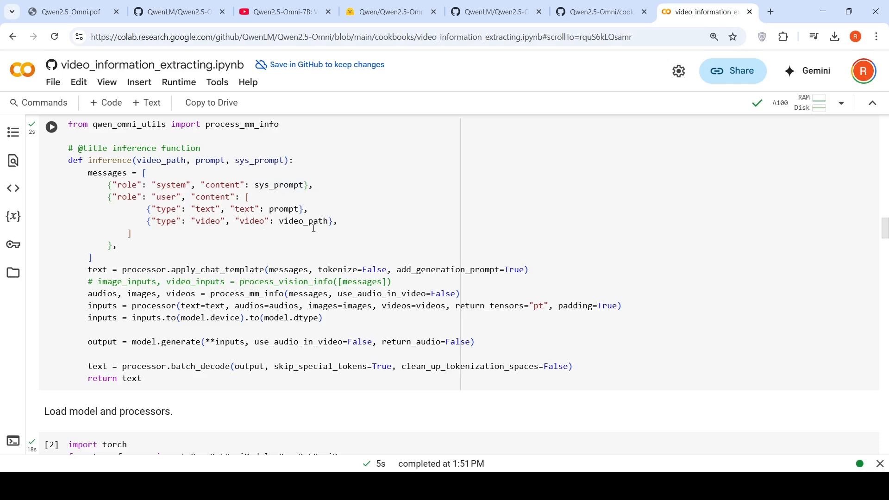
scroll("down", 3)
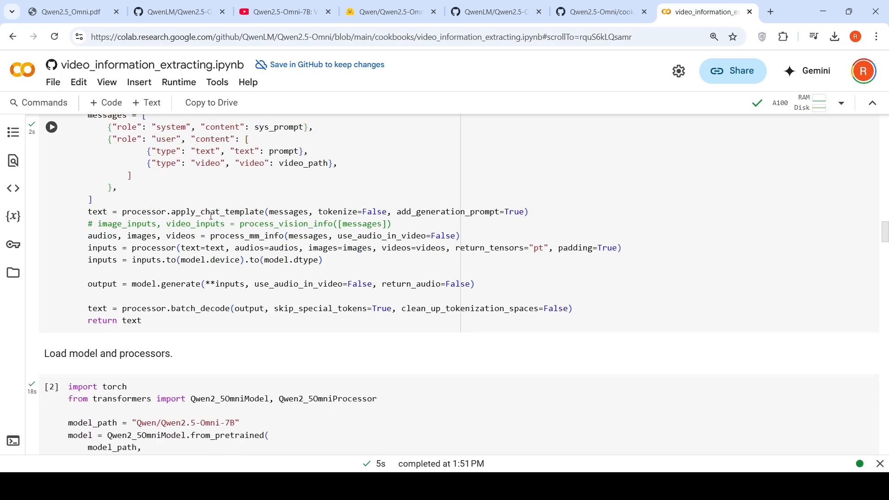
mouse_move(295, 242)
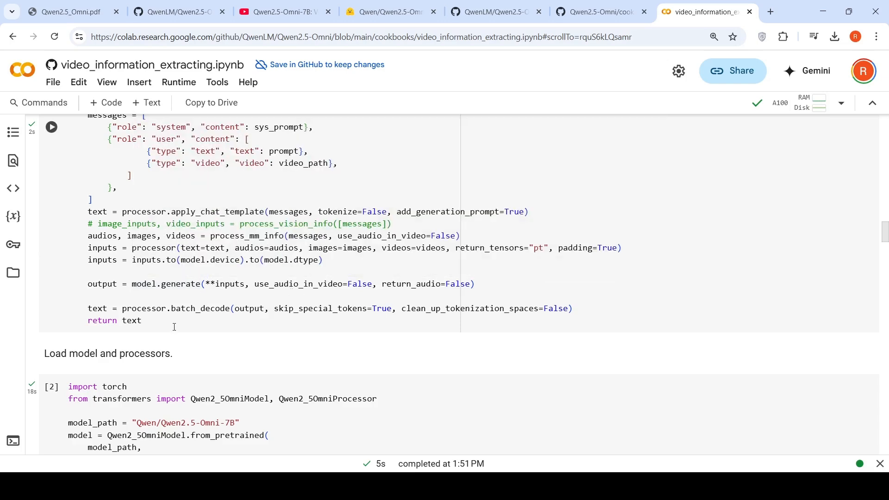
mouse_move(102, 302)
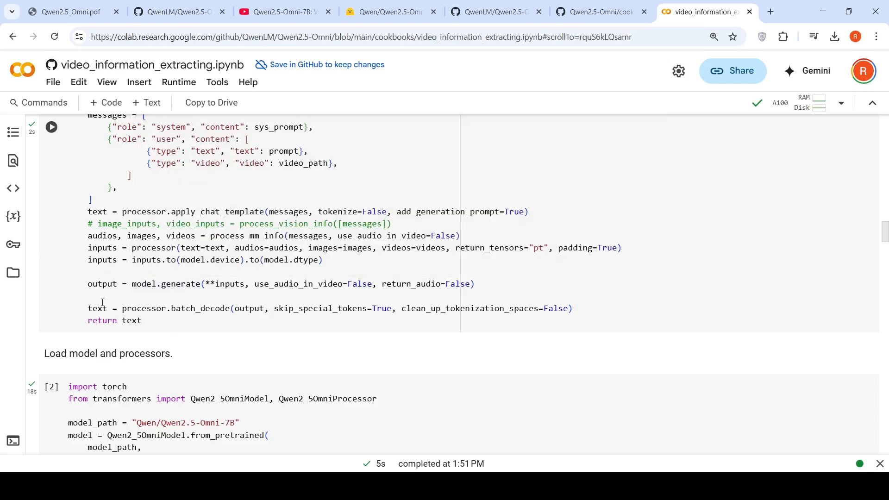
scroll("up", 3)
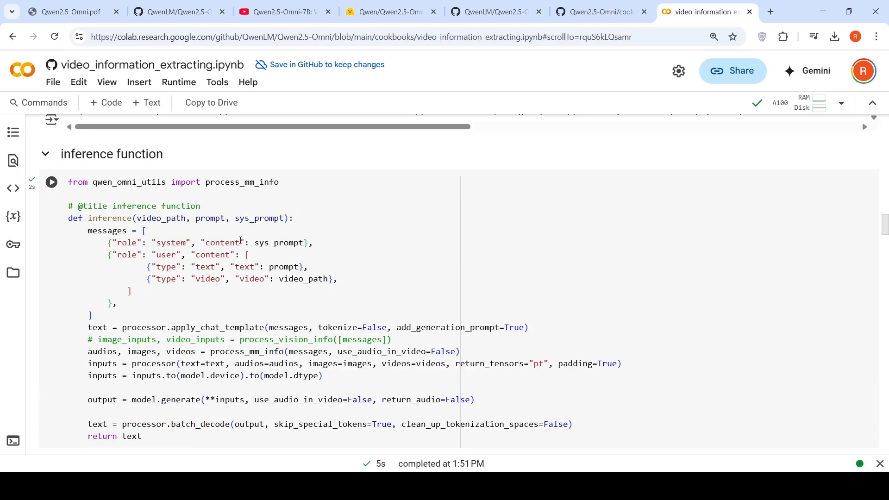
scroll("up", 3)
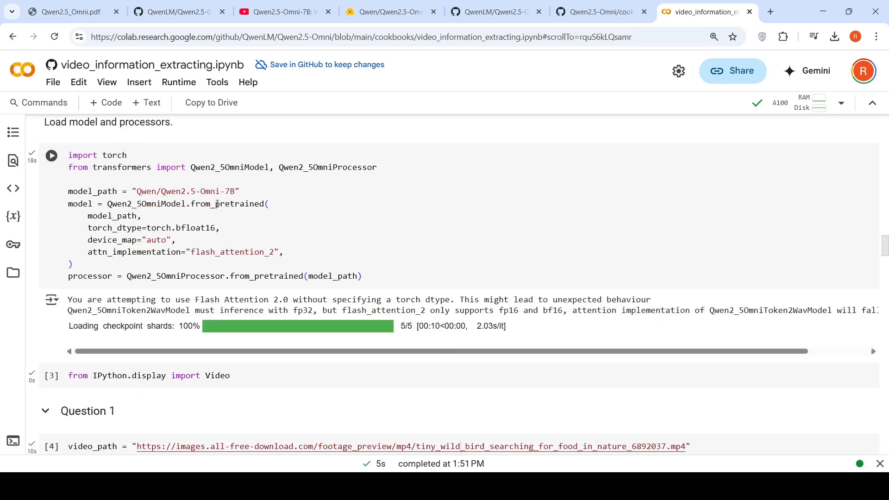
mouse_move(300, 233)
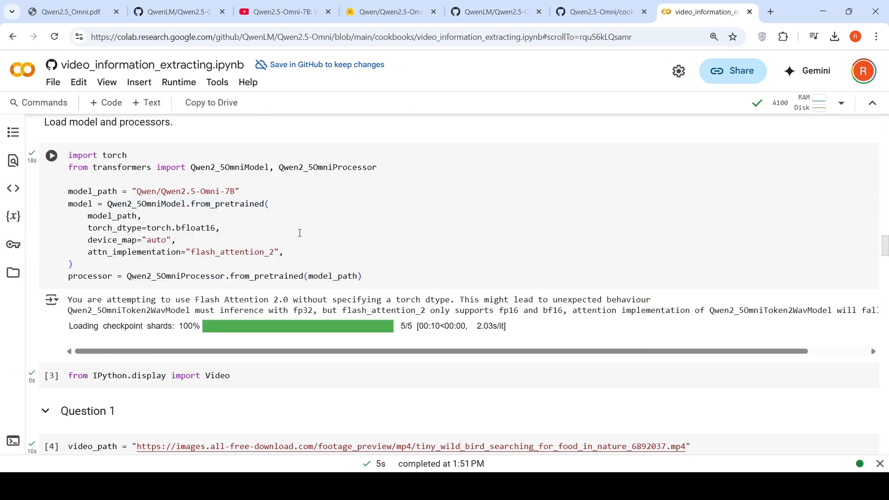
mouse_move(276, 220)
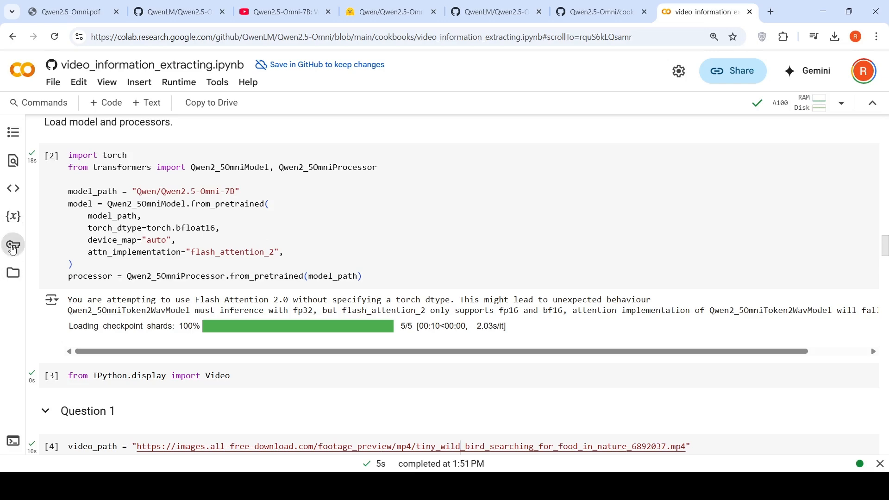
left_click(12, 245)
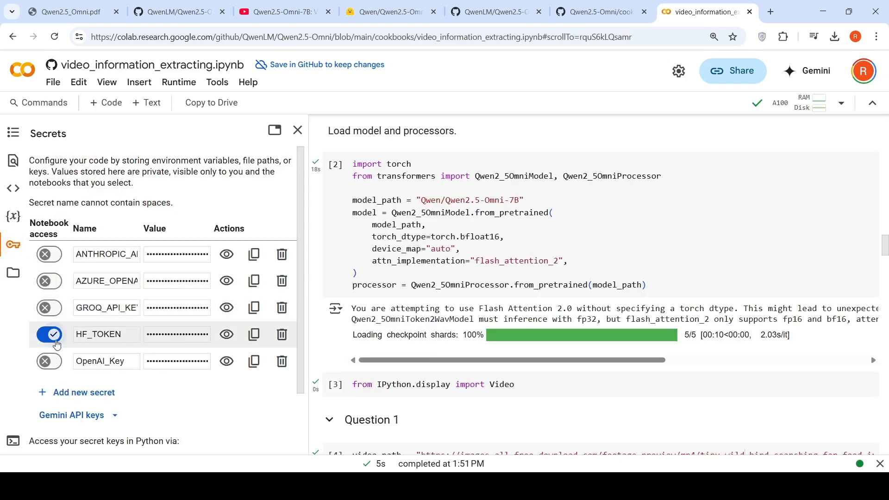
left_click(297, 129)
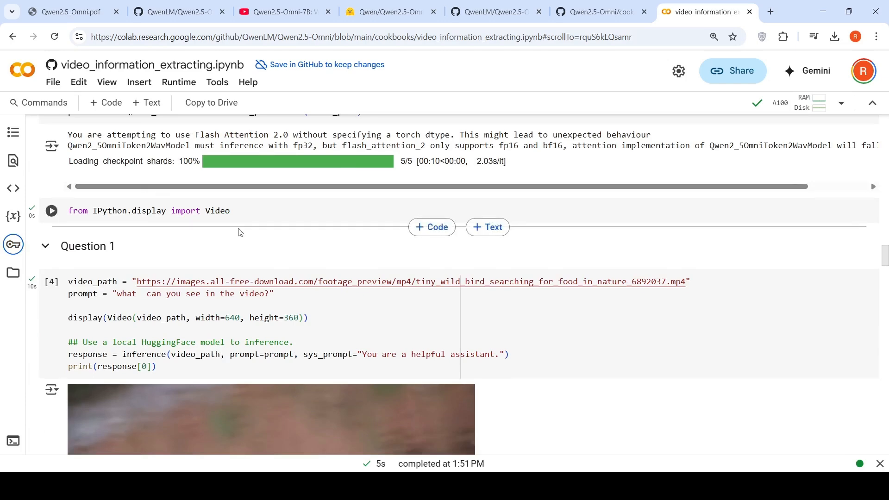
Play the Question 1 bird clip and read the model's answer describing a small bird foraging near water
scroll("down", 3)
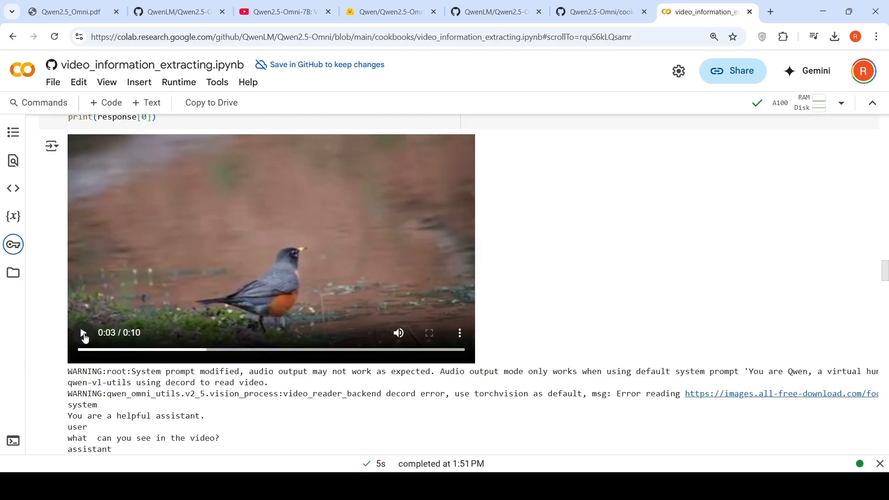
left_click(82, 333)
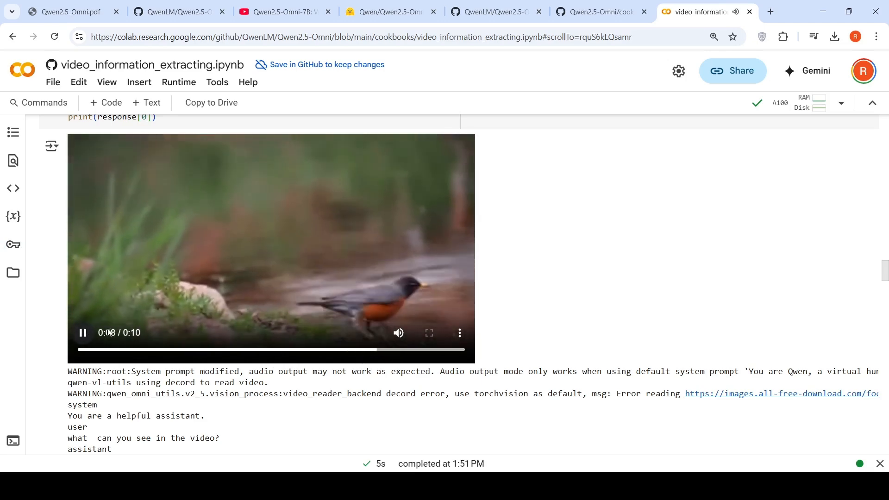
scroll("up", 3)
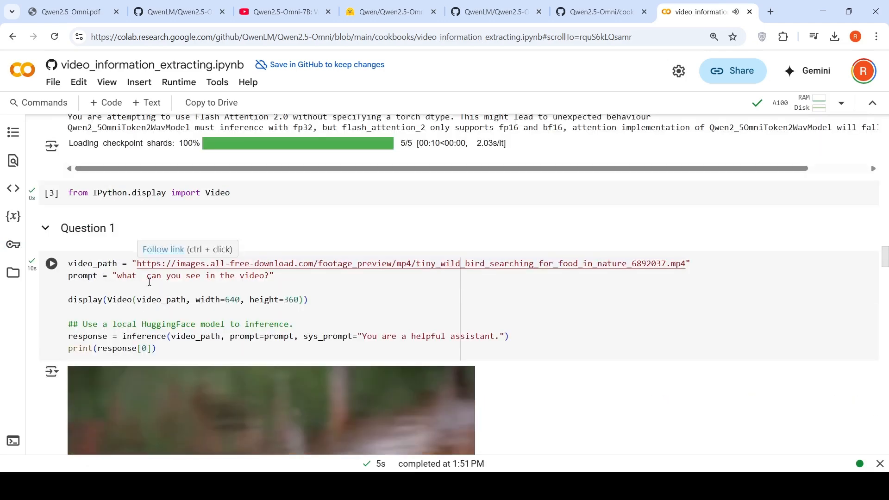
mouse_move(212, 282)
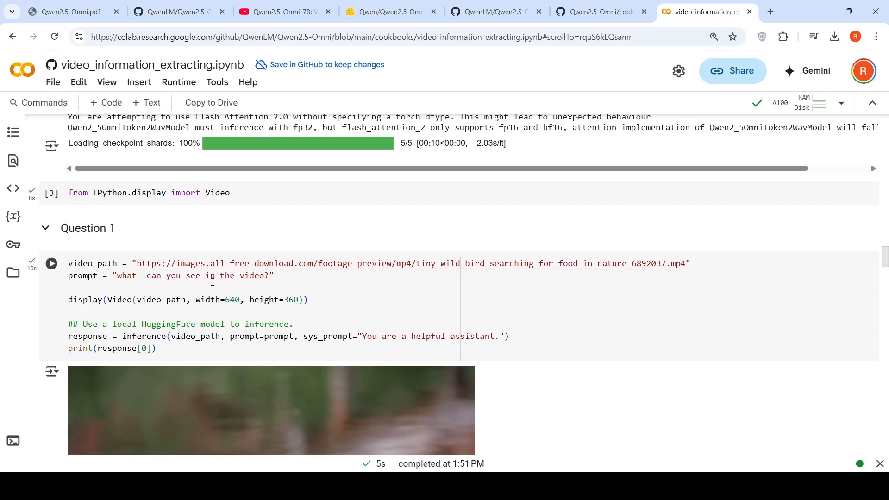
scroll("down", 3)
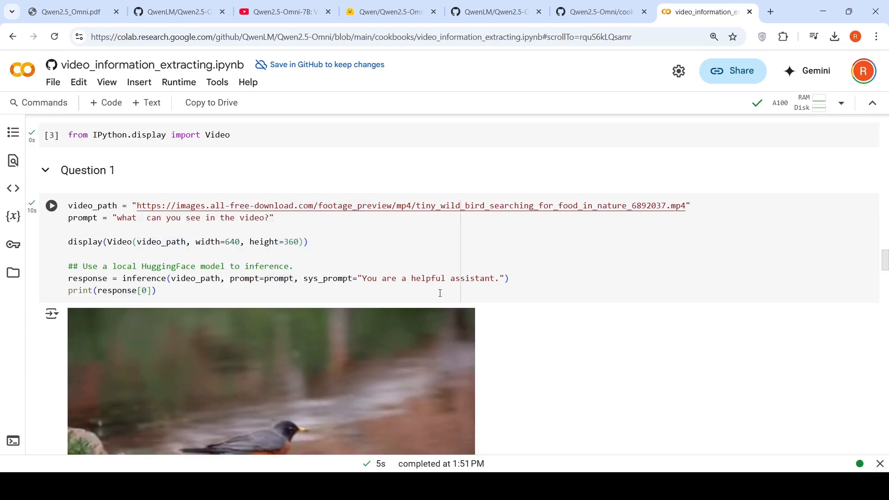
scroll("down", 3)
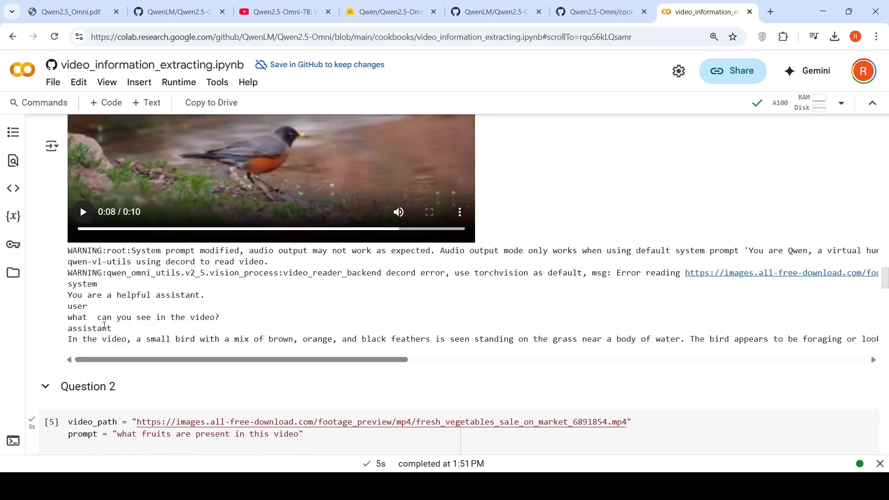
mouse_move(235, 349)
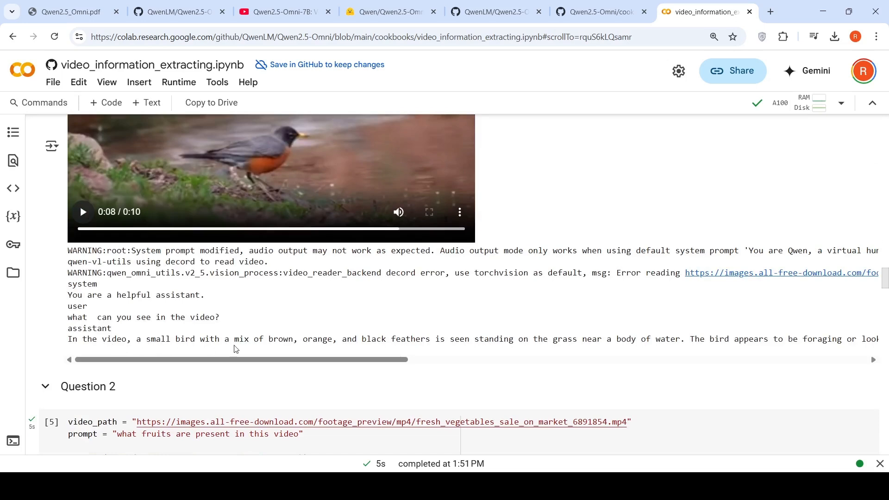
mouse_move(495, 350)
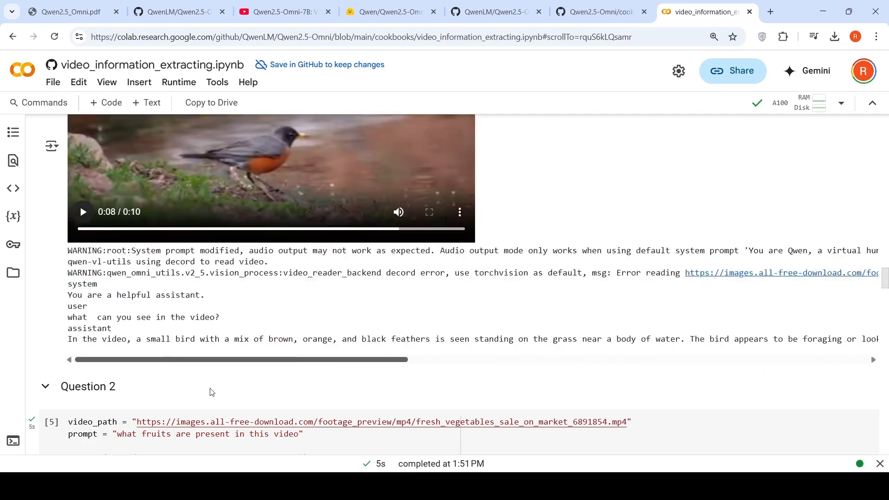
Scroll through Question 3's wind-chimes video output and the model's description of the hanging decorations
scroll("down", 3)
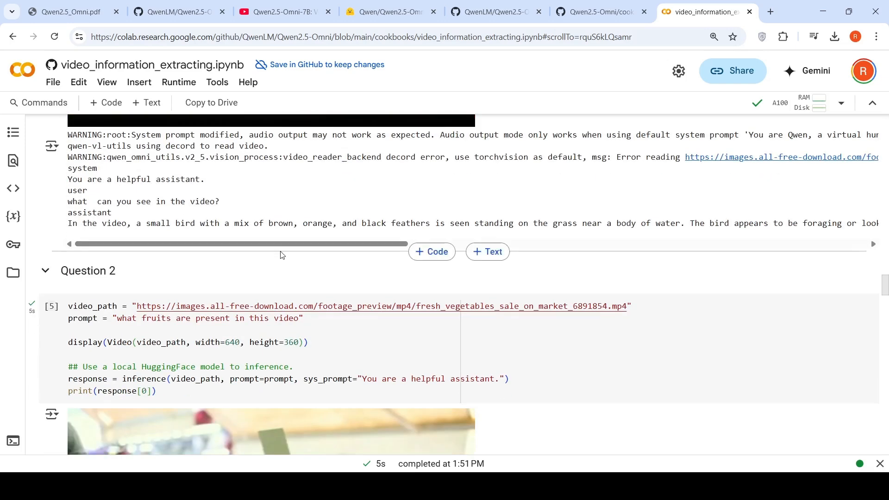
scroll("down", 3)
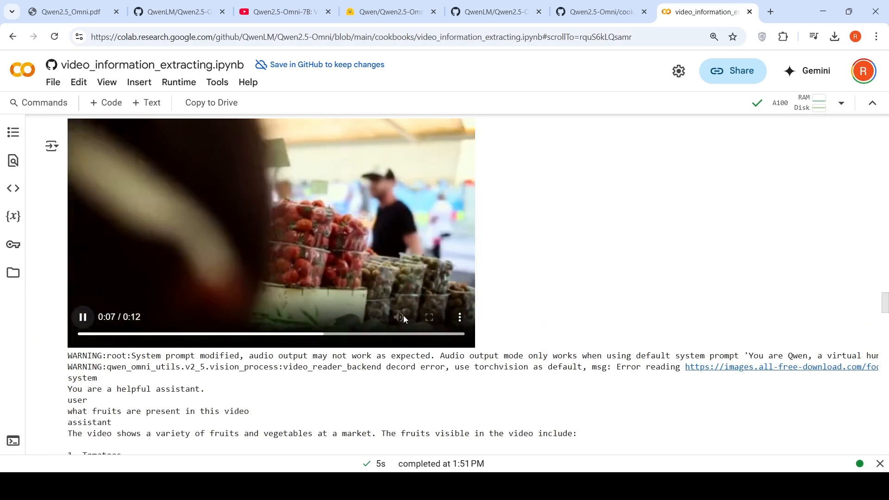
scroll("up", 3)
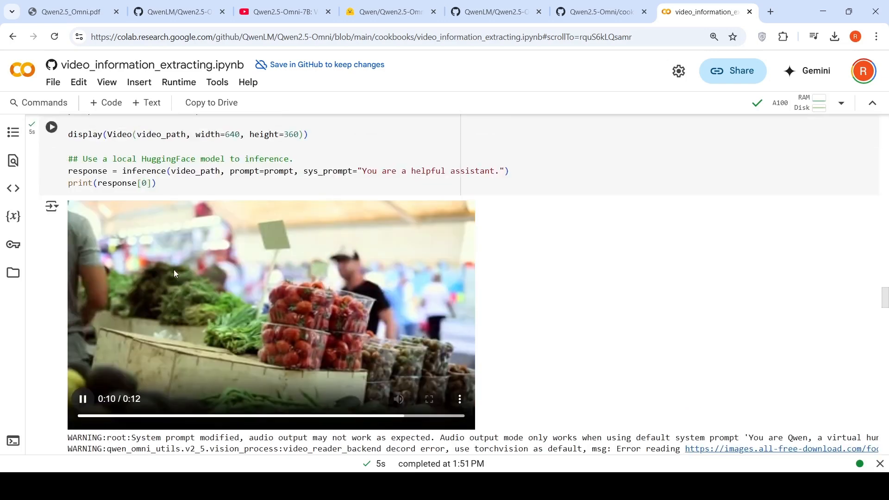
scroll("down", 3)
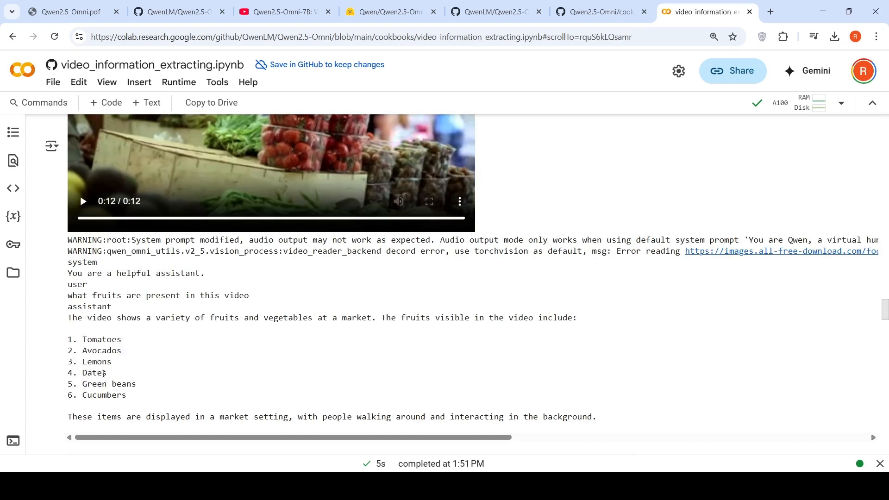
mouse_move(207, 265)
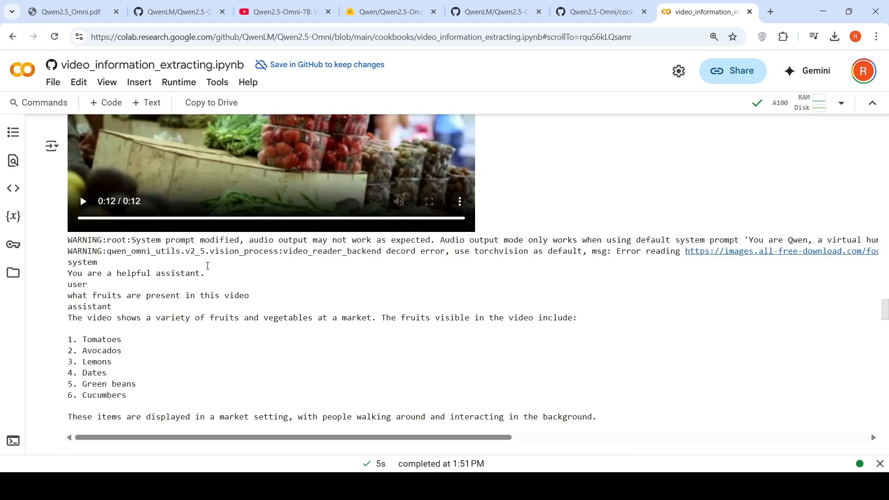
mouse_move(246, 208)
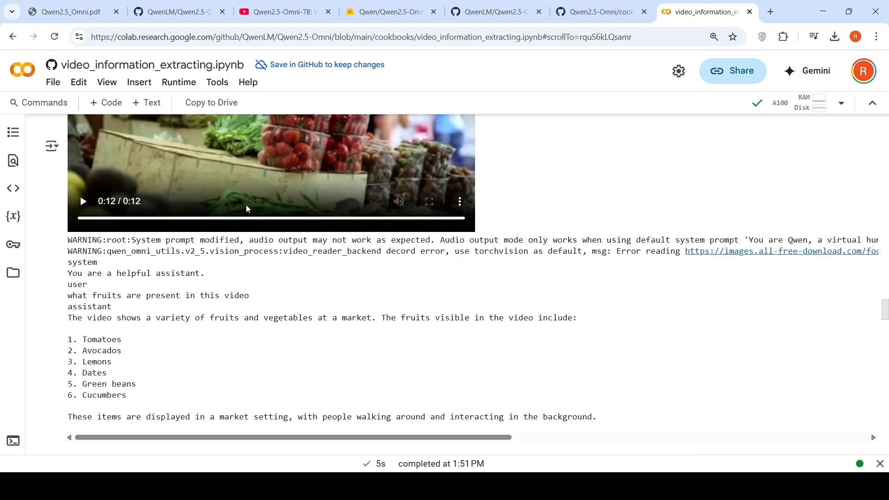
mouse_move(173, 338)
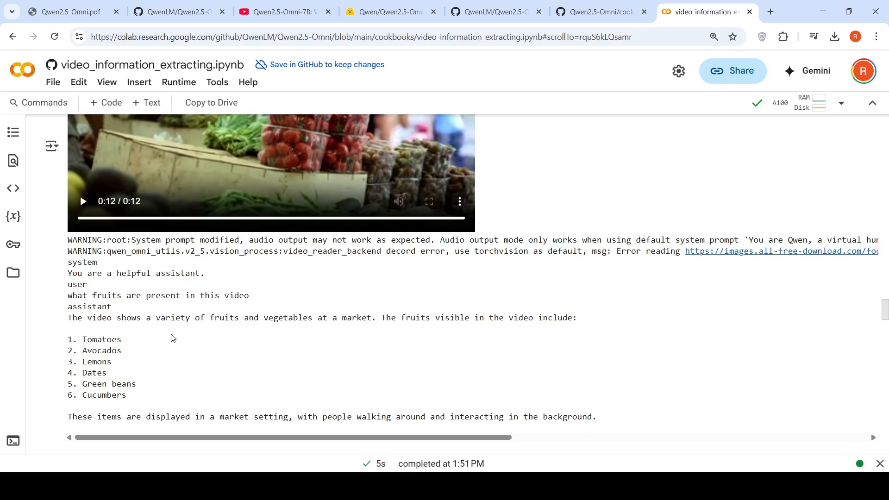
mouse_move(153, 353)
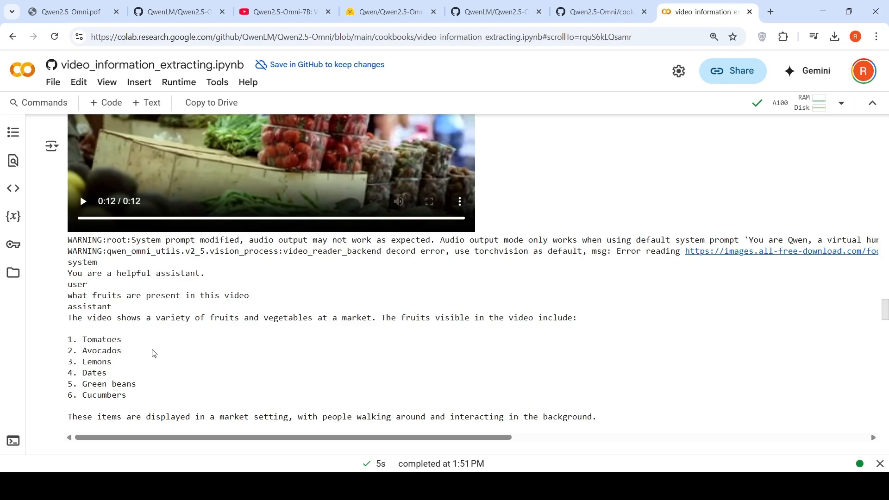
mouse_move(146, 410)
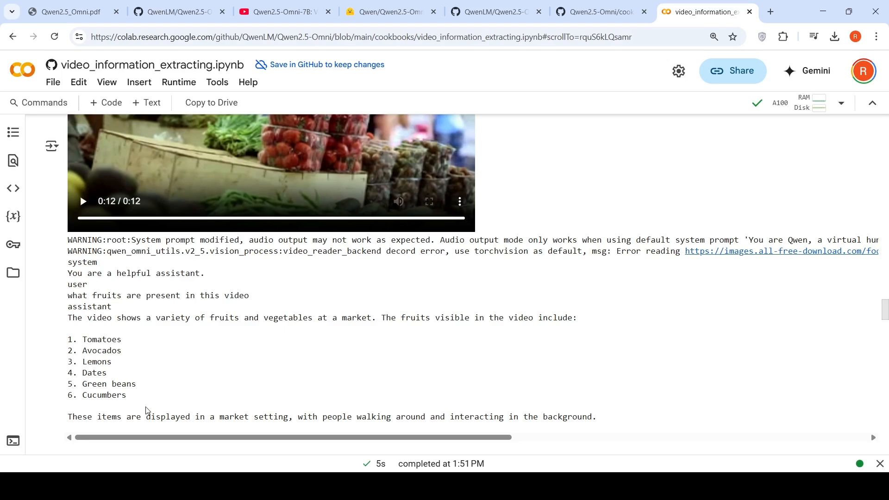
mouse_move(325, 326)
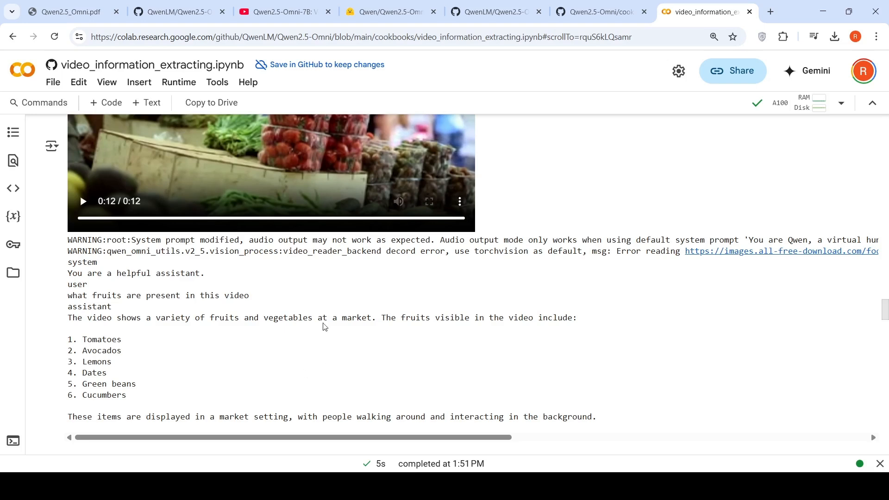
mouse_move(316, 419)
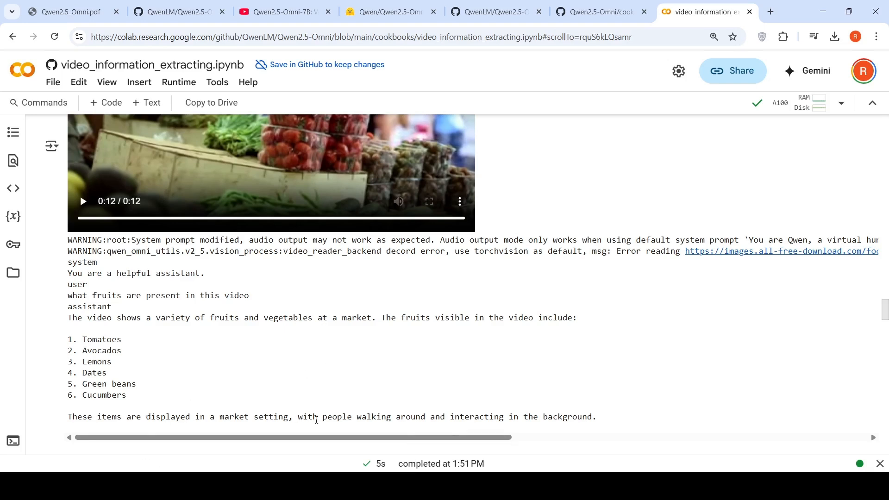
mouse_move(435, 344)
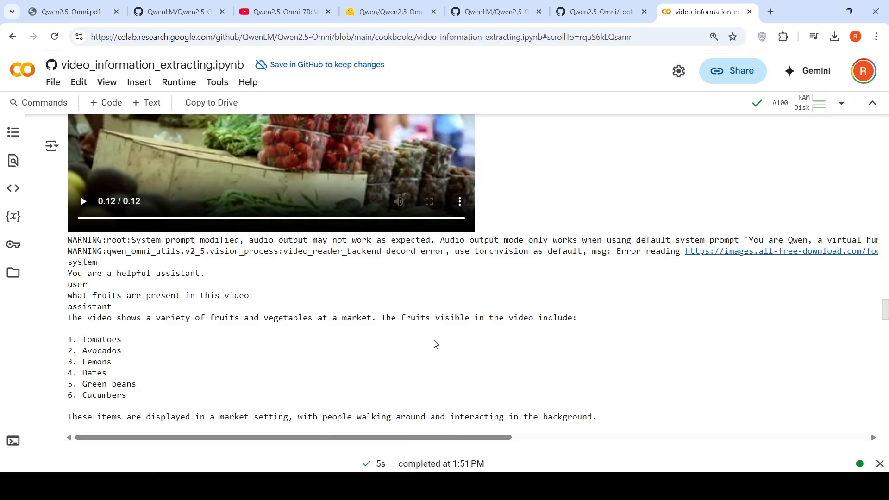
scroll("up", 3)
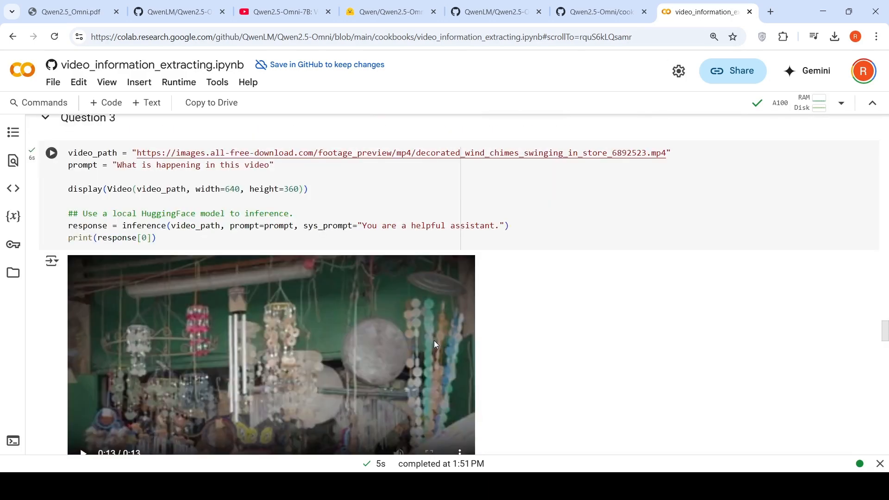
scroll("down", 3)
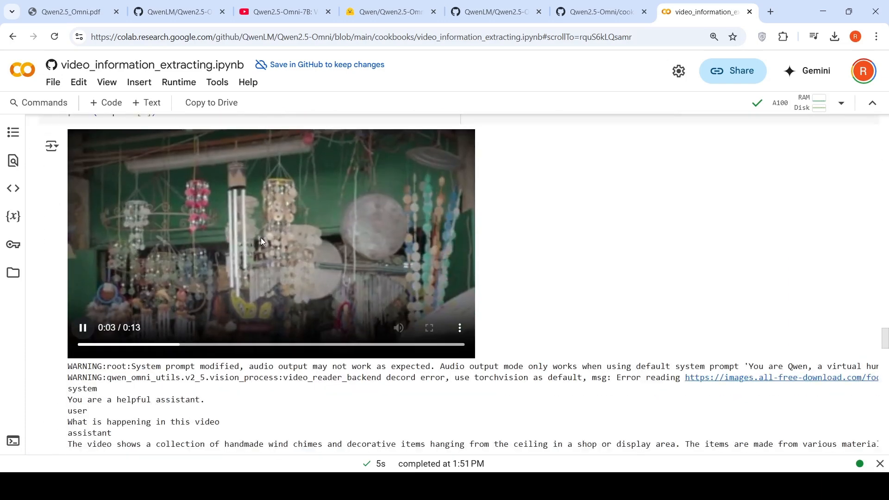
scroll("down", 3)
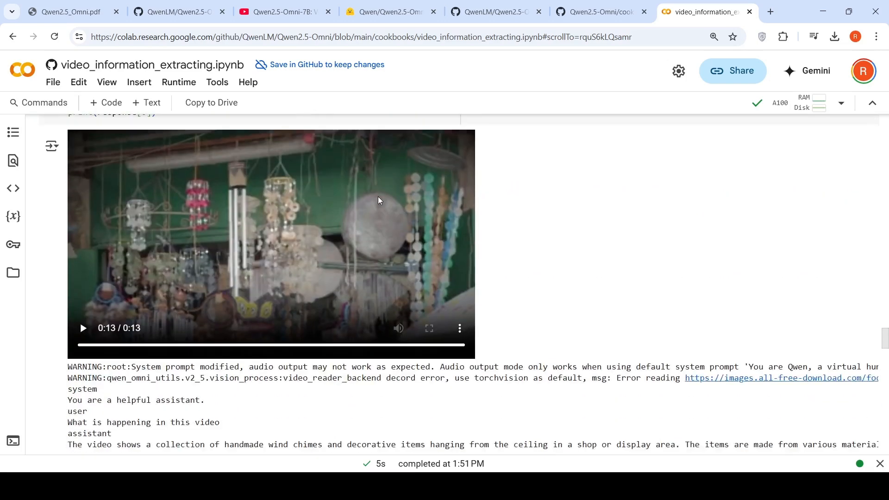
Briefly visit the Qwen2.5-Omni-7B Hugging Face page, then return to the Colab notebook
left_click(389, 11)
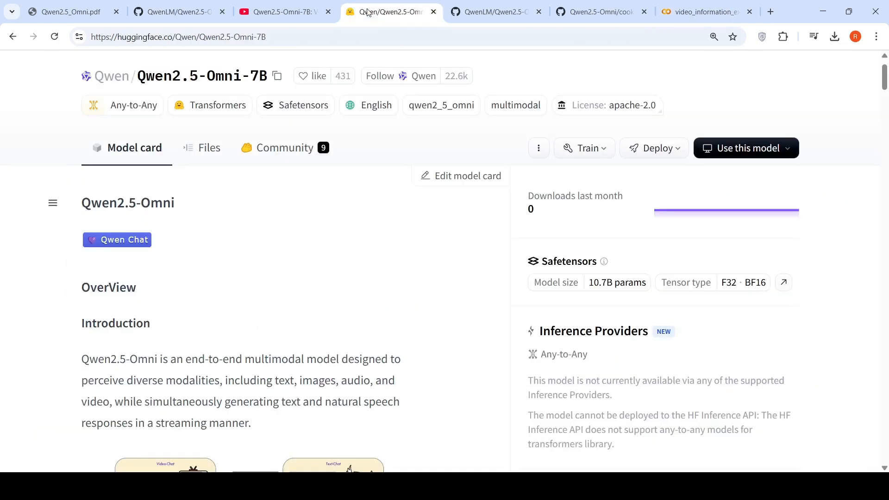
left_click(705, 11)
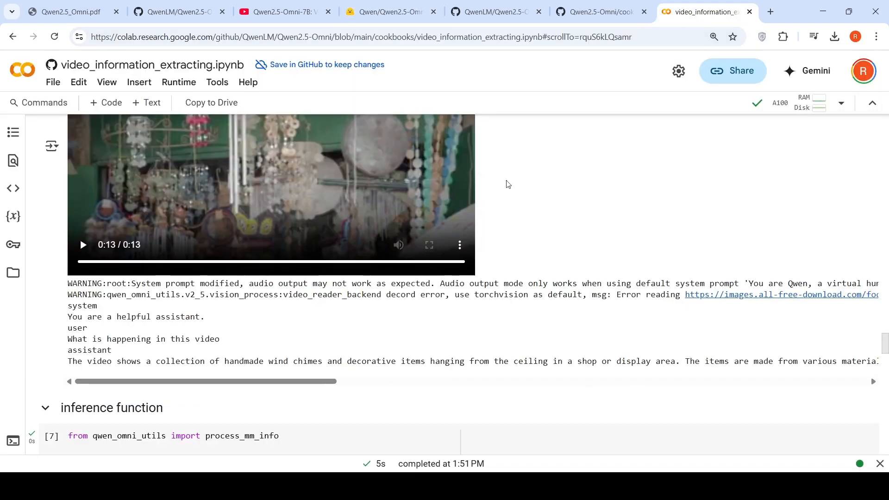
Review the audio_inference helper cell and bring the cell [9] speech transcription example into view
scroll("down", 3)
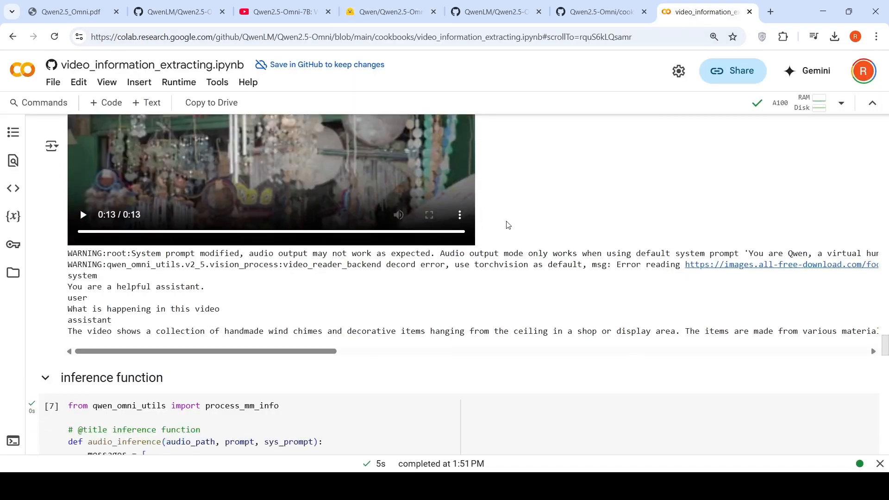
scroll("down", 3)
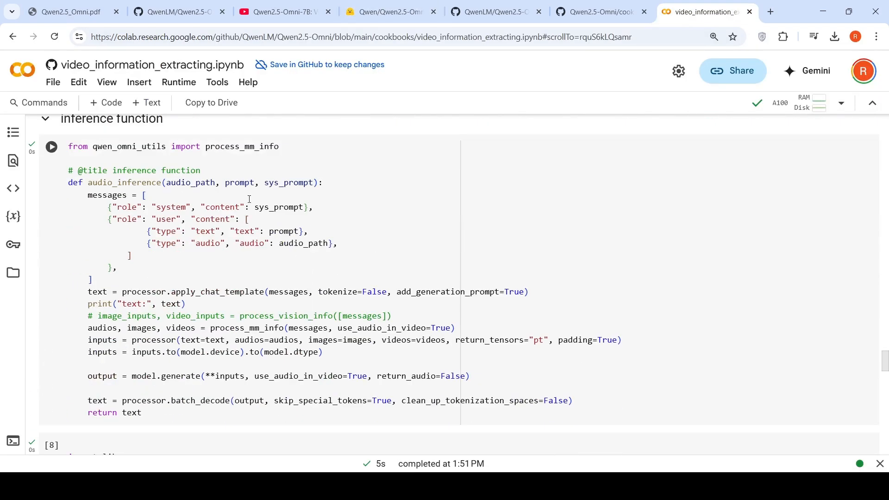
scroll("up", 3)
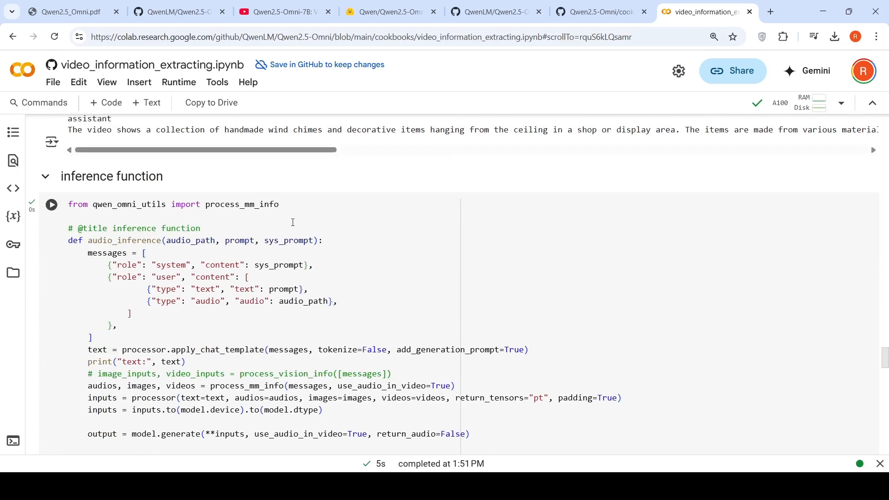
scroll("down", 3)
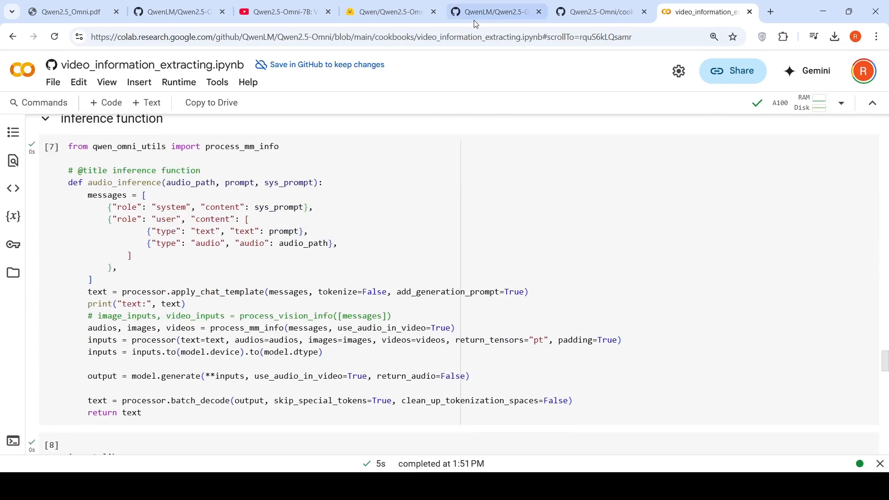
left_click(599, 11)
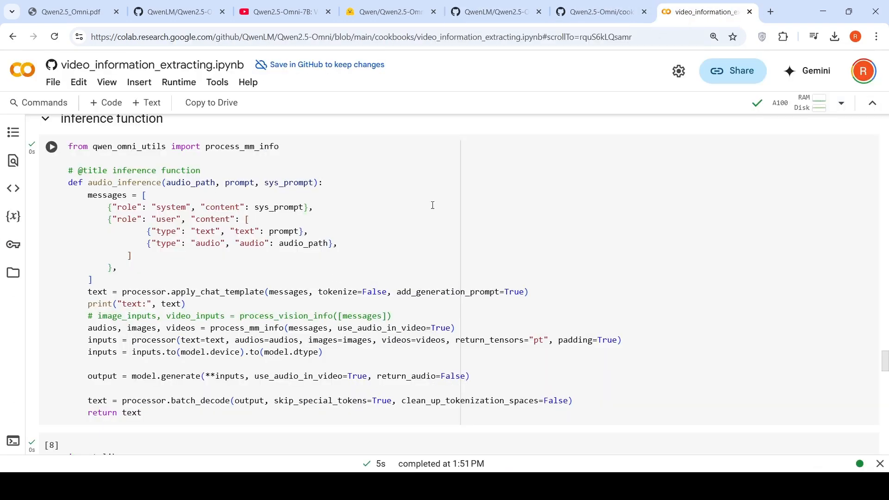
mouse_move(111, 200)
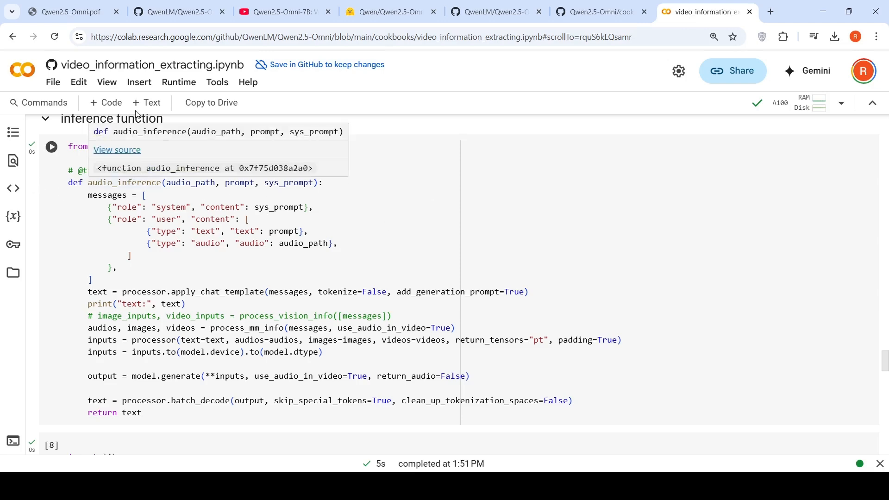
scroll("down", 3)
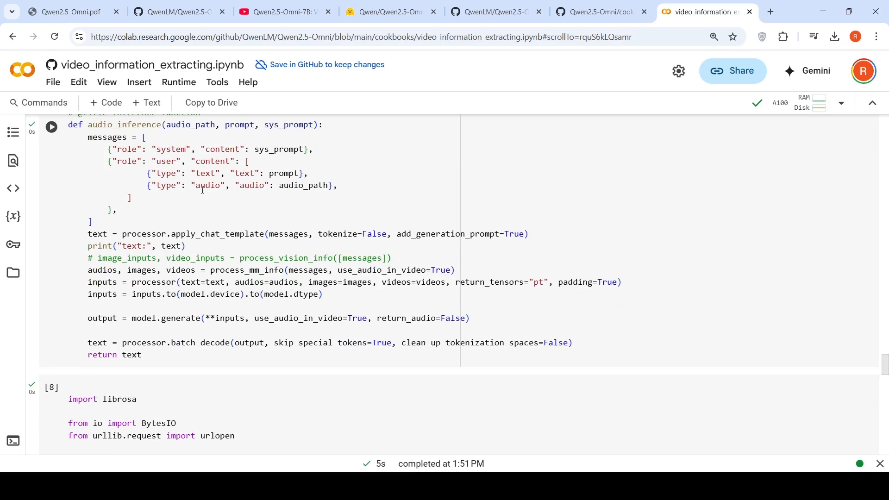
mouse_move(306, 185)
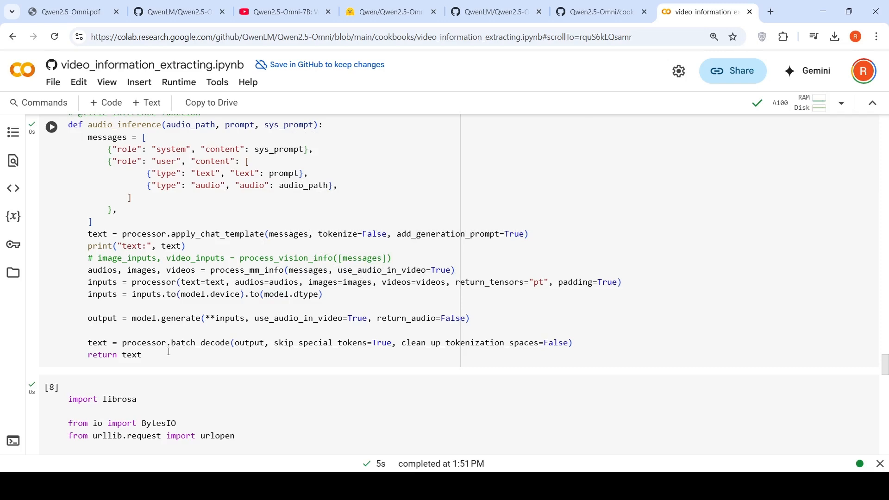
scroll("down", 3)
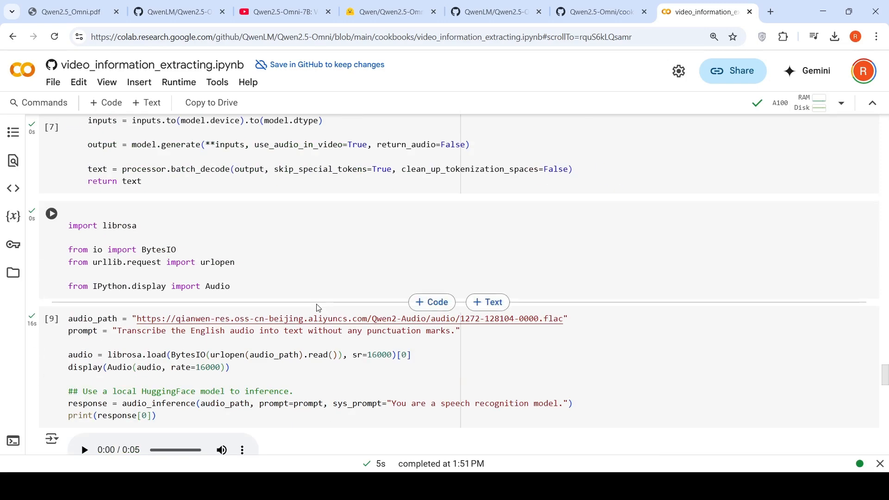
Play and stop the cell [9] speech sample, checking the 'mr quilter is the apostle…' transcription
scroll("down", 3)
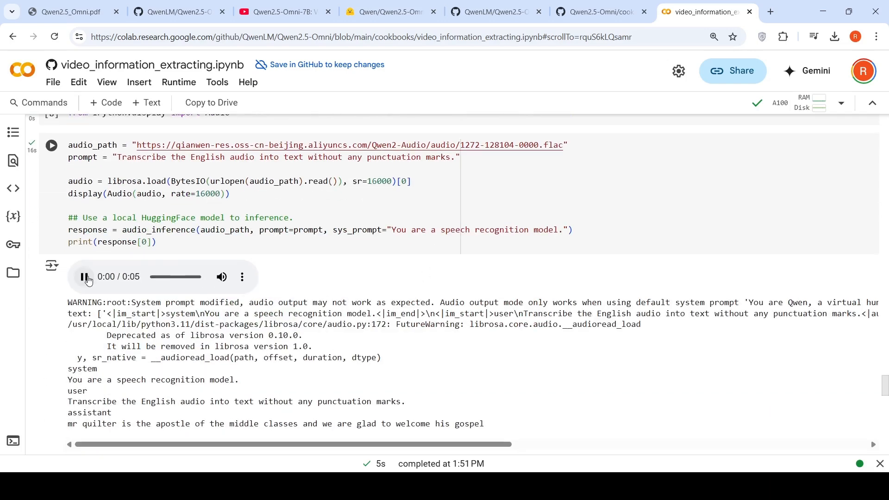
left_click(84, 277)
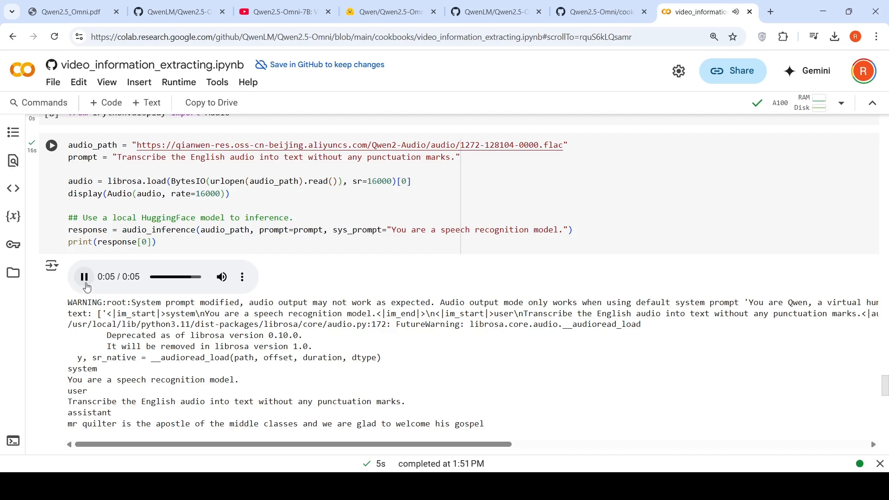
left_click(84, 277)
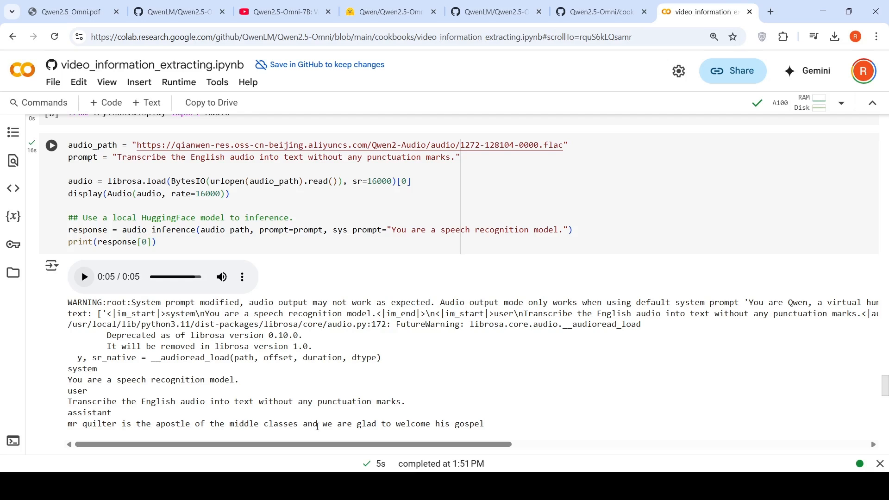
mouse_move(388, 287)
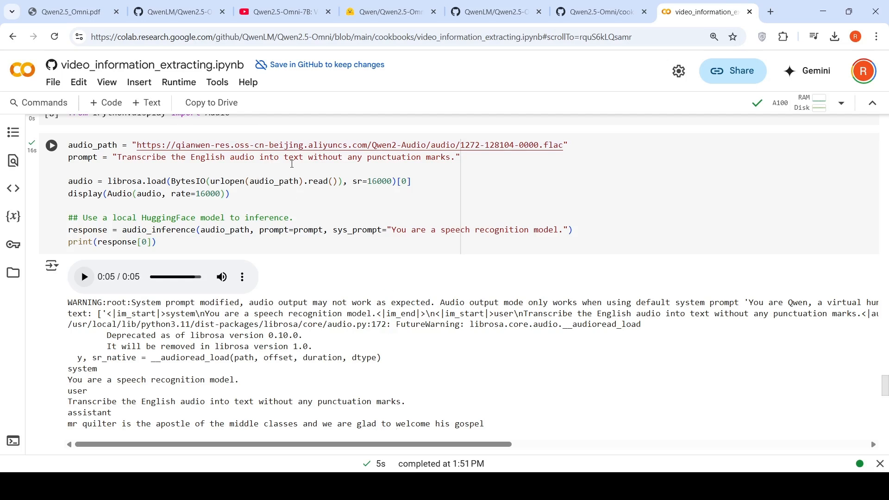
Reach cell [10], select the Chinese translation output and play its English speech sample
scroll("down", 3)
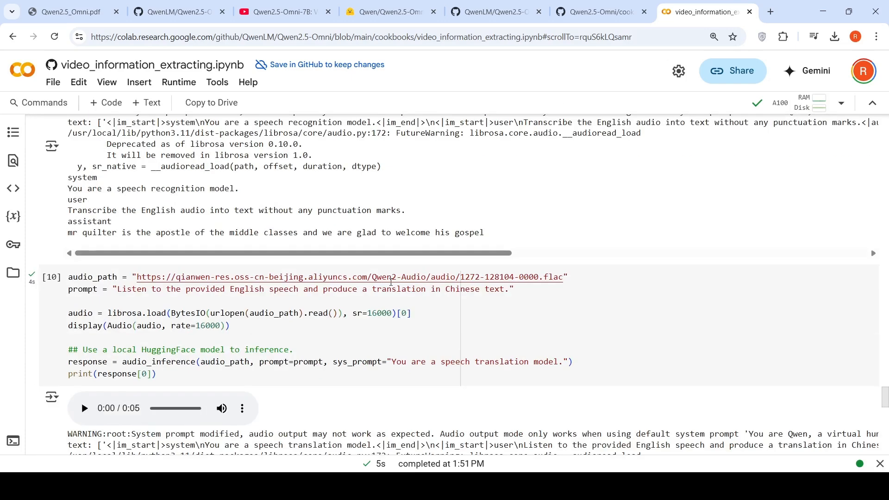
scroll("down", 3)
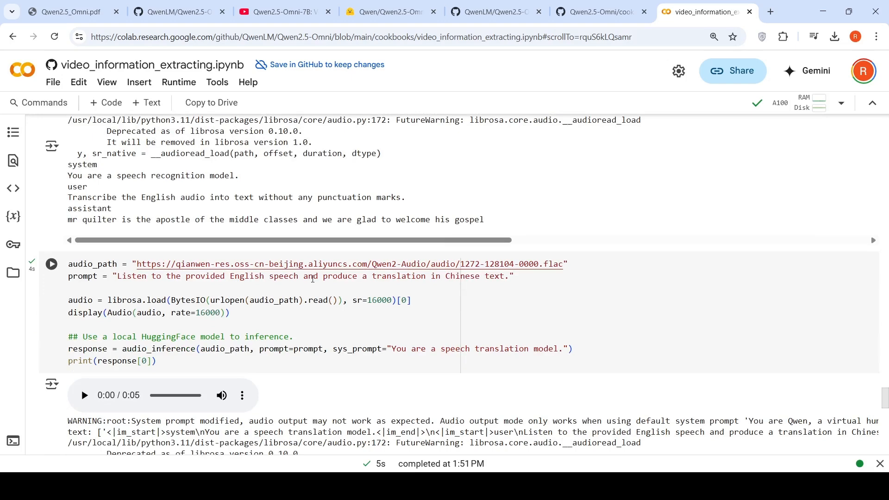
scroll("down", 3)
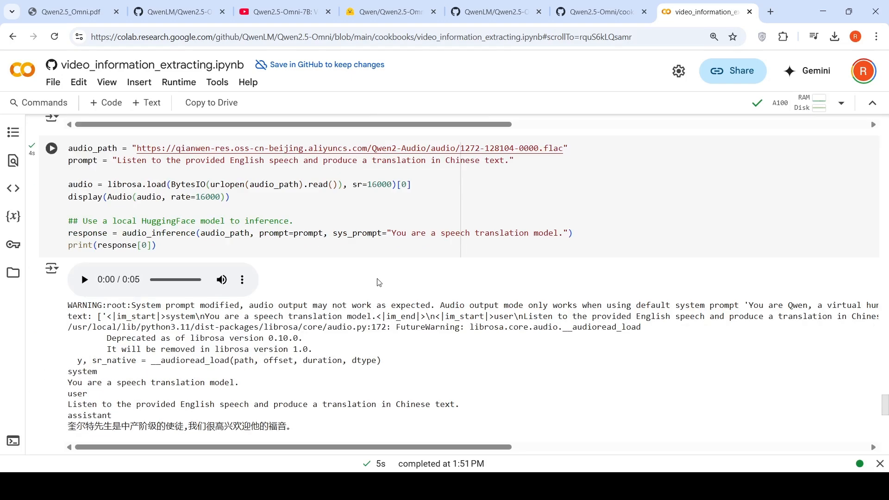
mouse_move(122, 438)
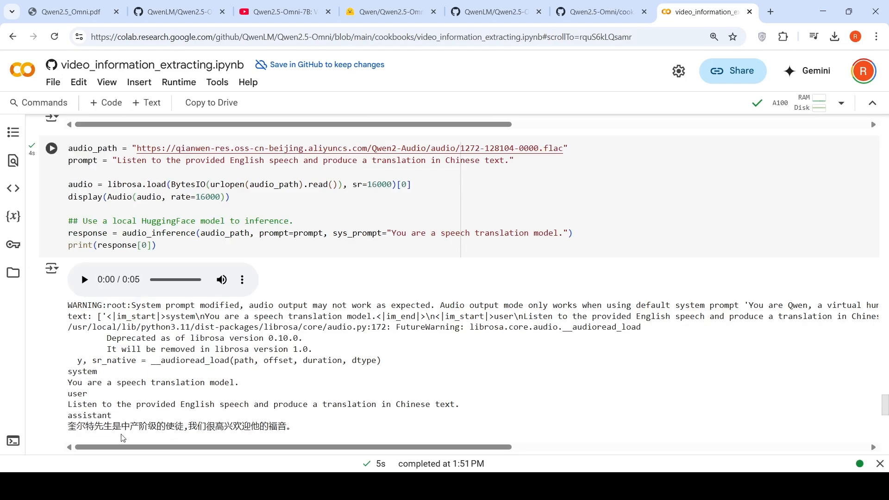
left_click(318, 420)
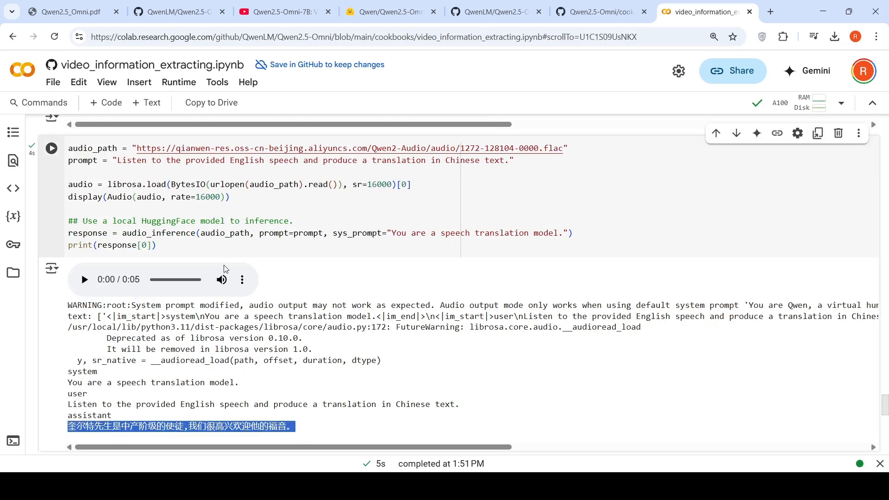
left_click(83, 279)
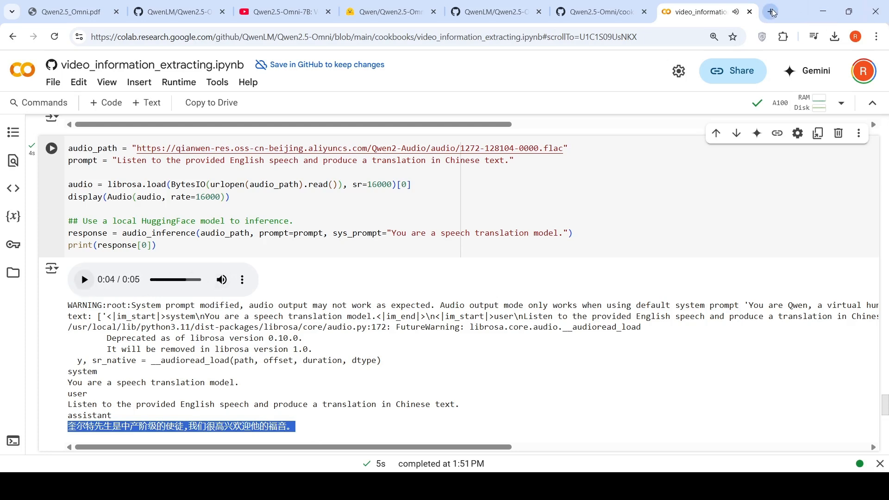
Search 'chinese to english' in a new tab to translate the output back, then return to Colab
left_click(770, 11)
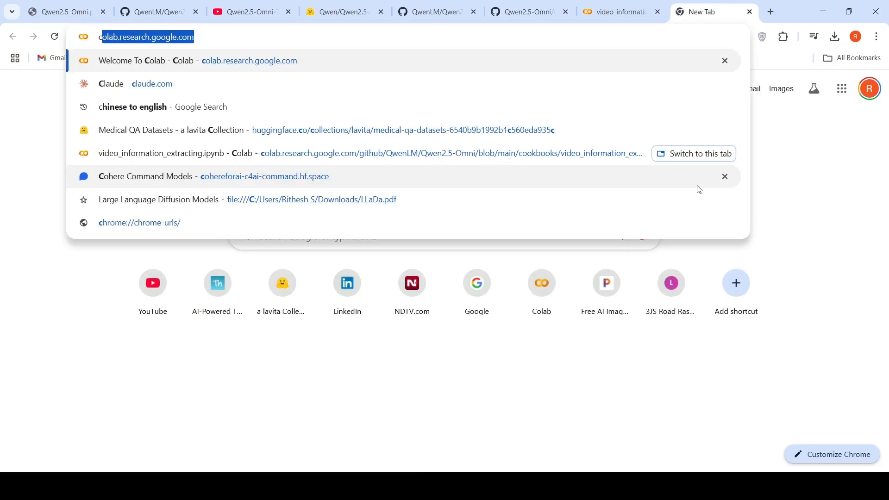
type("chines")
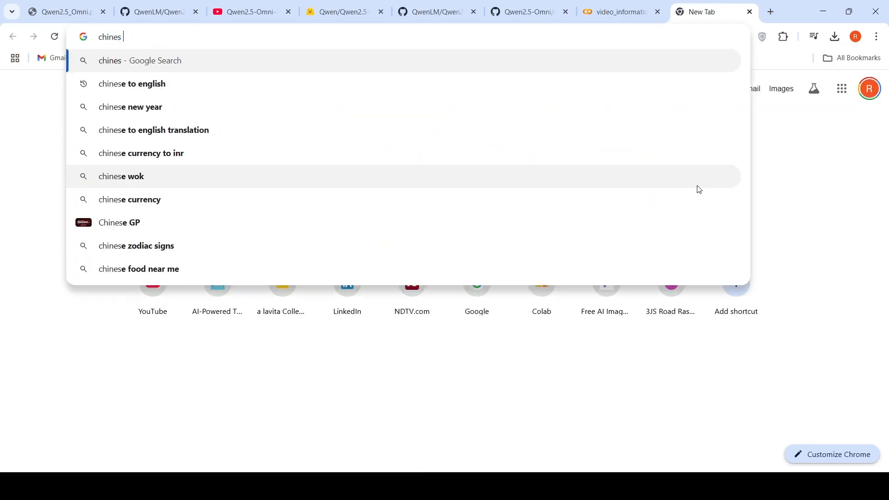
left_click(131, 83)
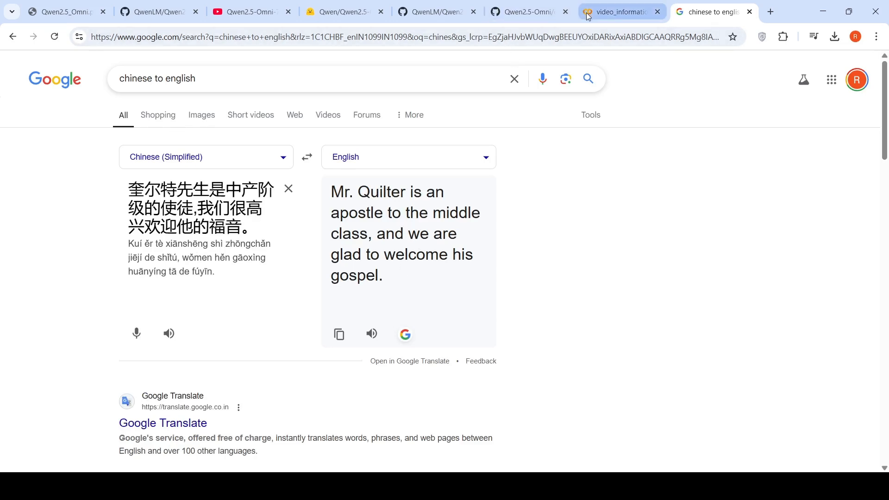
left_click(616, 11)
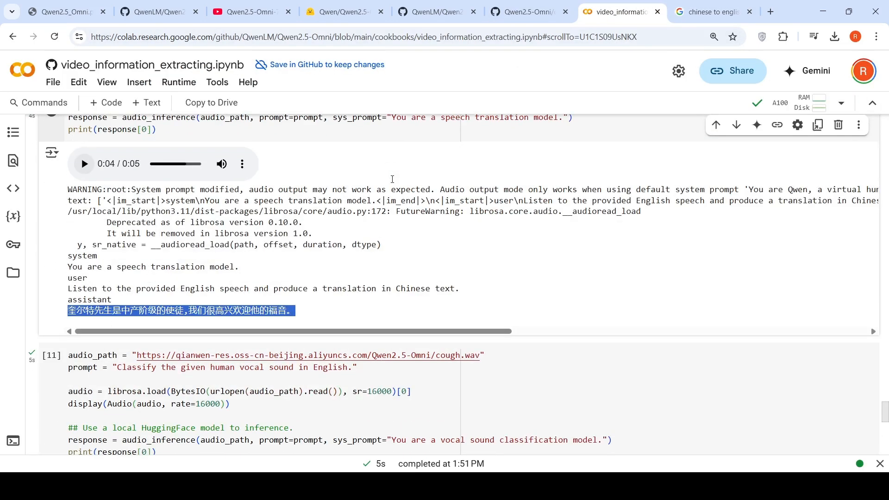
scroll("down", 3)
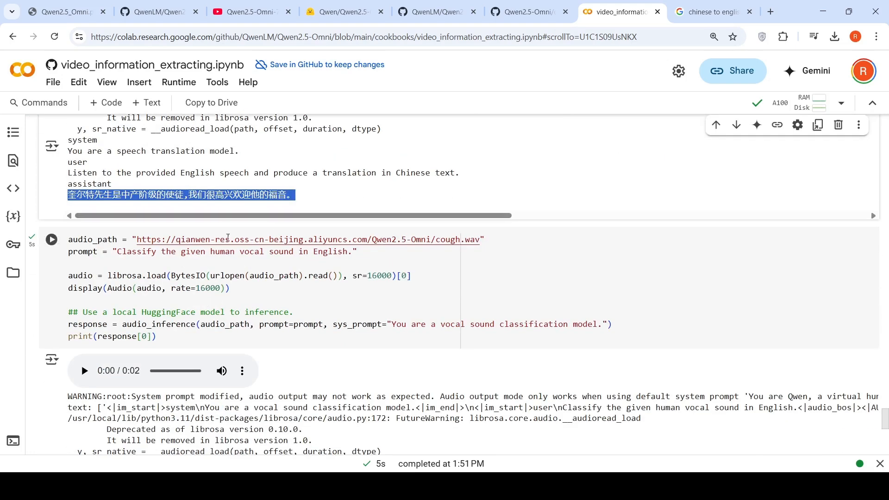
left_click(84, 371)
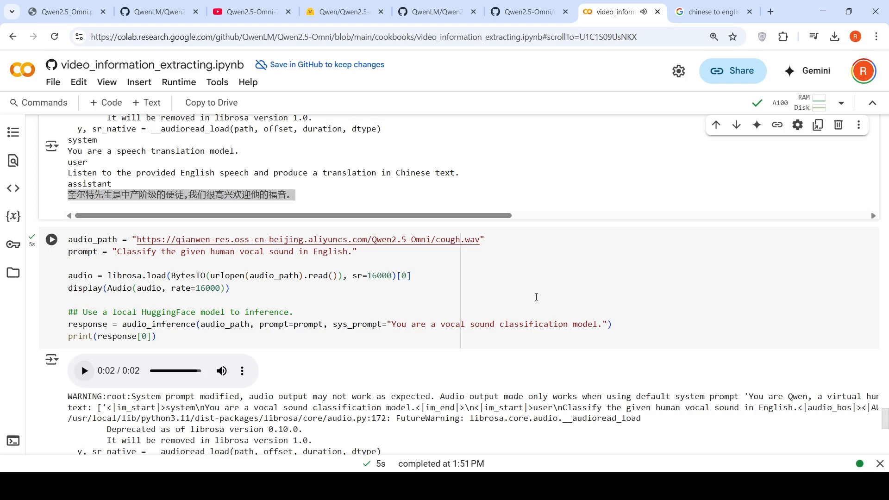
scroll("down", 3)
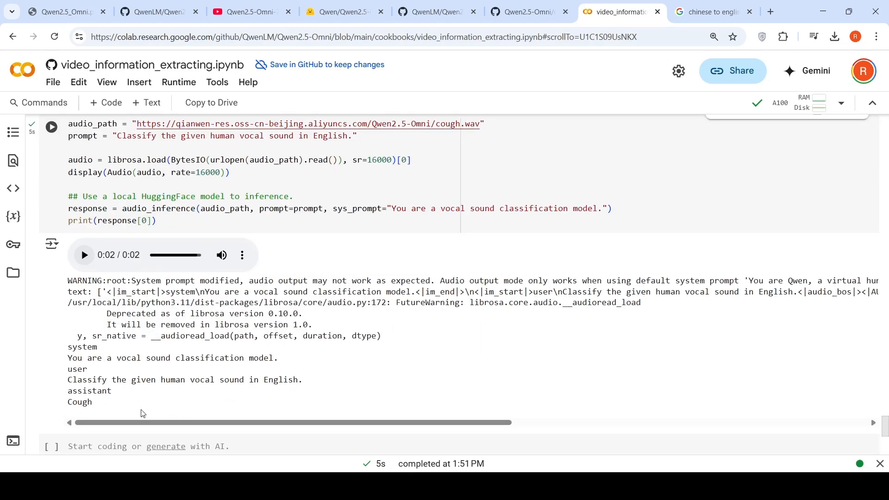
mouse_move(128, 381)
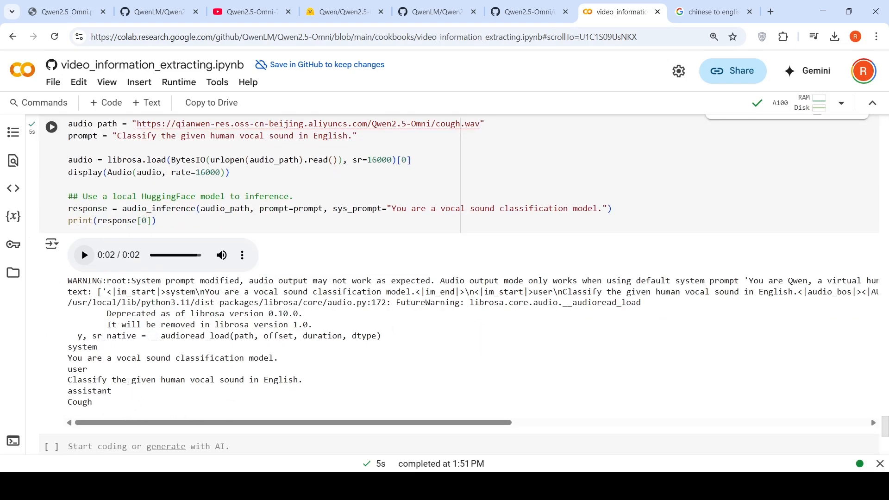
mouse_move(428, 303)
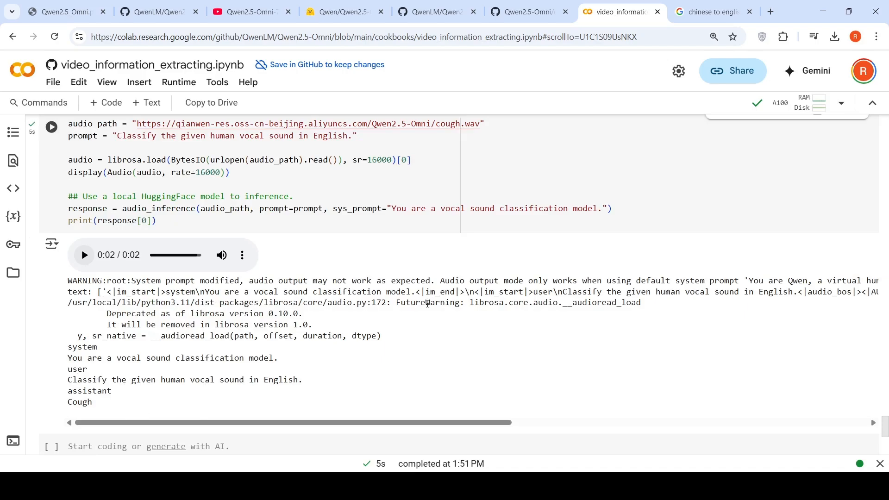
scroll("up", 3)
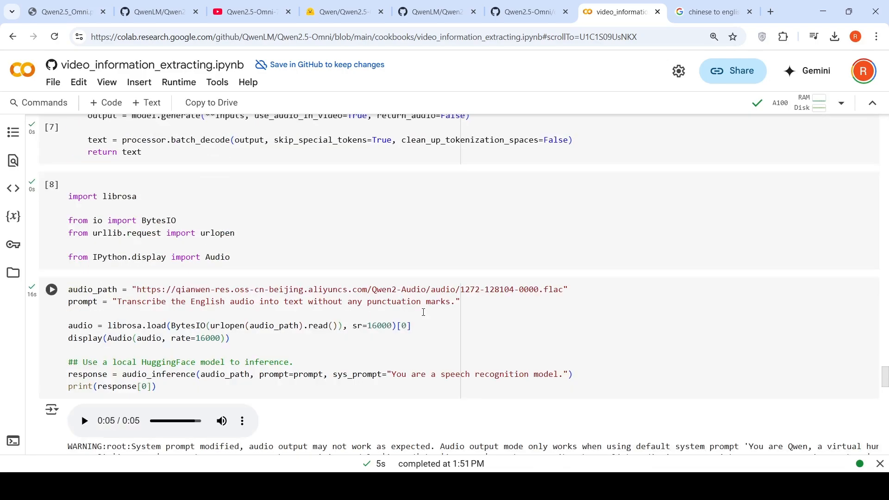
scroll("down", 3)
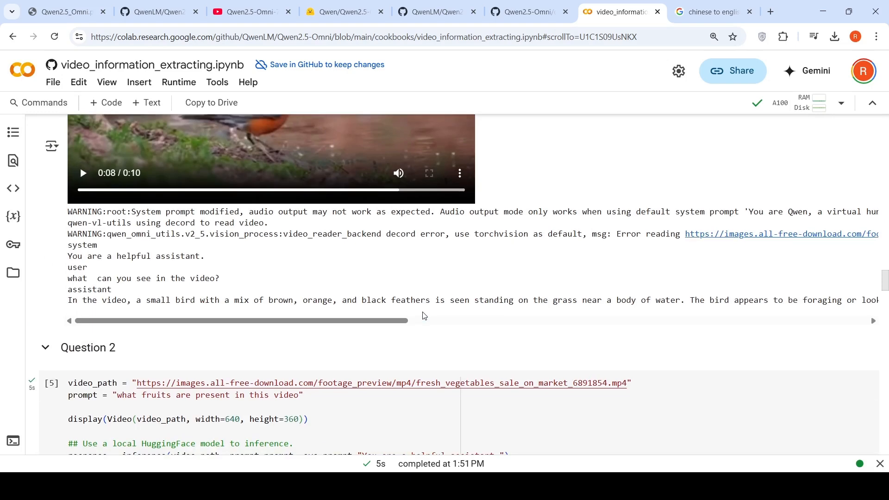
mouse_move(171, 134)
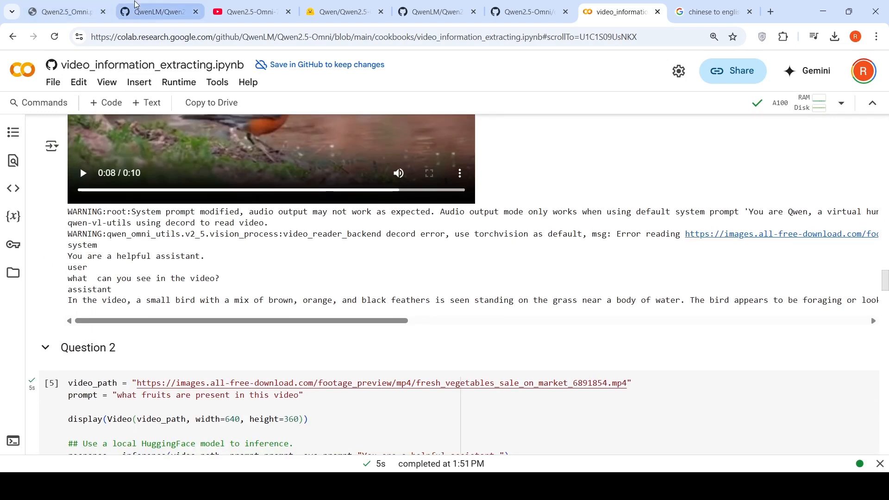
Switch to the Qwen2.5-Omni GitHub README and scroll to its Model Architecture diagram
left_click(159, 12)
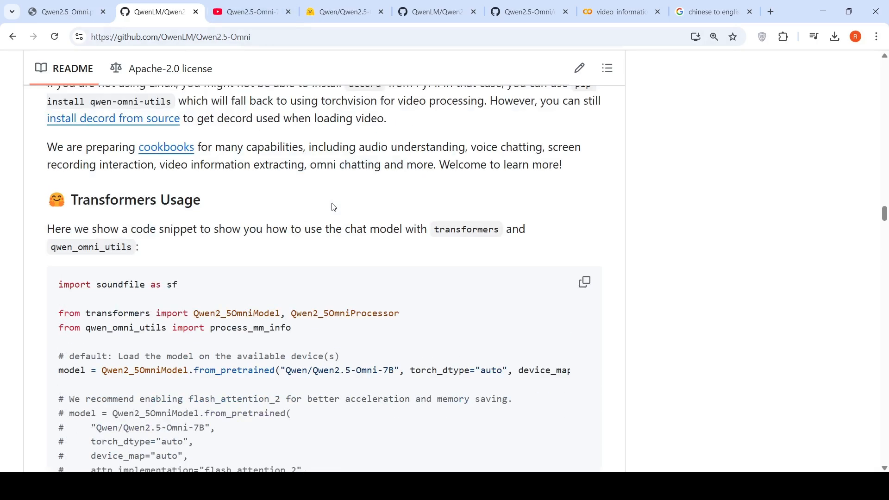
scroll("up", 3)
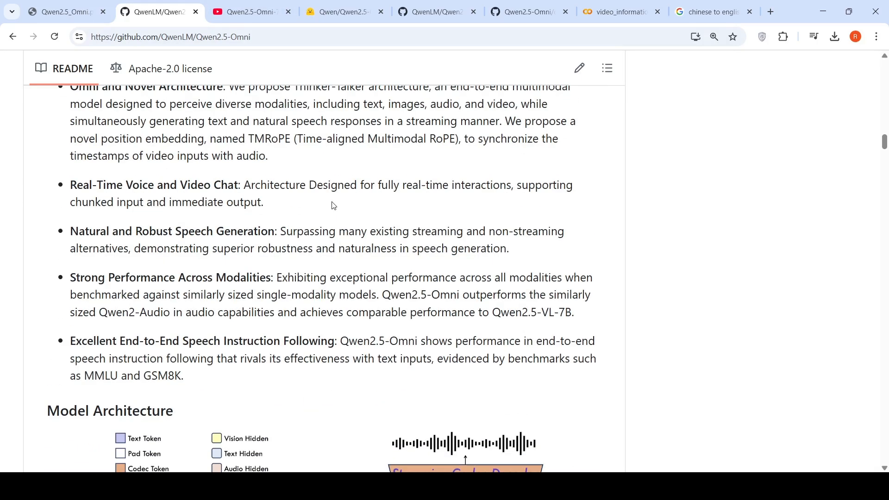
scroll("up", 3)
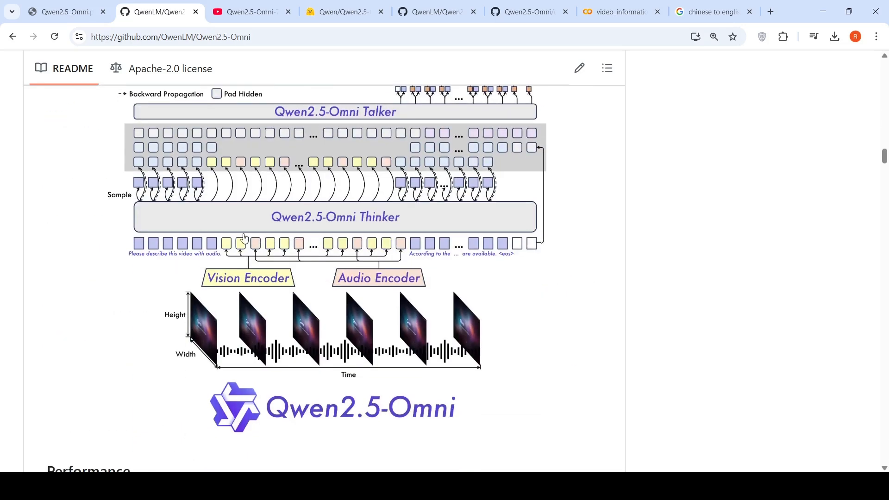
mouse_move(344, 196)
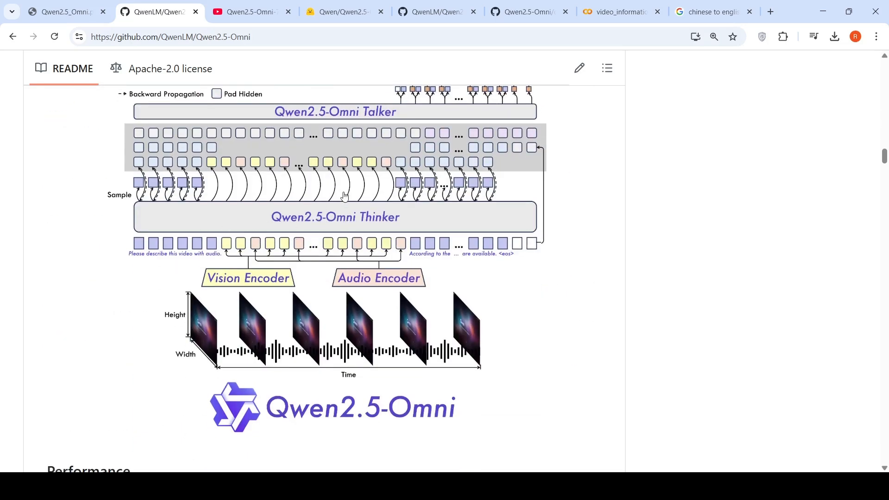
mouse_move(384, 118)
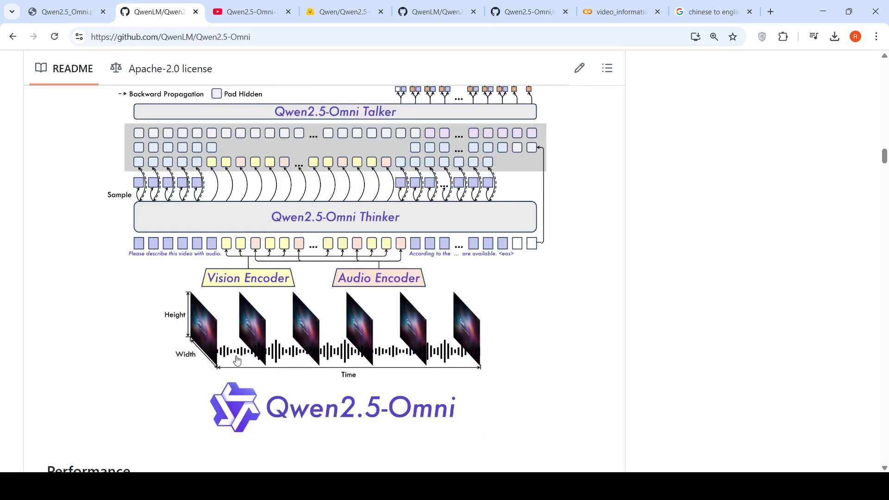
mouse_move(182, 323)
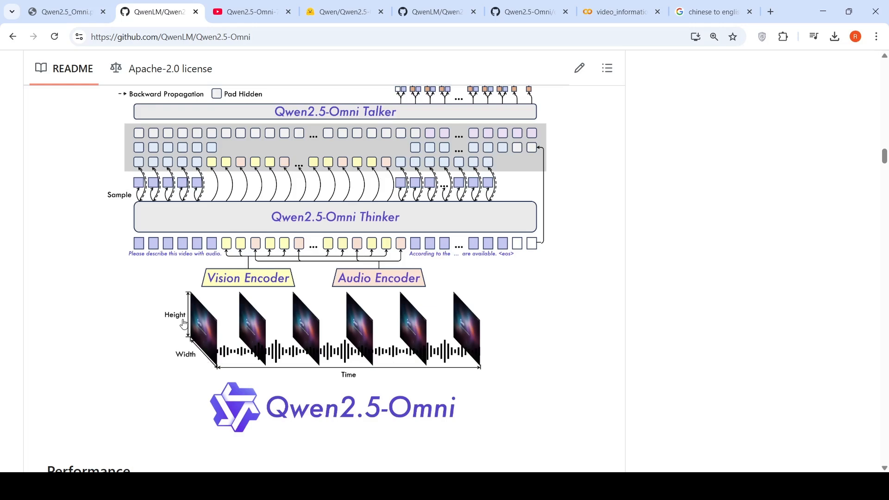
mouse_move(202, 250)
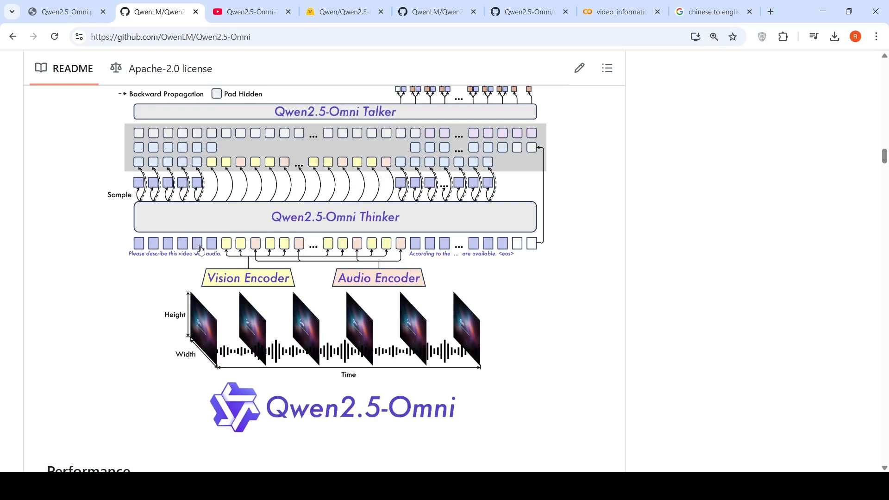
mouse_move(362, 251)
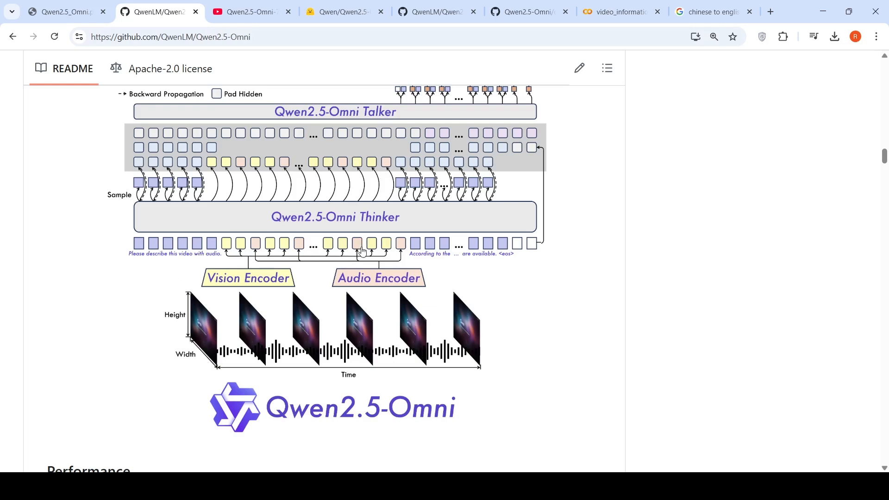
scroll("up", 3)
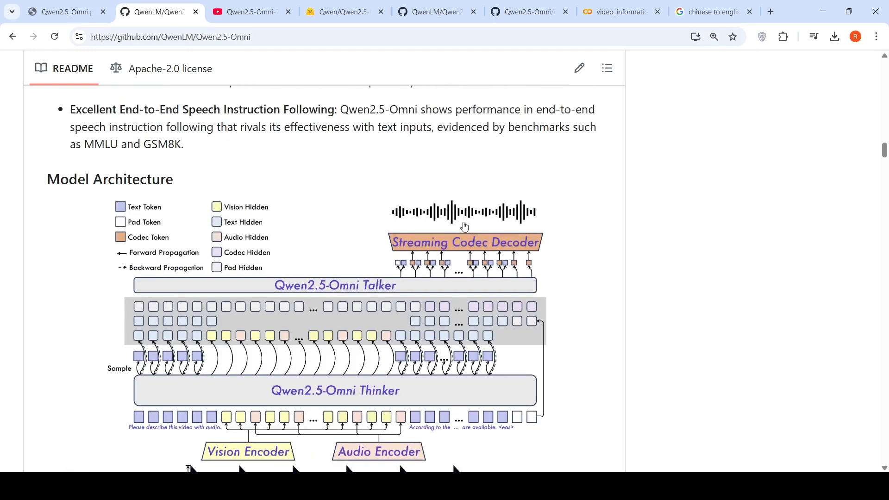
mouse_move(212, 255)
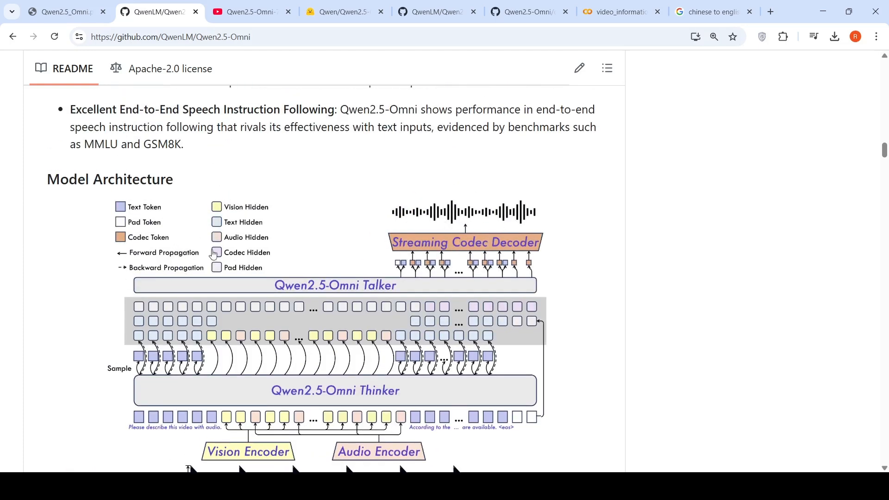
mouse_move(460, 241)
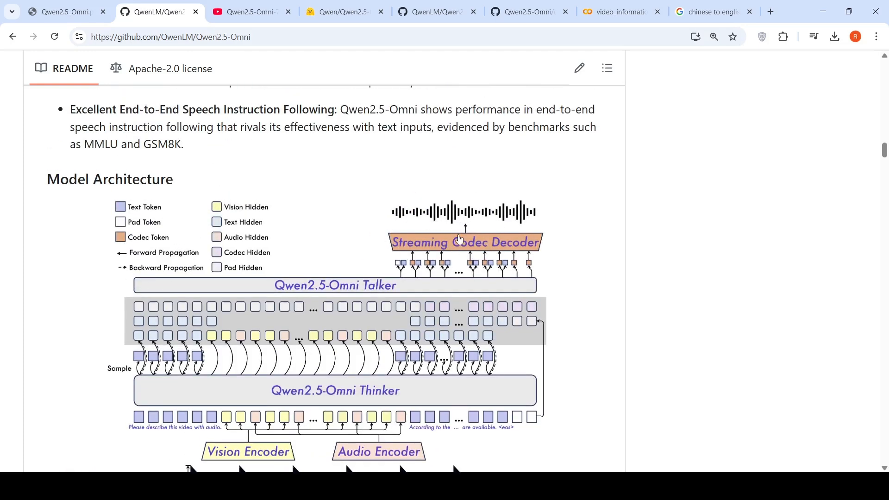
mouse_move(393, 235)
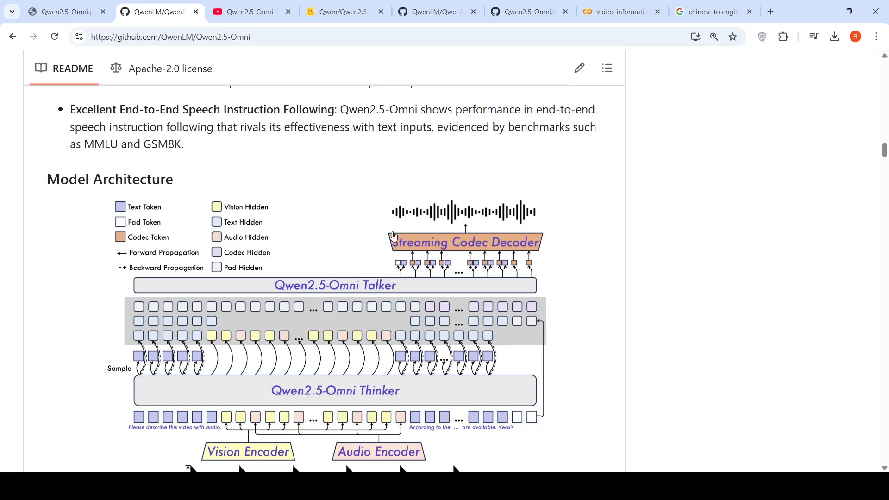
scroll("down", 3)
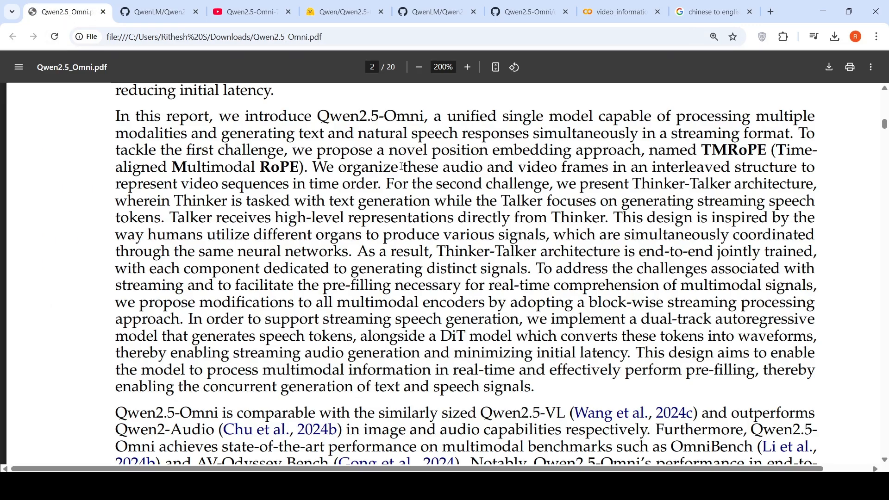
mouse_move(576, 123)
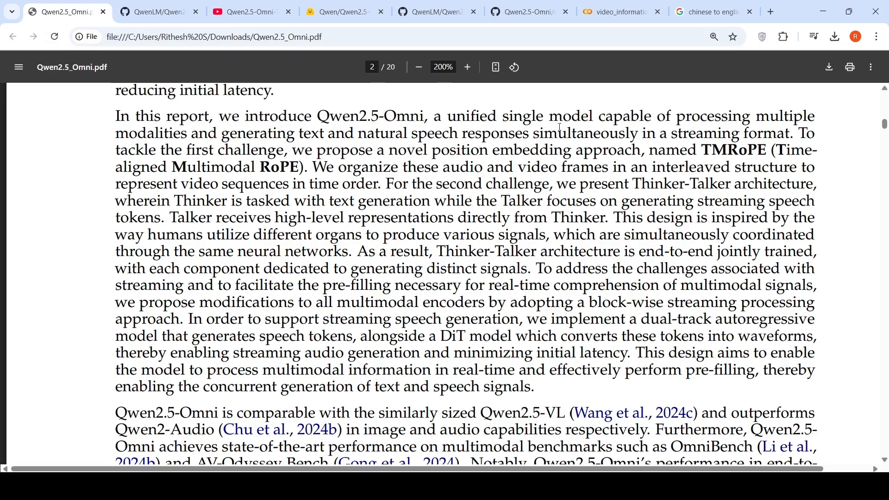
mouse_move(263, 136)
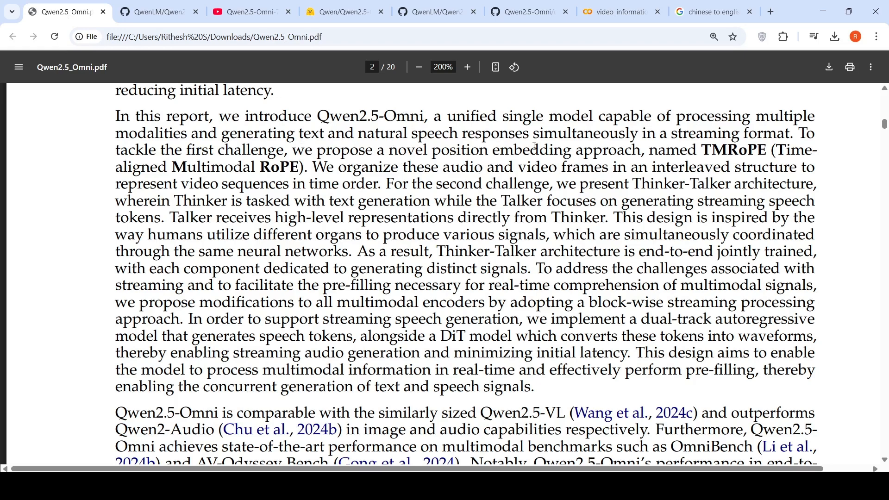
mouse_move(695, 148)
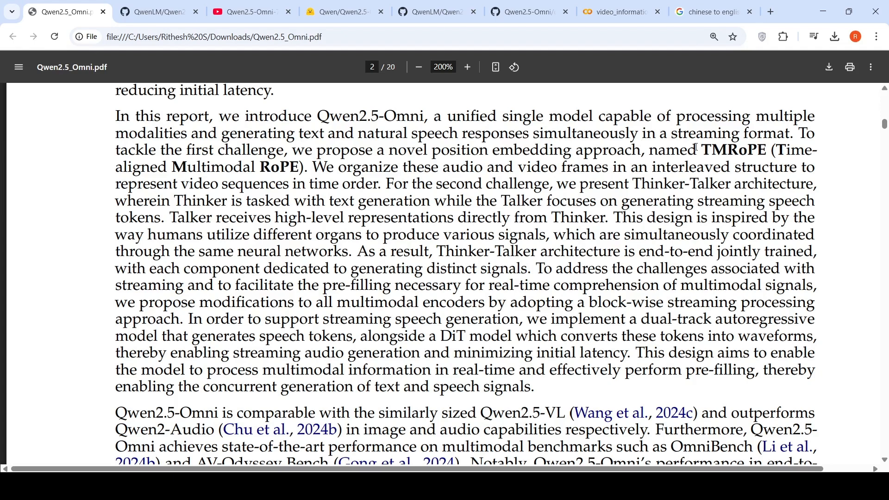
mouse_move(330, 163)
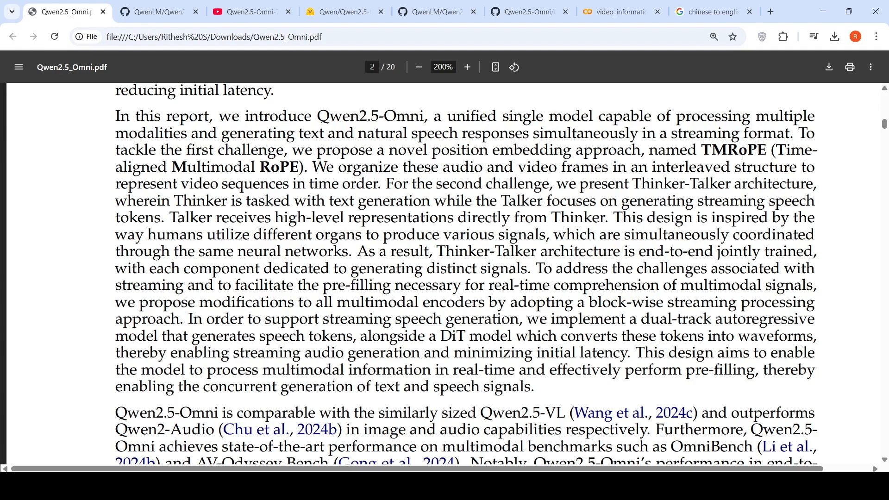
mouse_move(454, 147)
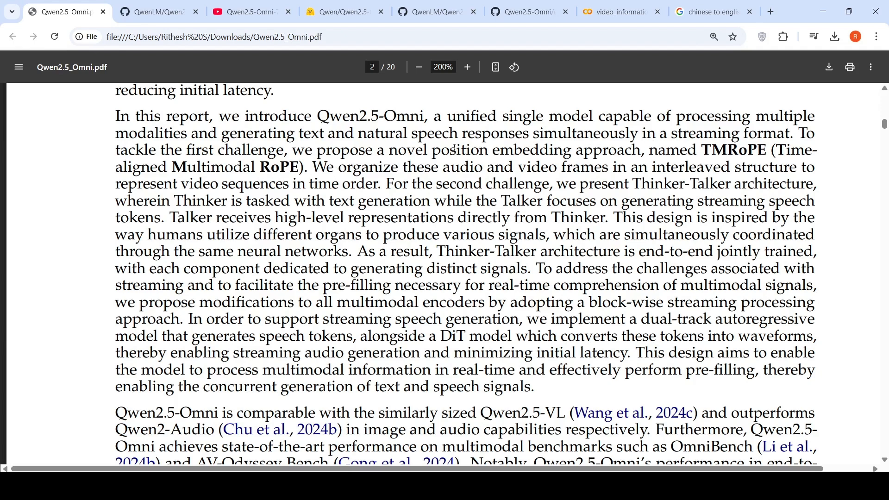
mouse_move(532, 112)
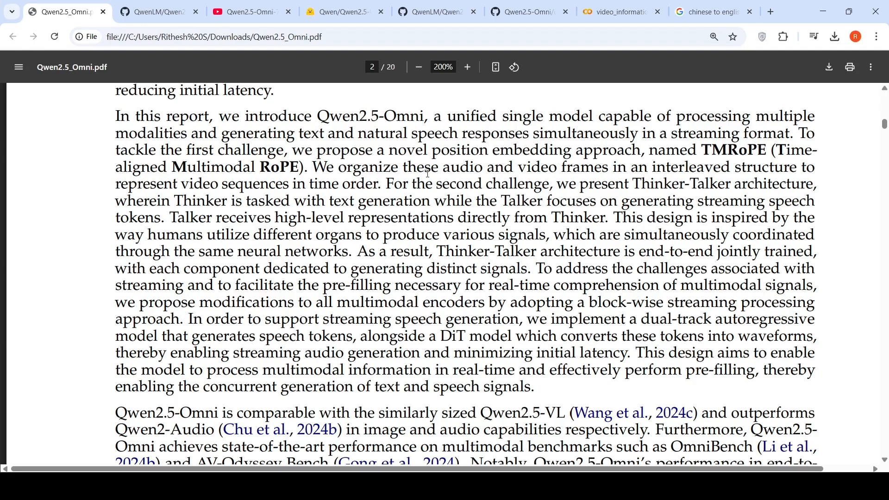
mouse_move(689, 172)
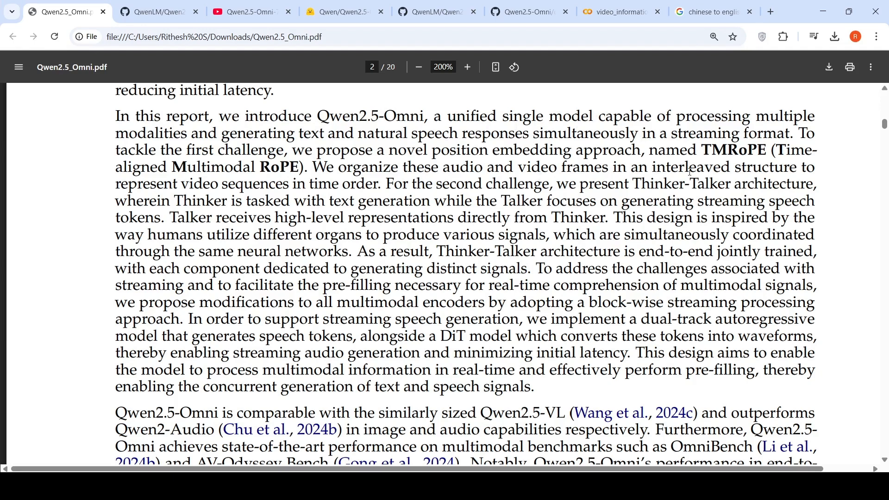
mouse_move(385, 183)
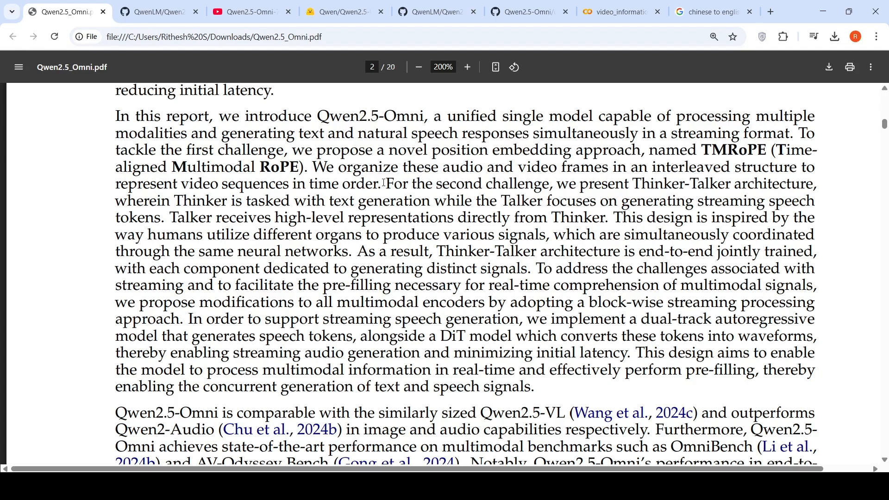
mouse_move(251, 165)
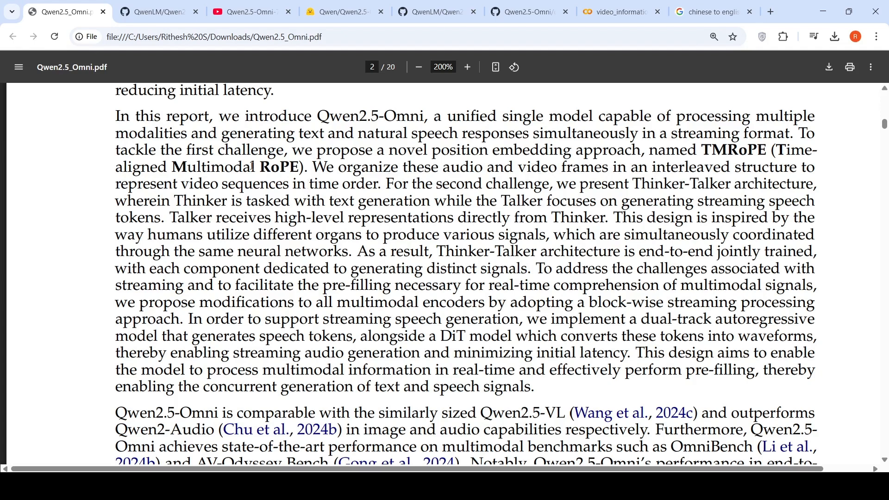
mouse_move(644, 147)
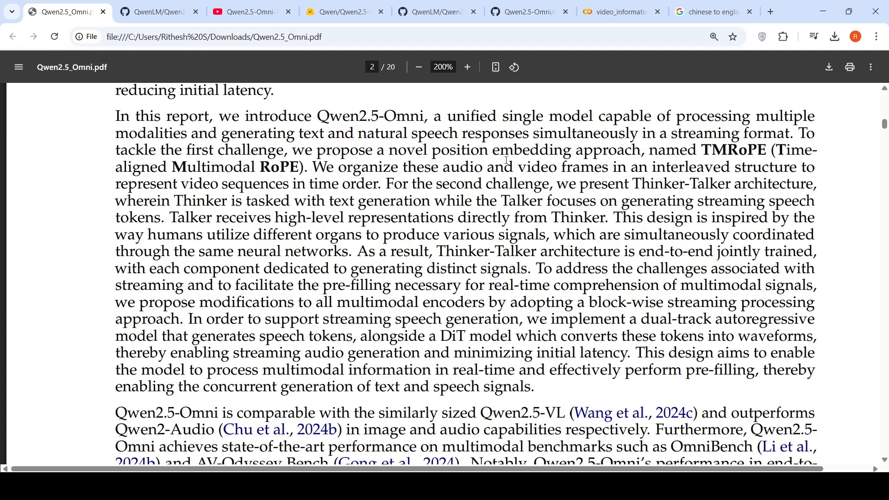
mouse_move(303, 187)
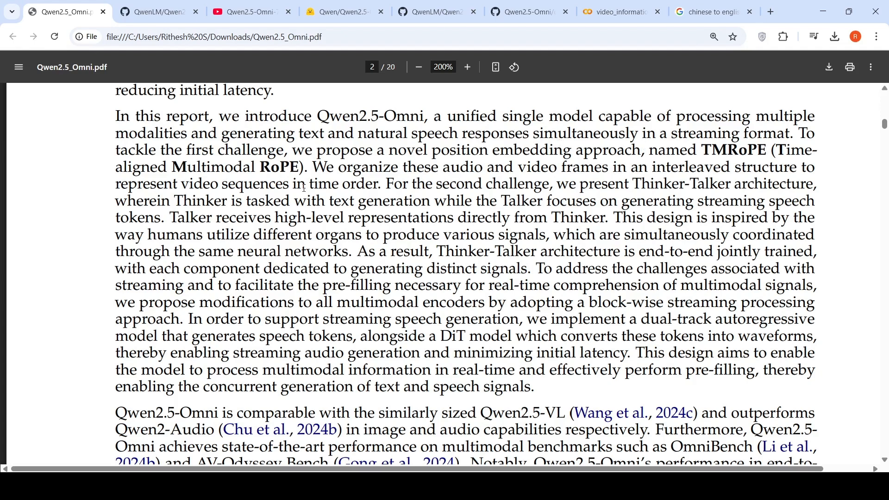
mouse_move(502, 167)
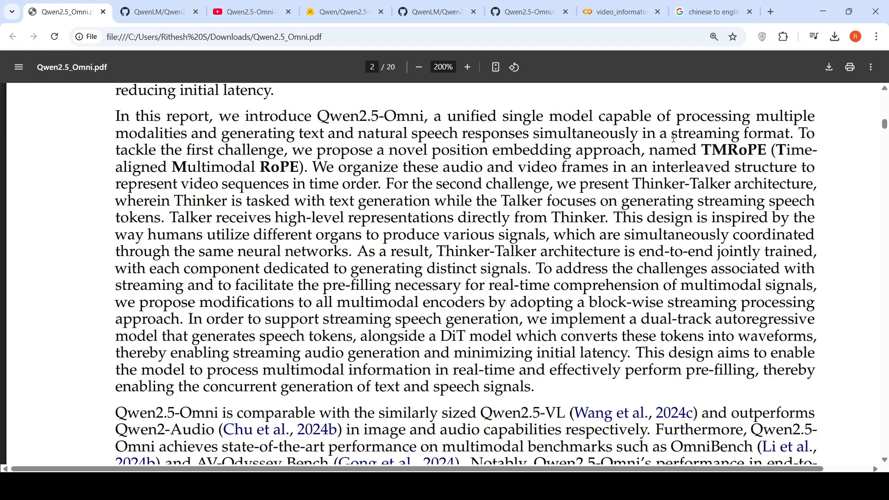
mouse_move(320, 142)
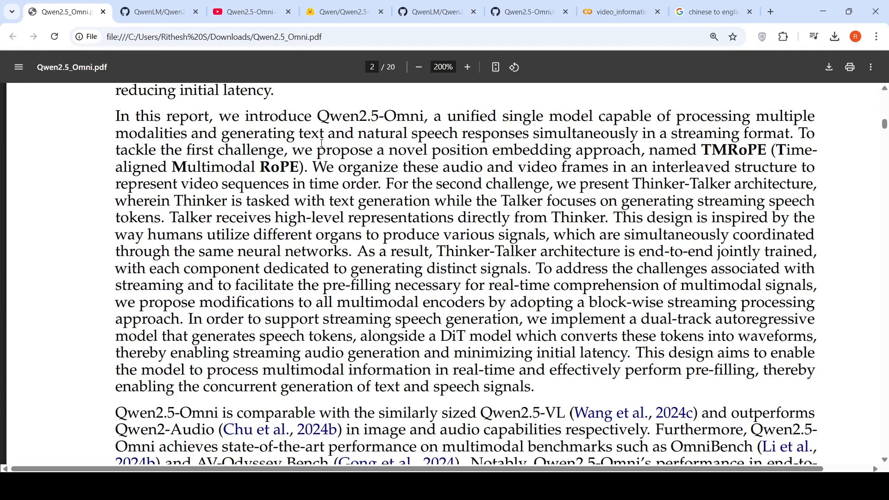
mouse_move(668, 185)
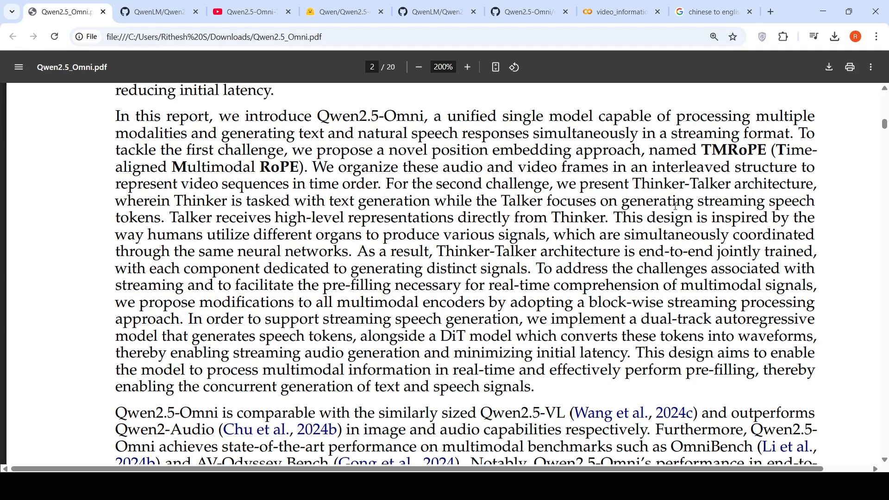
mouse_move(150, 230)
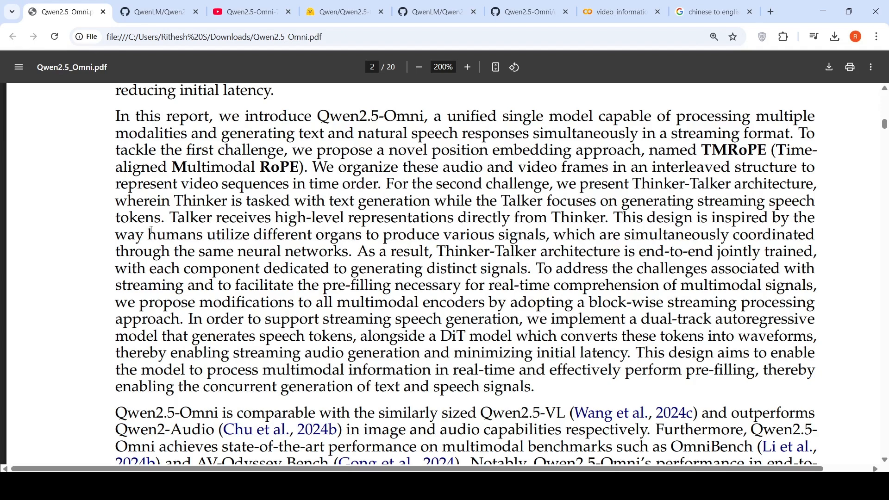
mouse_move(409, 222)
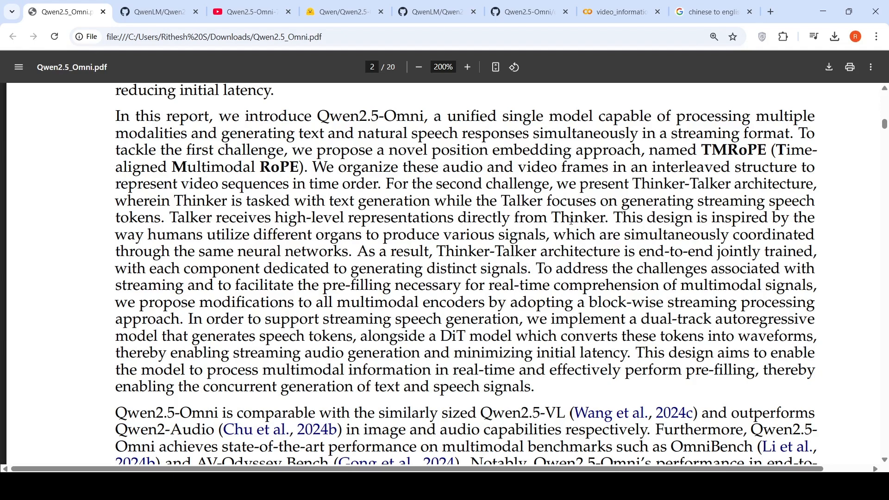
mouse_move(360, 245)
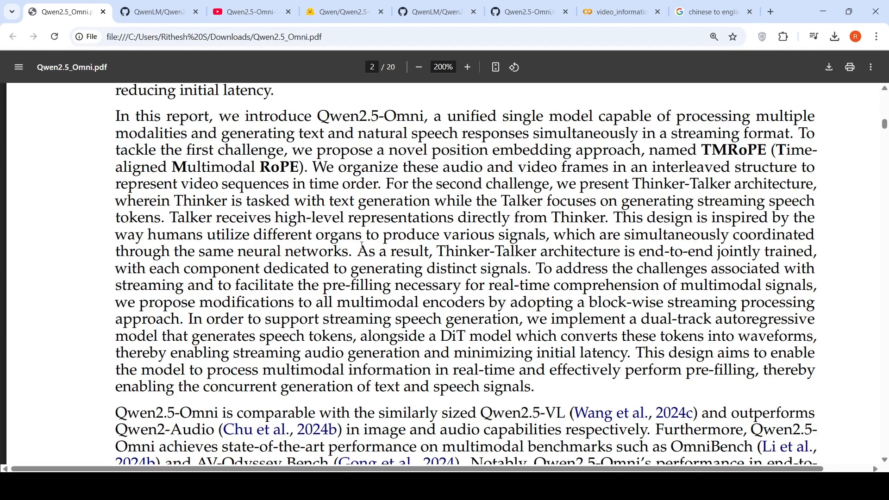
mouse_move(508, 240)
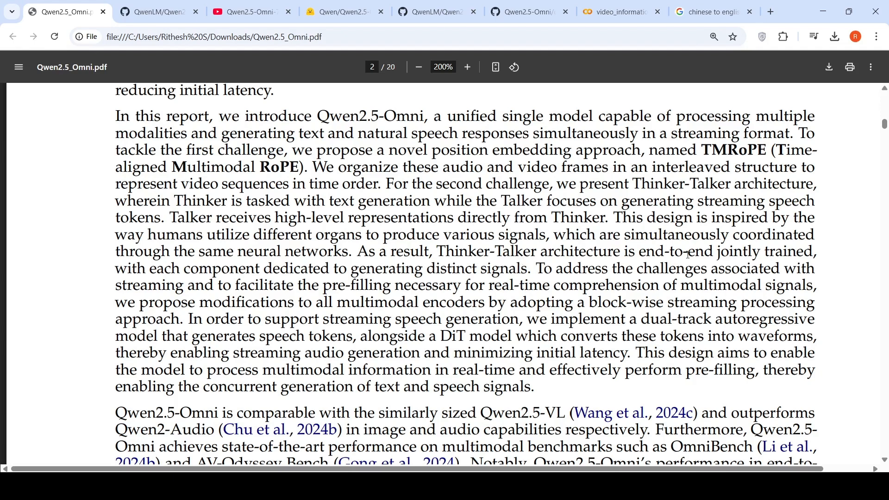
mouse_move(395, 280)
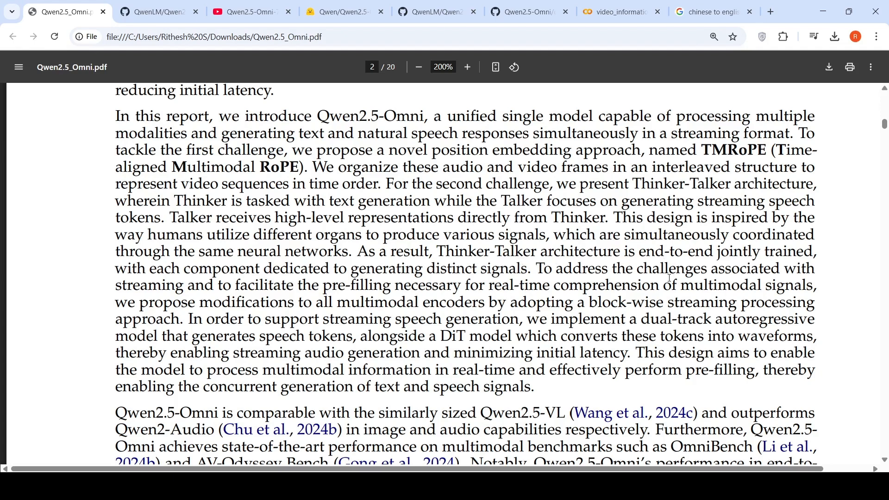
mouse_move(429, 296)
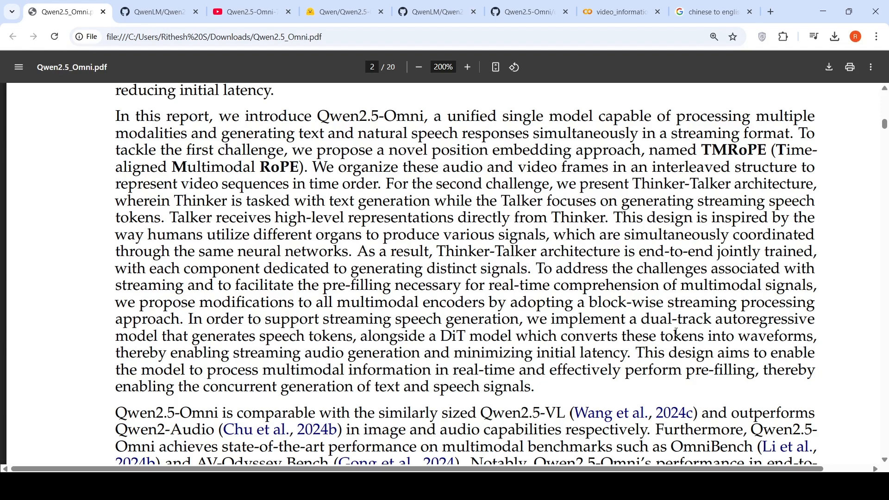
mouse_move(354, 339)
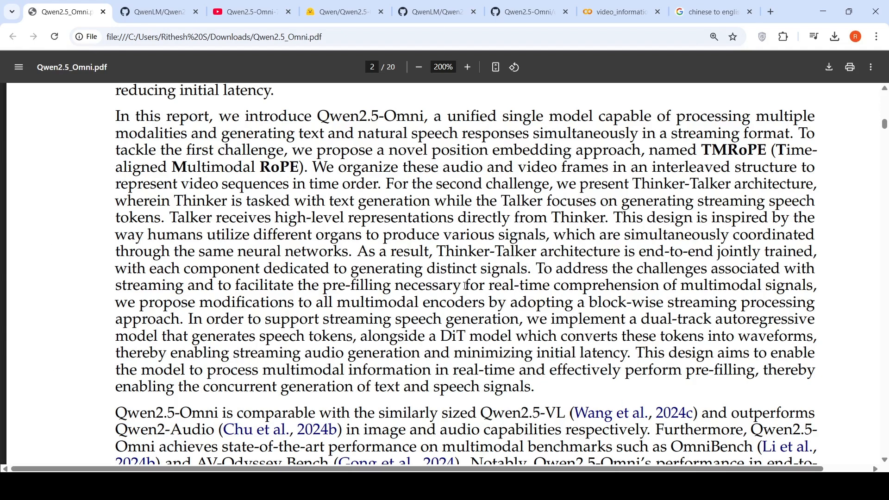
Return from the report's Thinker-Talker page to the README architecture diagram
left_click(153, 11)
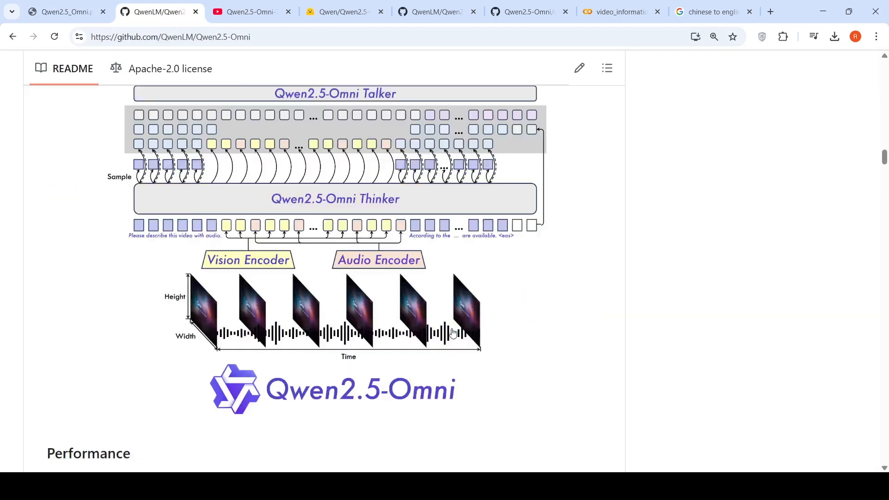
Switch to the Qwen2.5_Omni.pdf report and scroll past Architecture to section 2.2 Perceivation on page 4
scroll("up", 3)
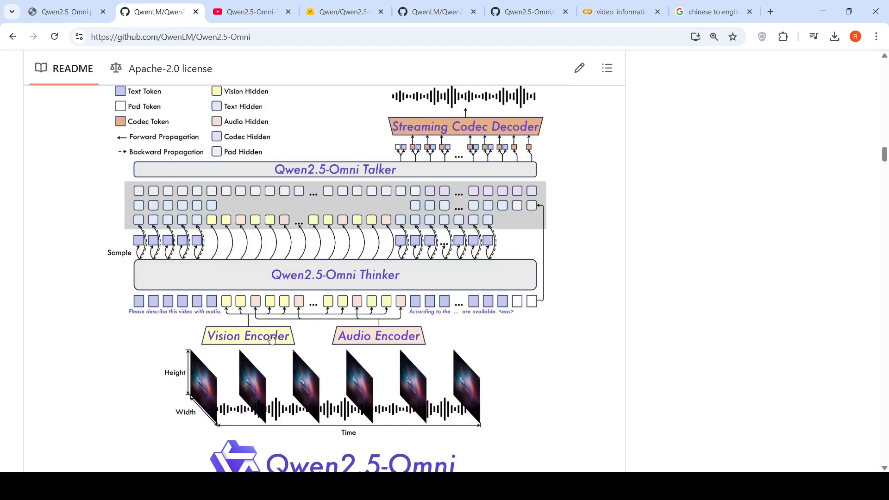
mouse_move(260, 340)
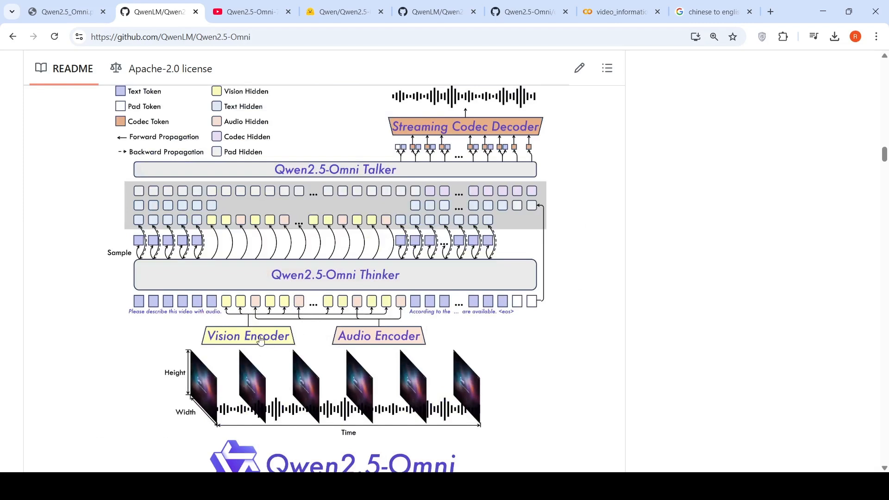
mouse_move(327, 353)
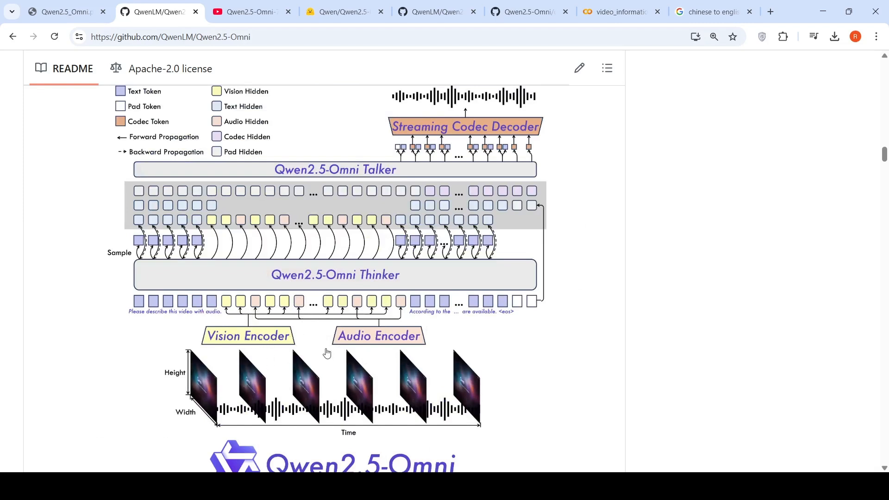
mouse_move(395, 346)
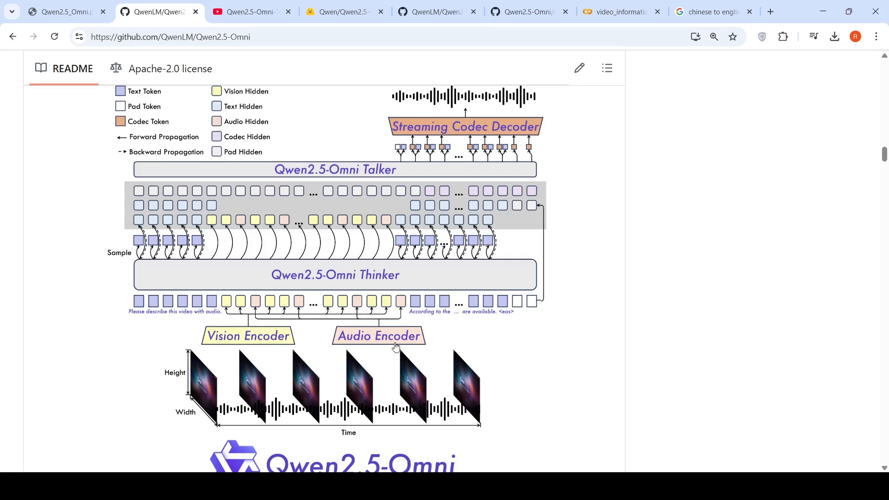
mouse_move(219, 380)
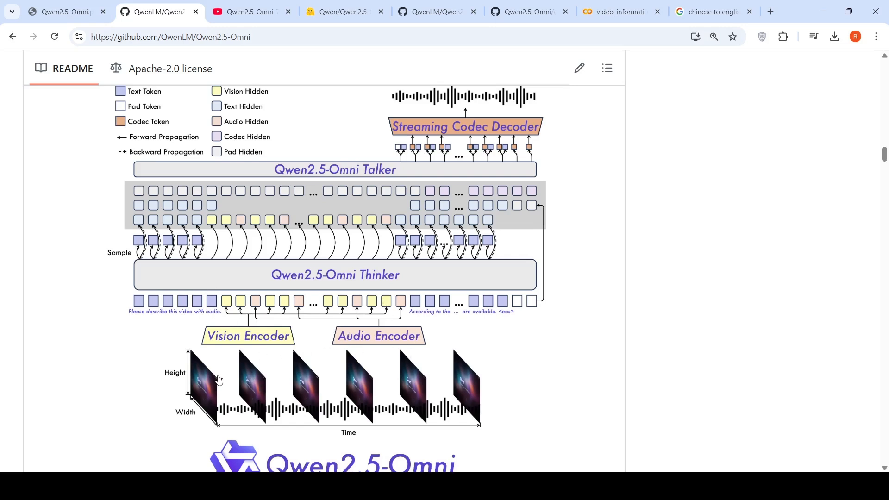
mouse_move(180, 306)
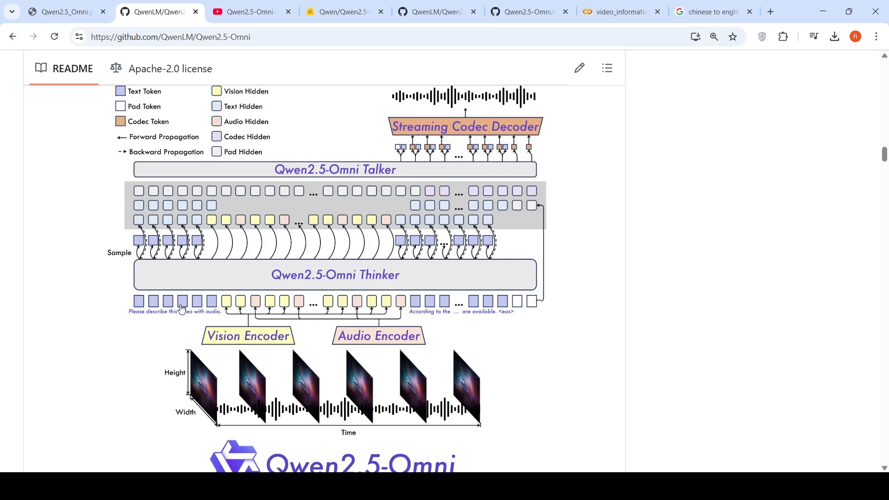
mouse_move(386, 278)
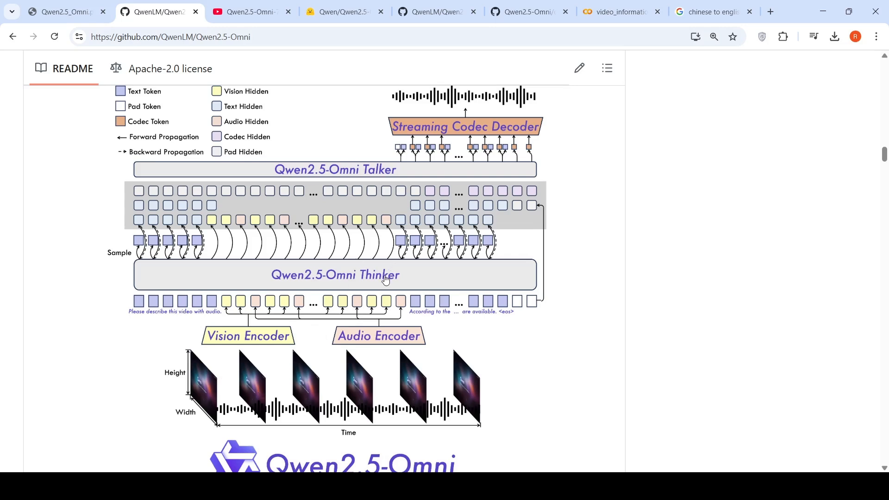
mouse_move(339, 275)
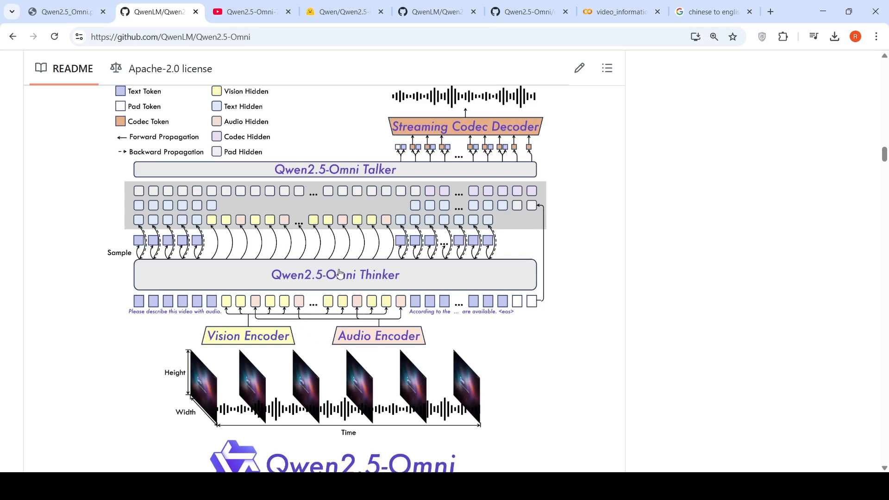
mouse_move(405, 227)
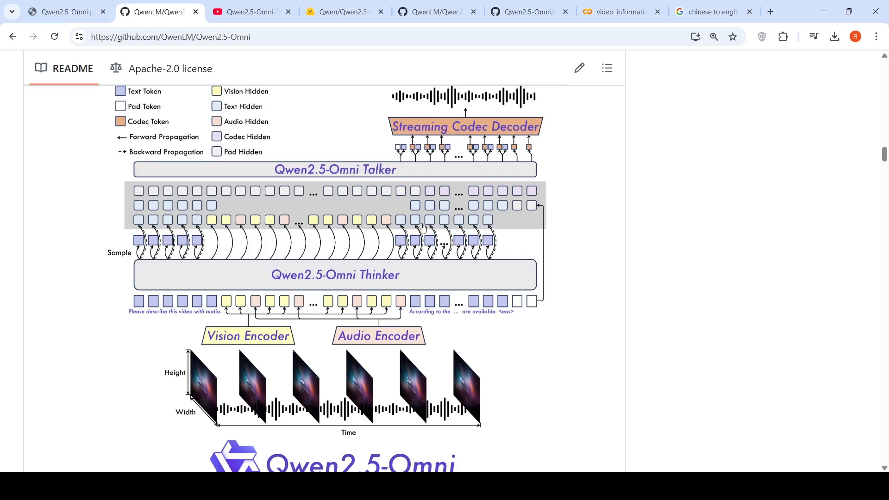
scroll("up", 3)
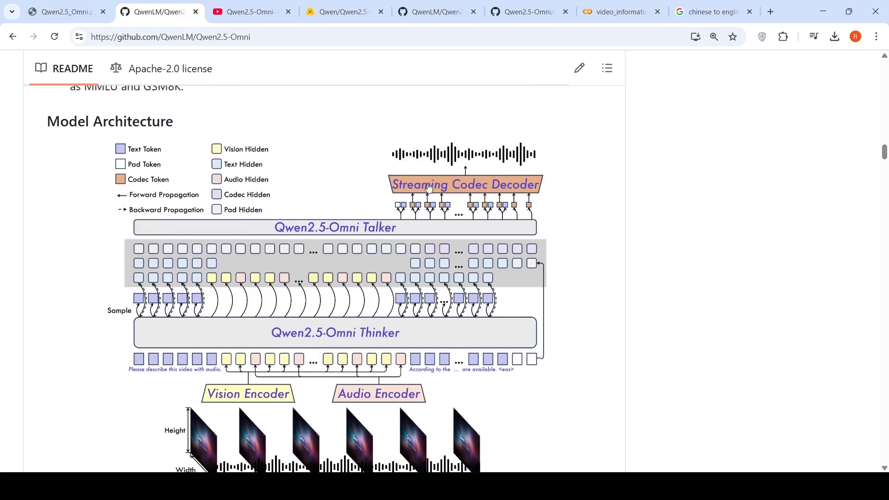
left_click(63, 11)
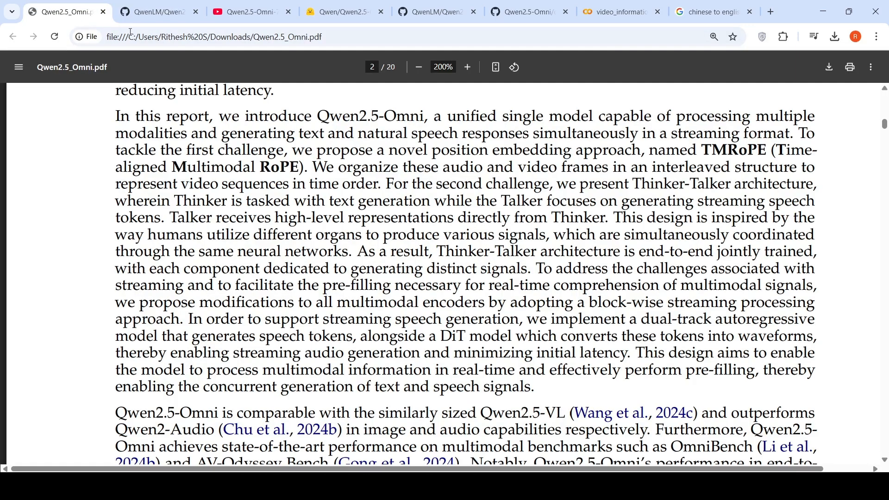
scroll("down", 3)
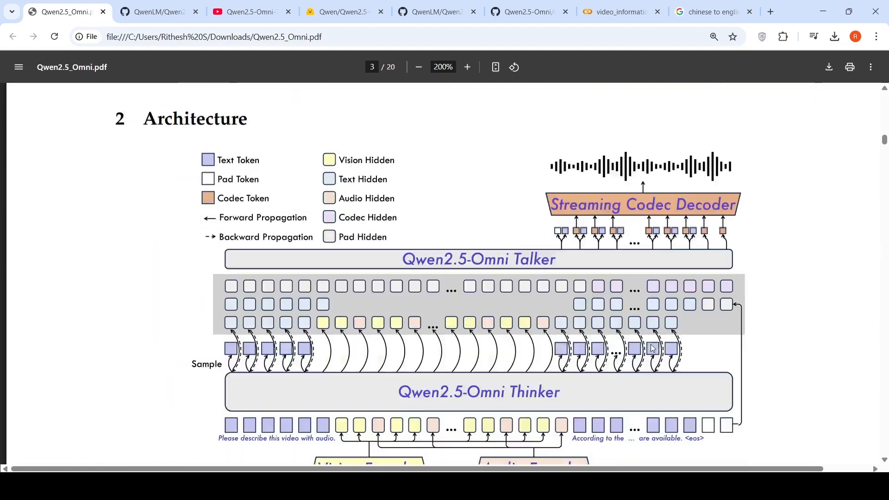
scroll("down", 3)
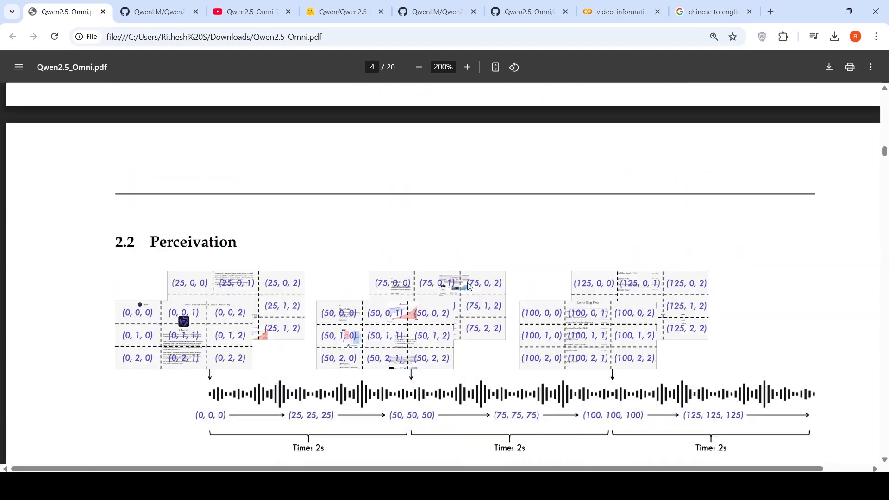
Go back to the repository README and scroll up to its Key Features list
left_click(159, 11)
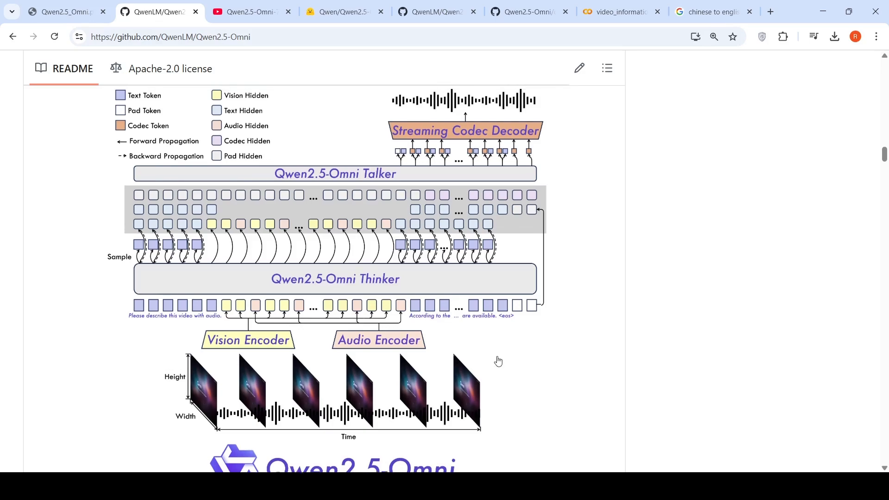
scroll("up", 3)
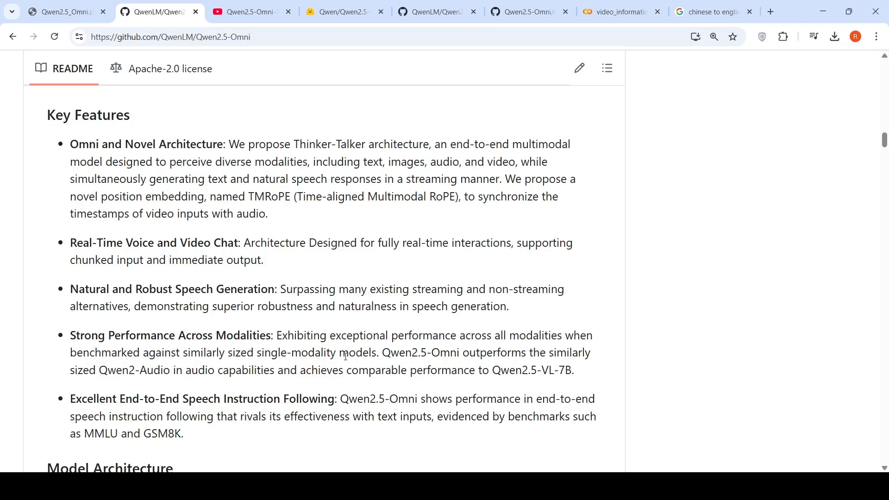
mouse_move(305, 410)
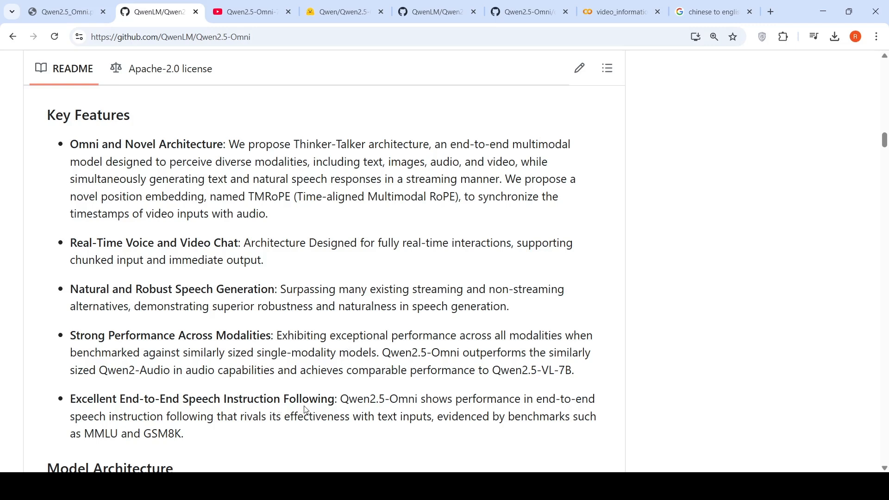
mouse_move(316, 301)
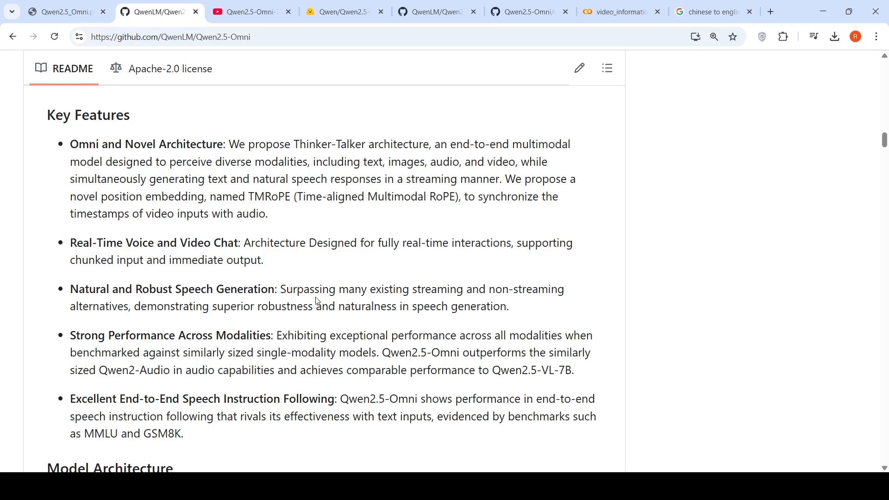
Scroll the README down to the qwen-omni-utils install command and Transformers Usage heading
scroll("down", 3)
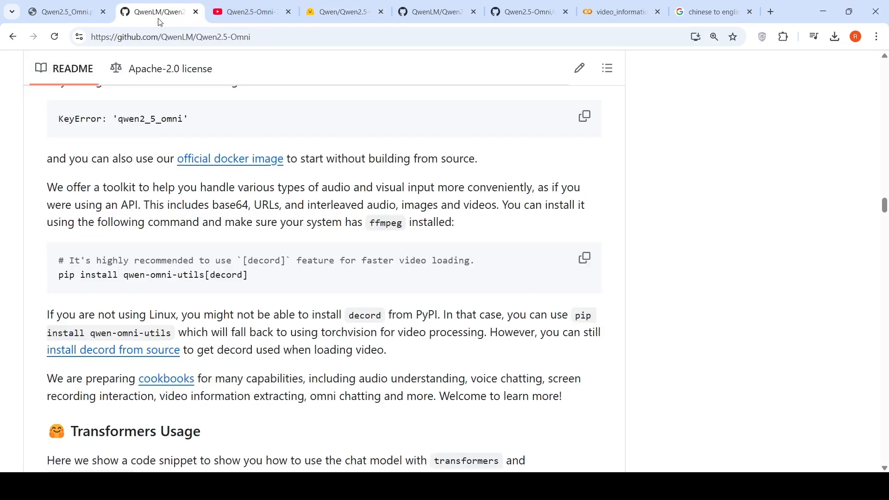
mouse_move(307, 184)
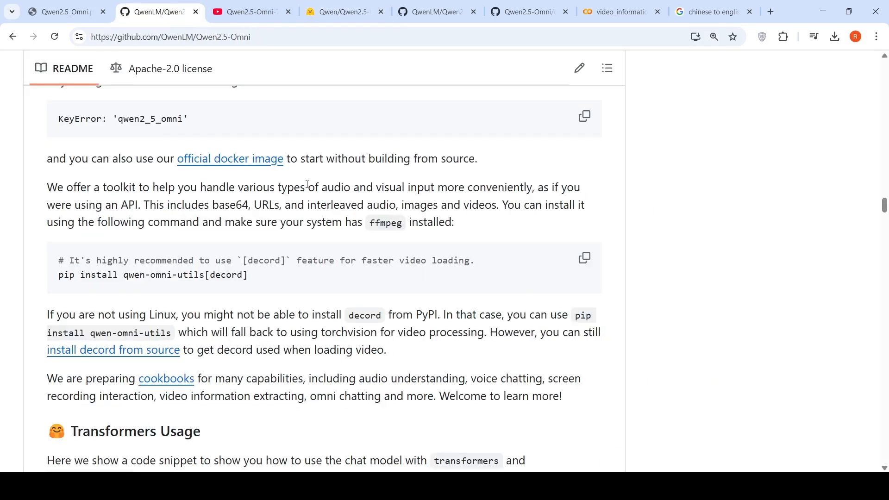